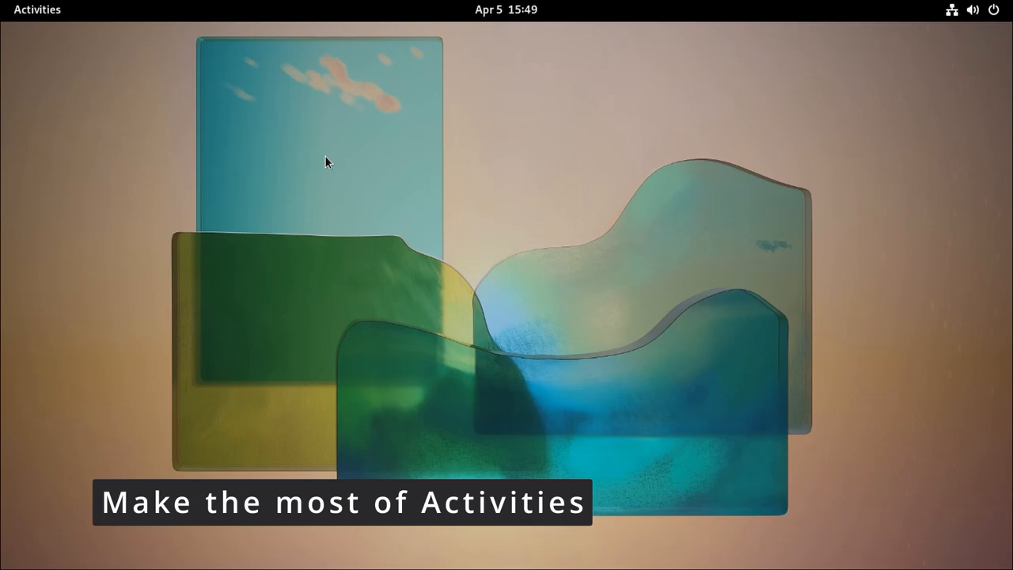
Step: Toggle the Activities overview open and closed several times
click(37, 10)
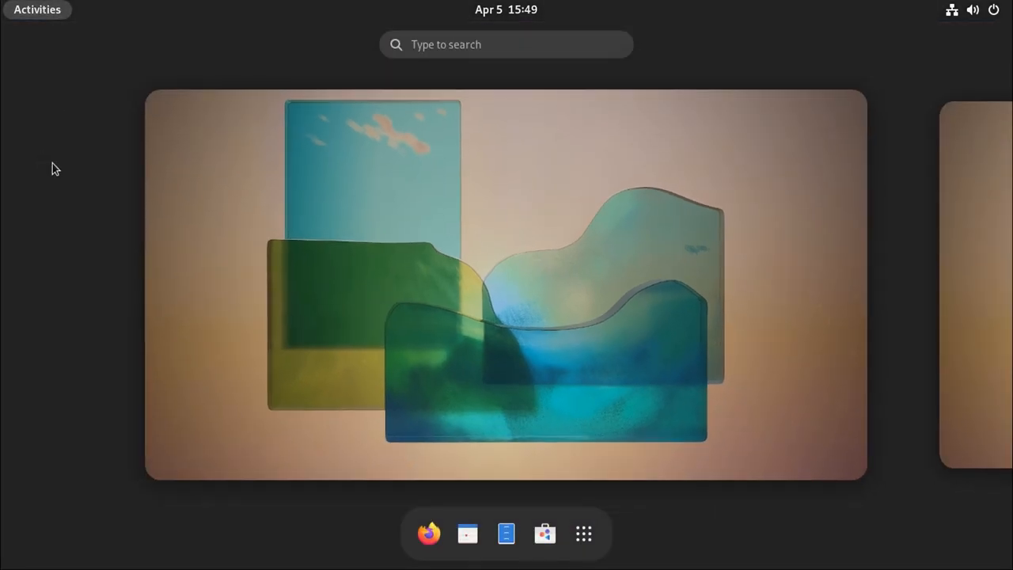
mouse_move(596, 207)
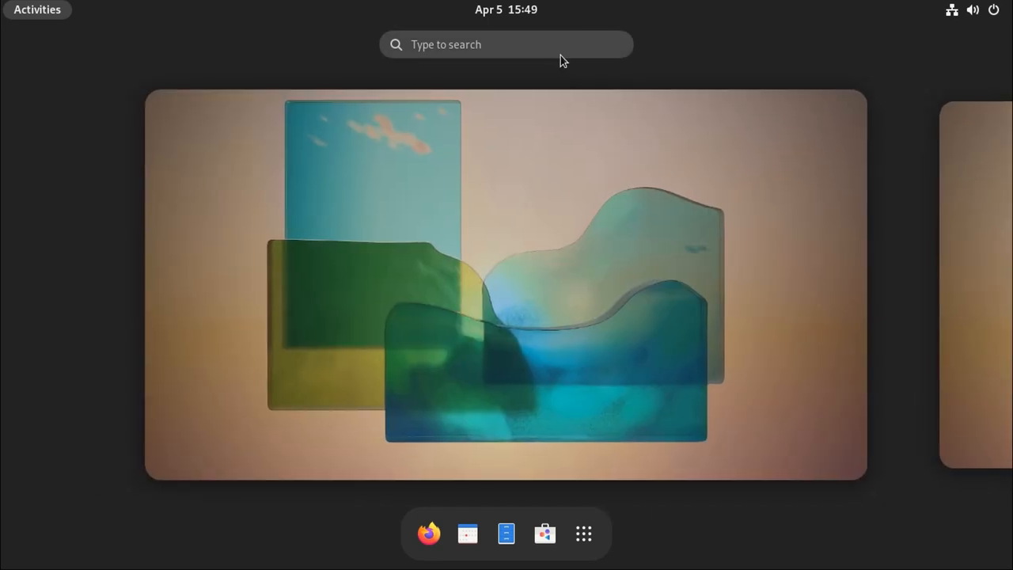
mouse_move(666, 446)
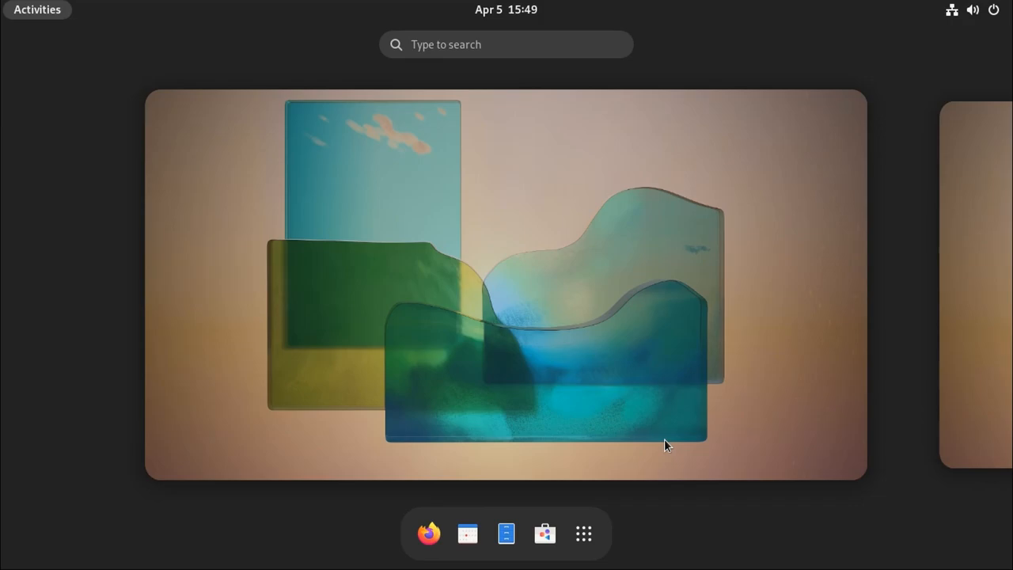
click(583, 532)
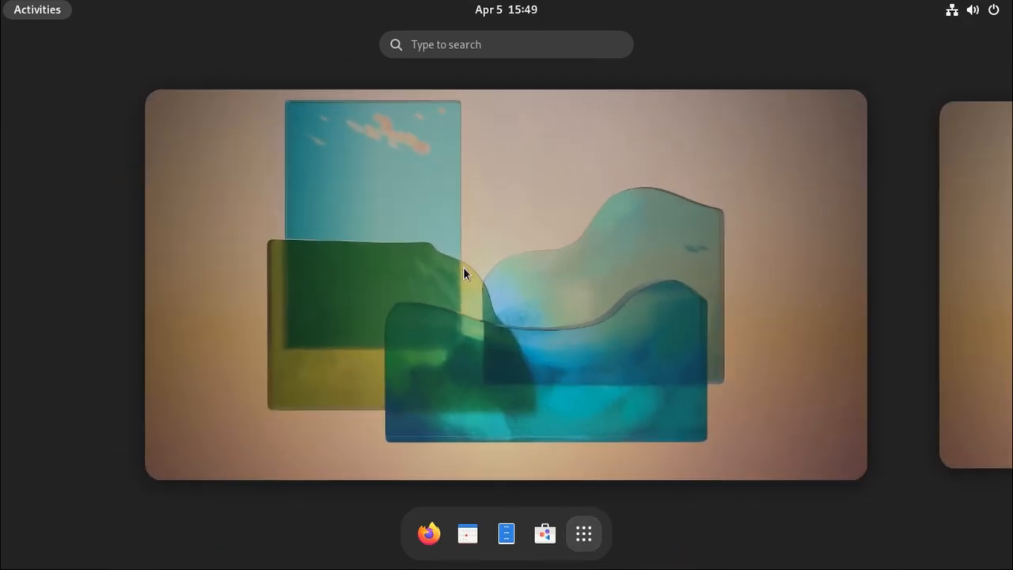
click(37, 10)
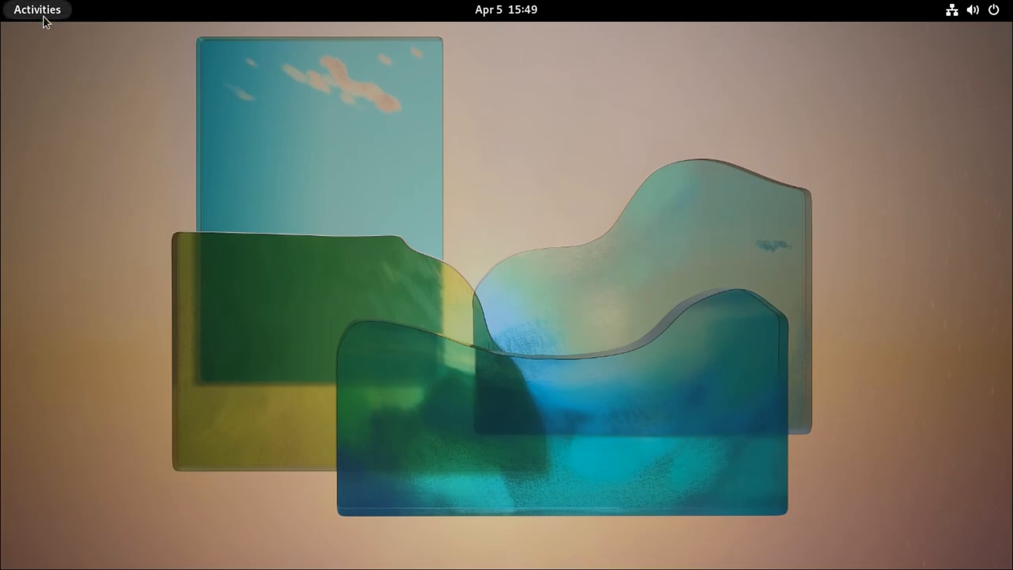
click(37, 10)
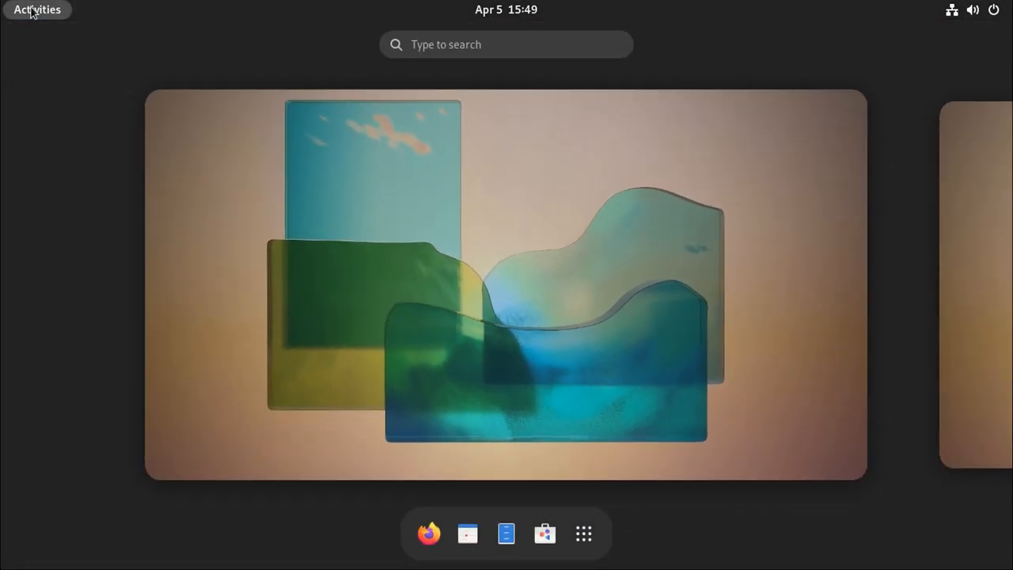
click(38, 10)
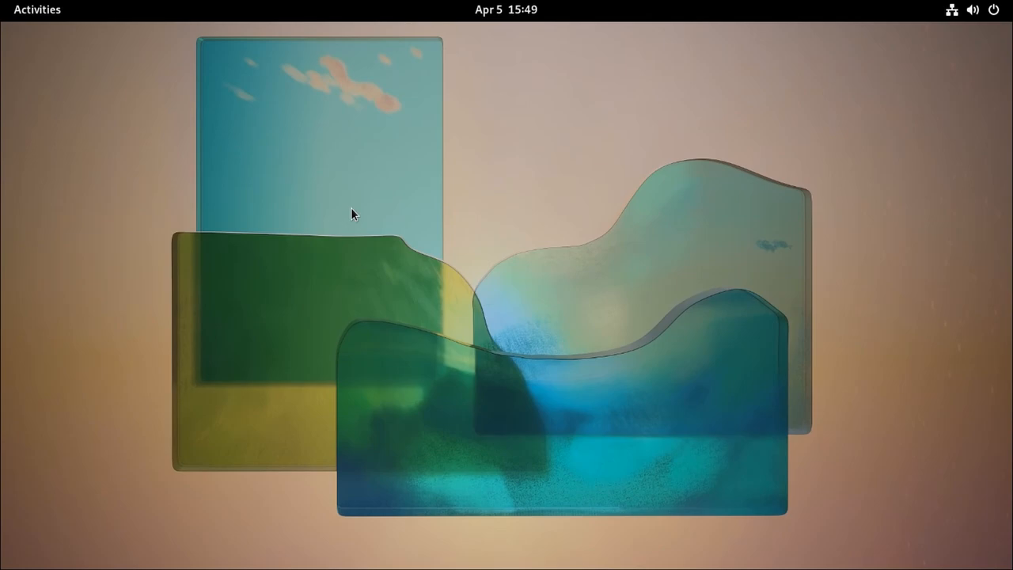
click(37, 9)
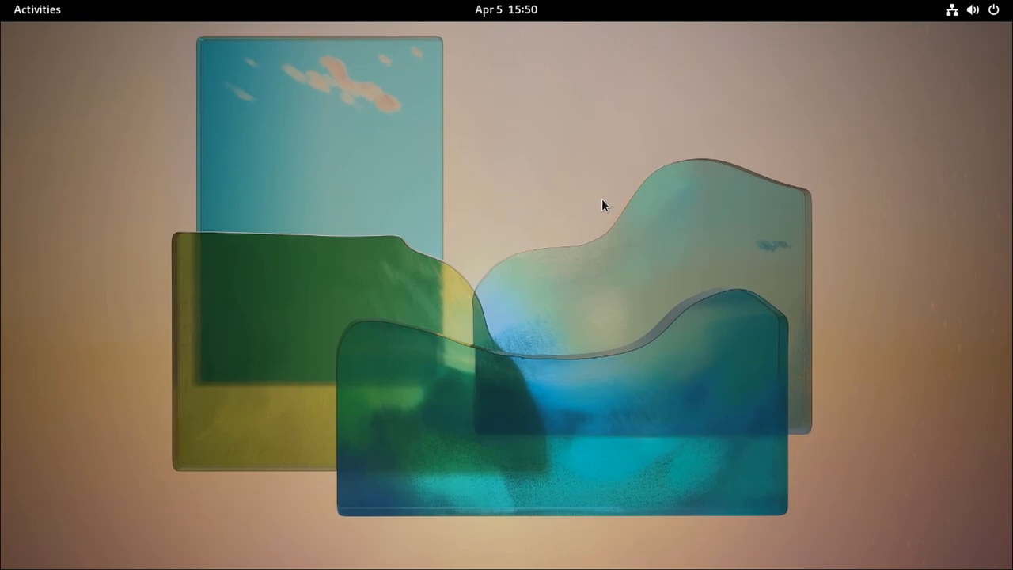
Step: Search the overview for 'docu', then return to the desktop
click(37, 10)
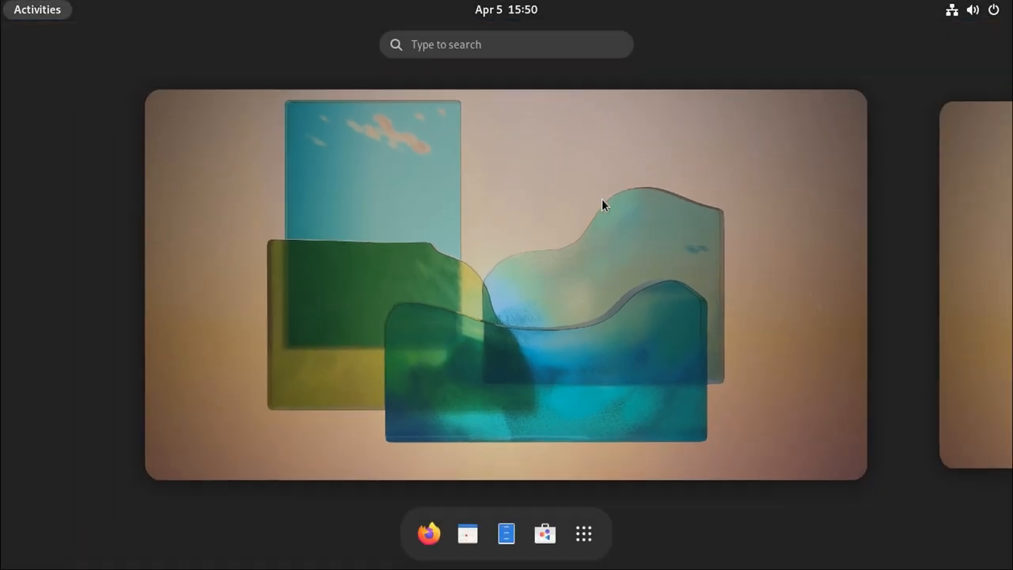
text(documents)
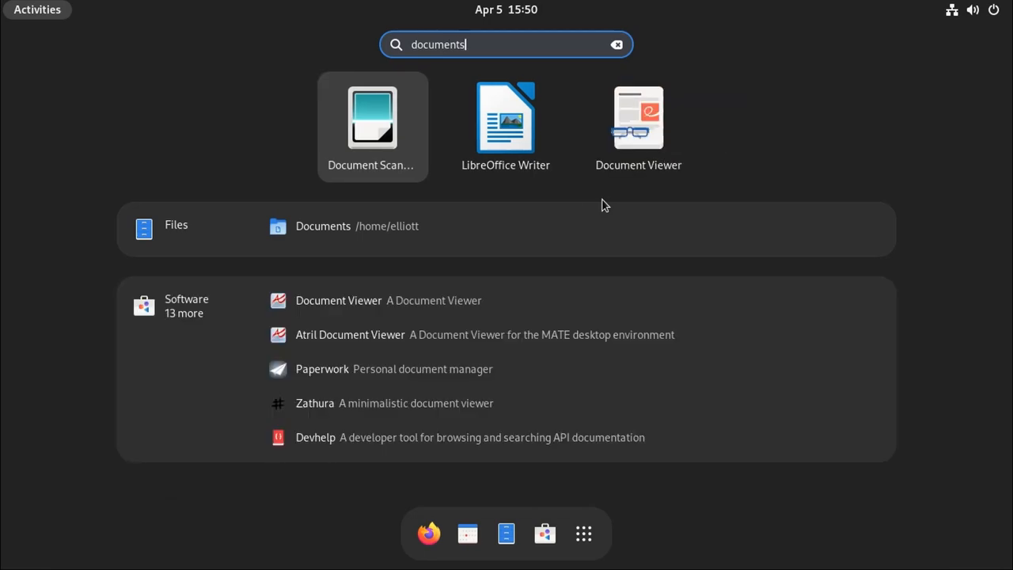
mouse_move(400, 119)
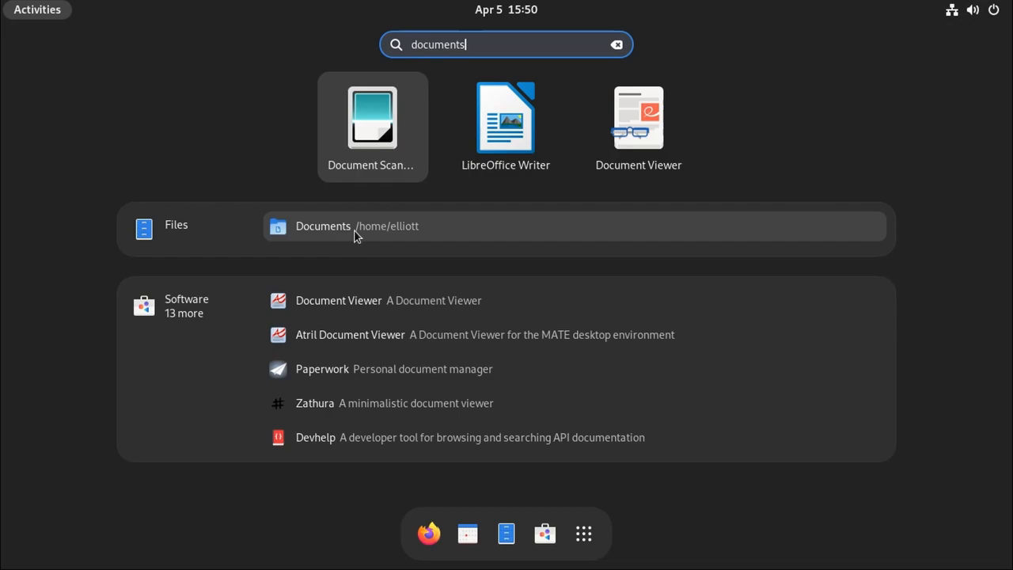
mouse_move(377, 262)
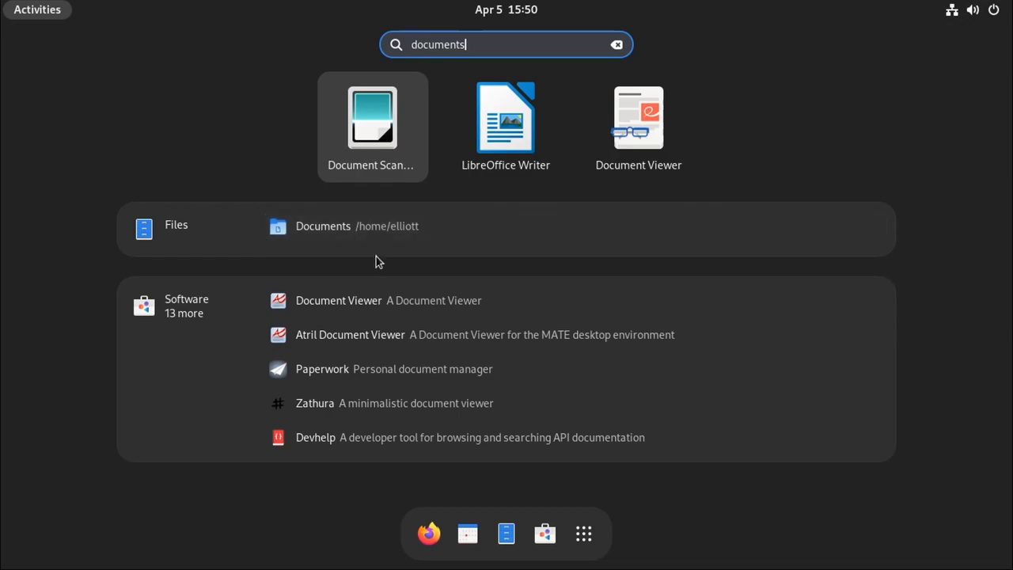
mouse_move(421, 328)
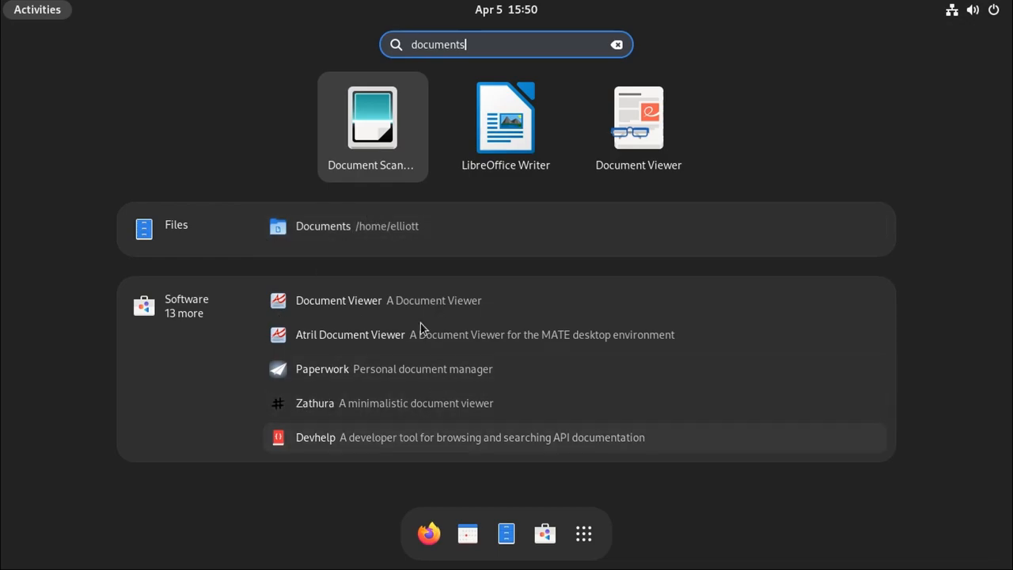
mouse_move(427, 425)
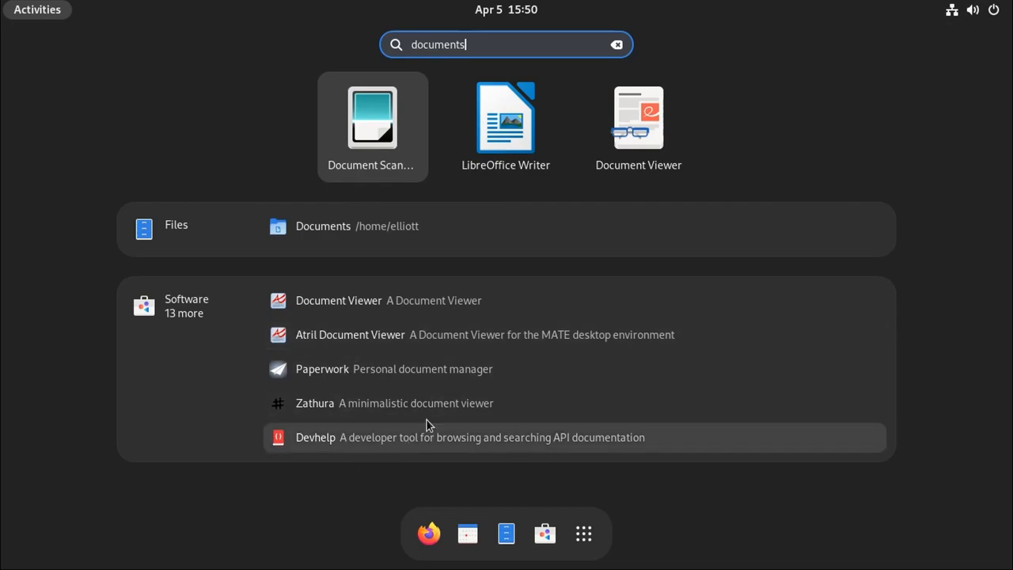
mouse_move(368, 400)
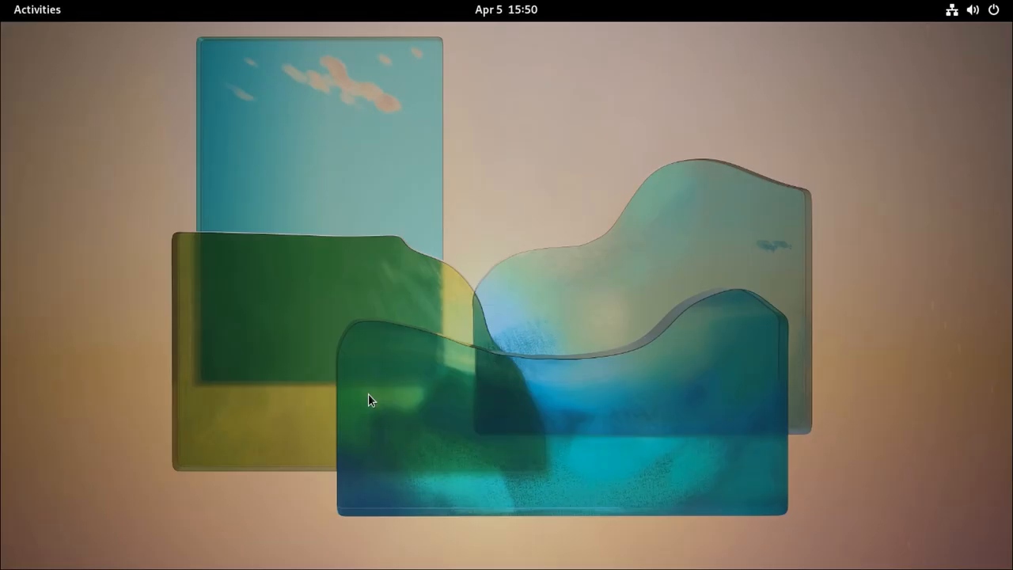
click(37, 10)
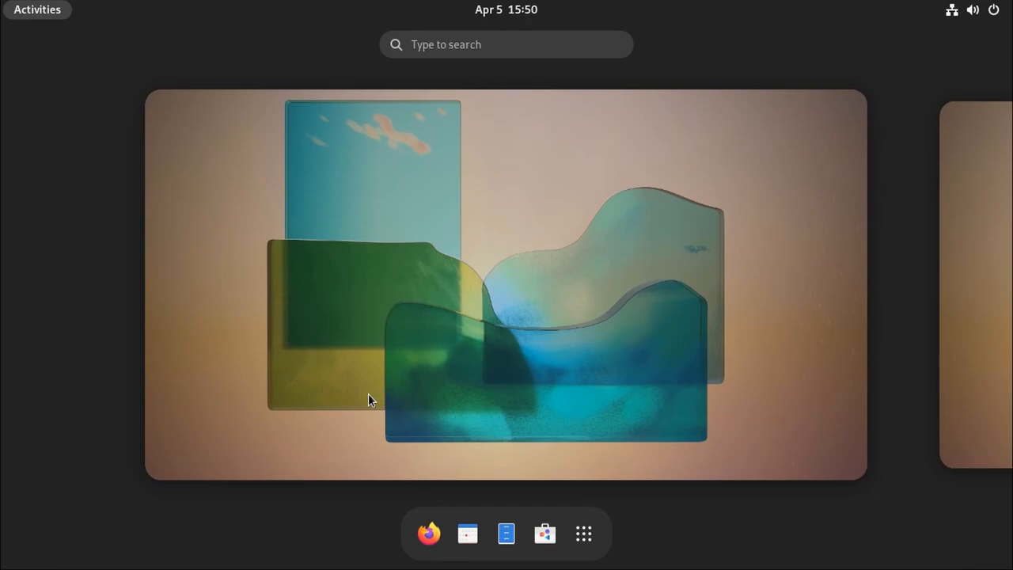
click(37, 9)
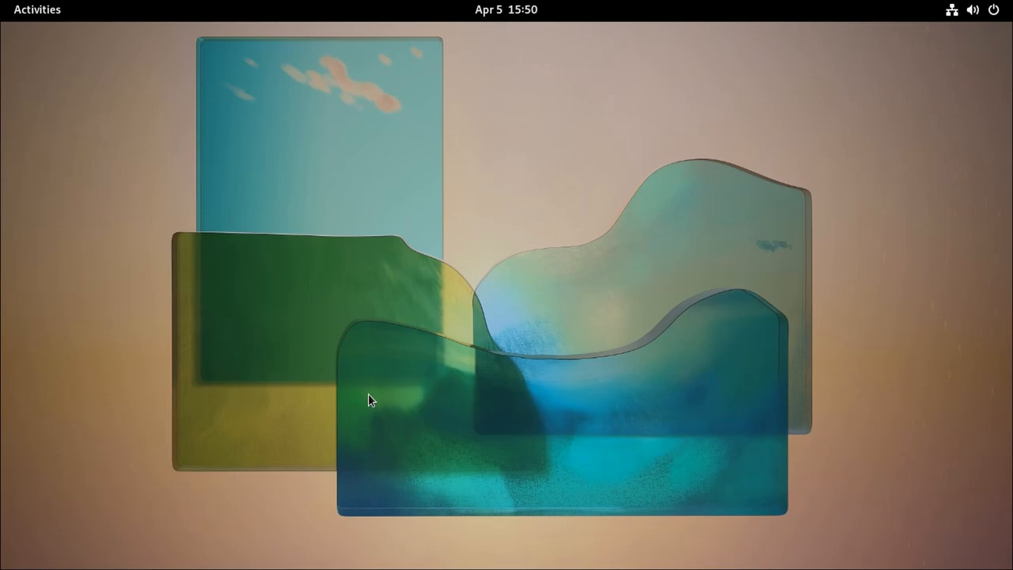
Step: Open the overview's app grid and launch Weather
click(37, 9)
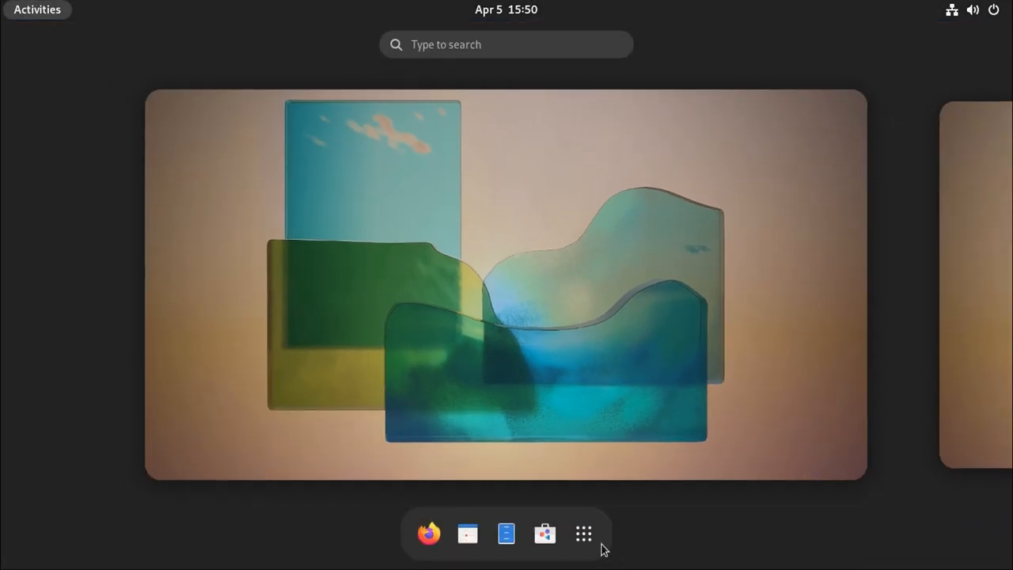
click(583, 532)
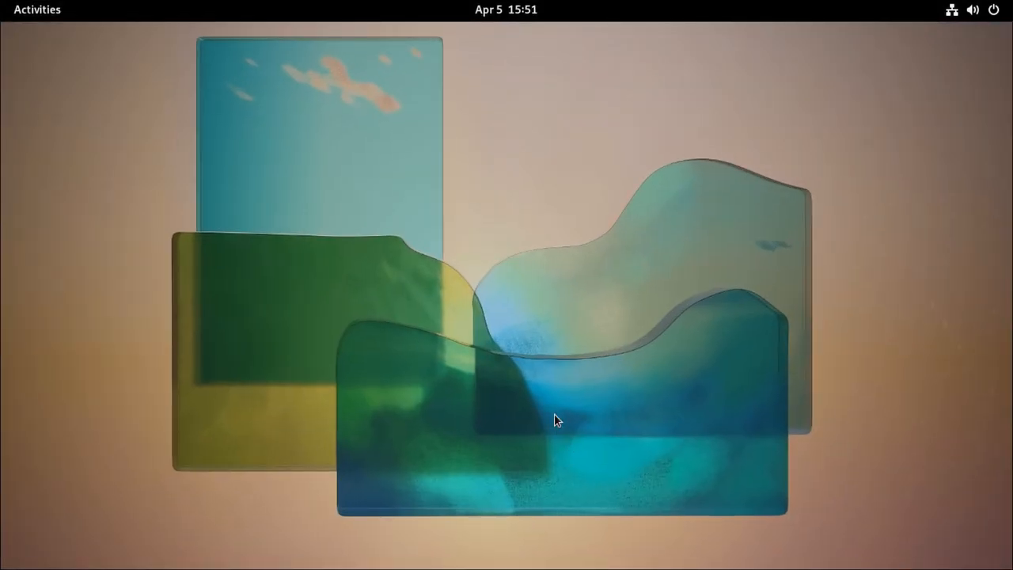
click(583, 533)
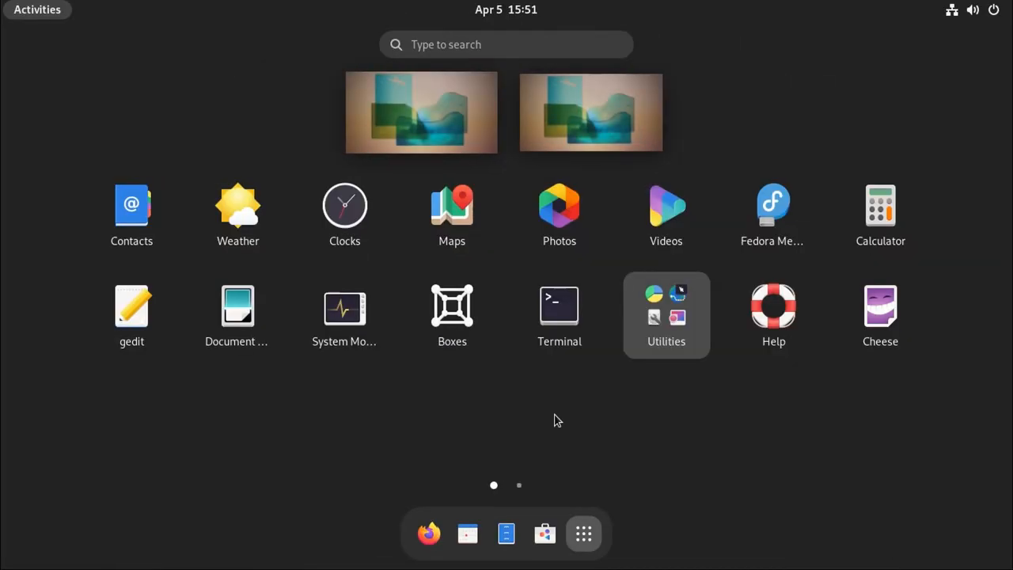
mouse_move(404, 313)
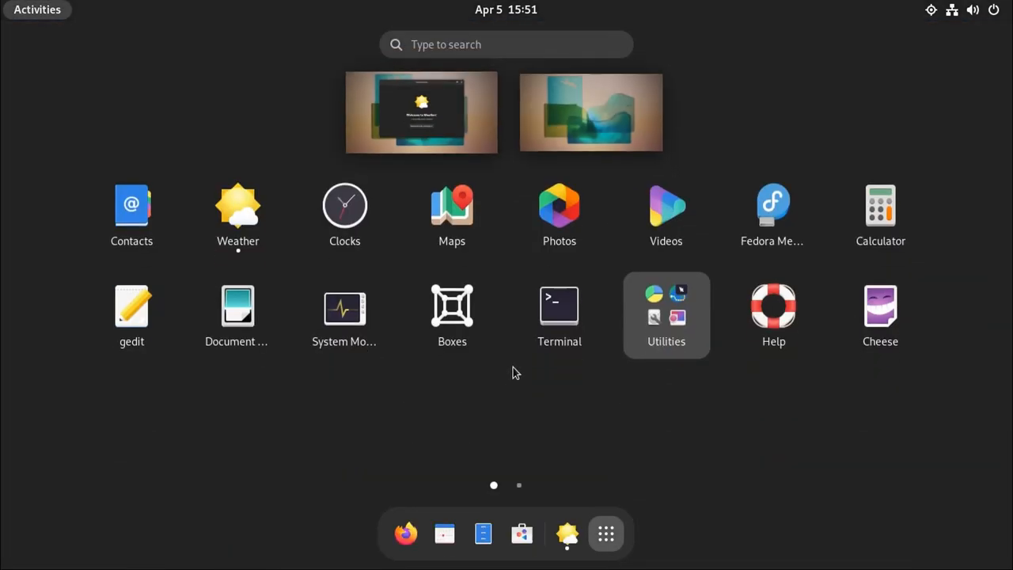
mouse_move(621, 155)
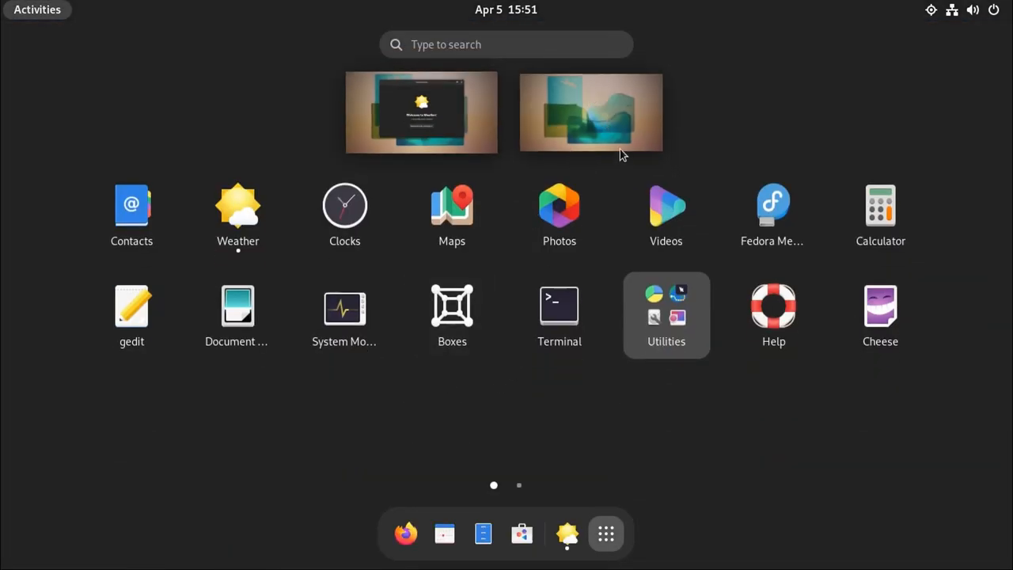
mouse_move(426, 133)
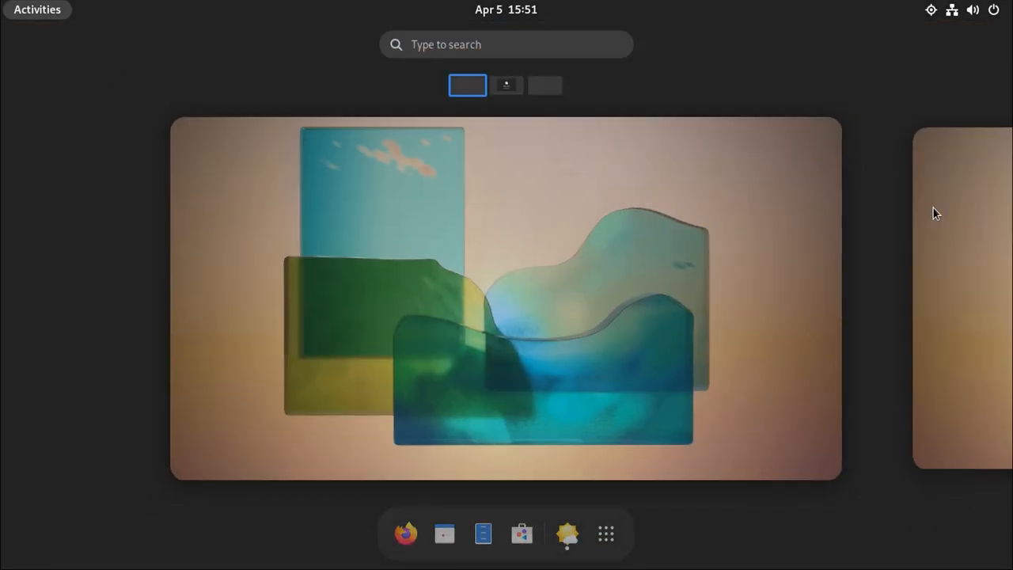
click(605, 533)
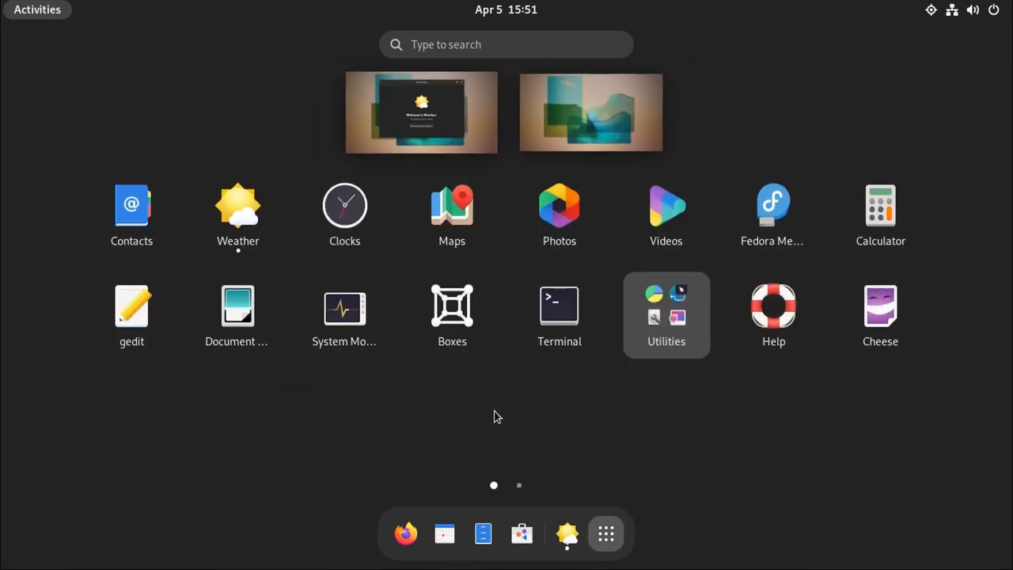
mouse_move(344, 214)
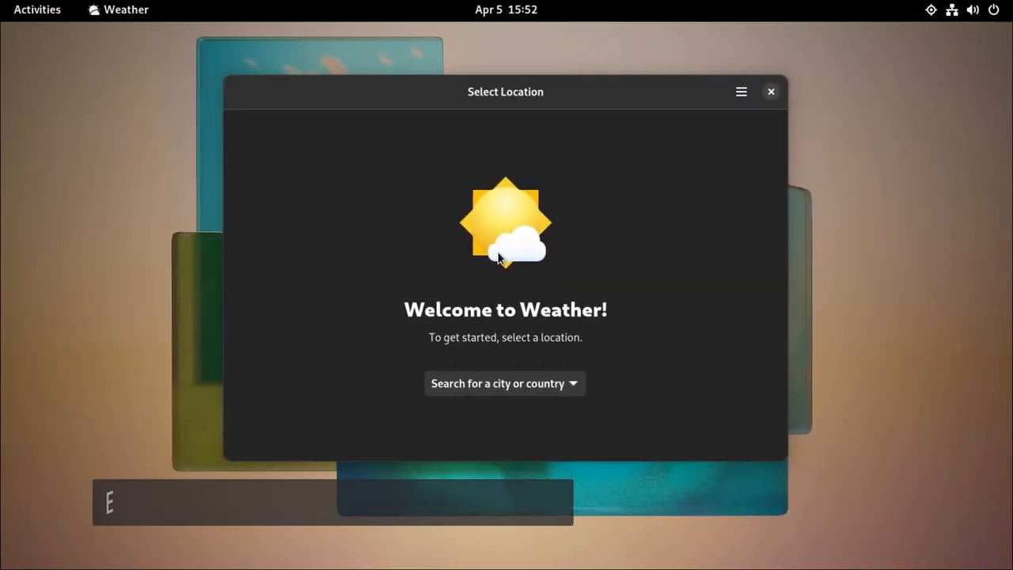
Step: Toggle the Activities overview, leaving Weather's welcome window on the desktop
click(37, 9)
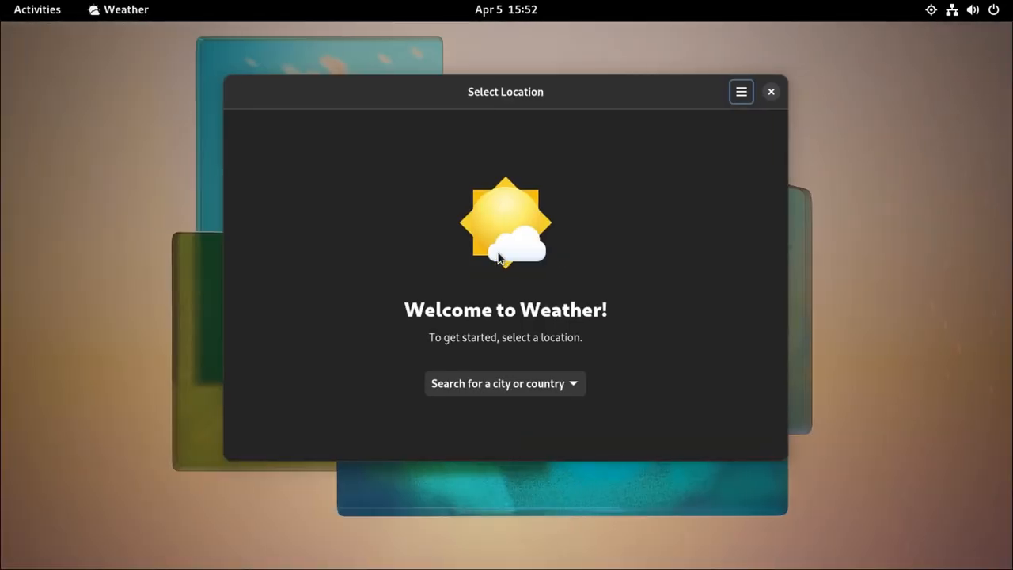
mouse_move(662, 103)
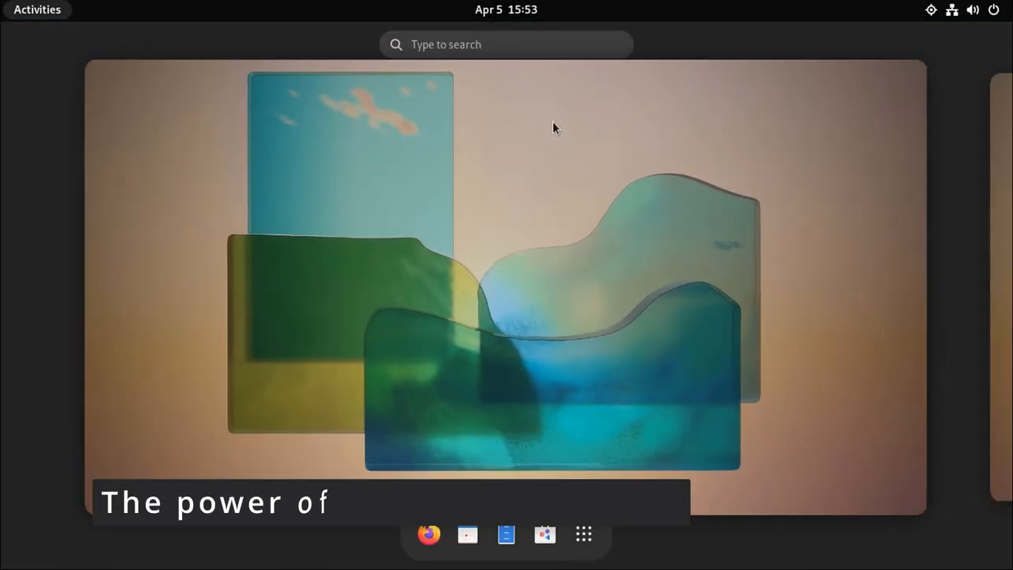
Step: Search 'Setting' and open the Keyboard page's shortcuts list
text(Setting)
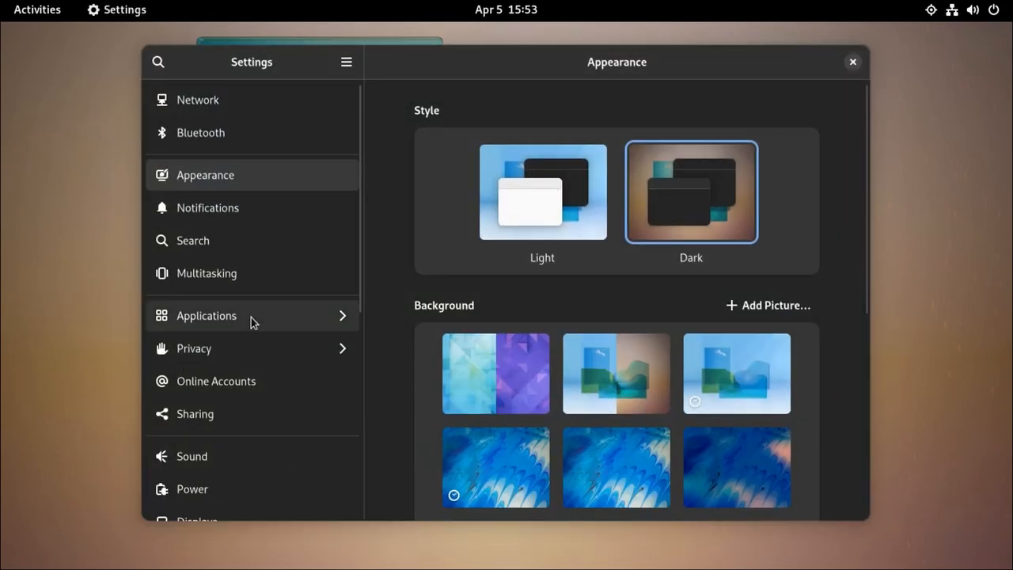
scroll(down, 3)
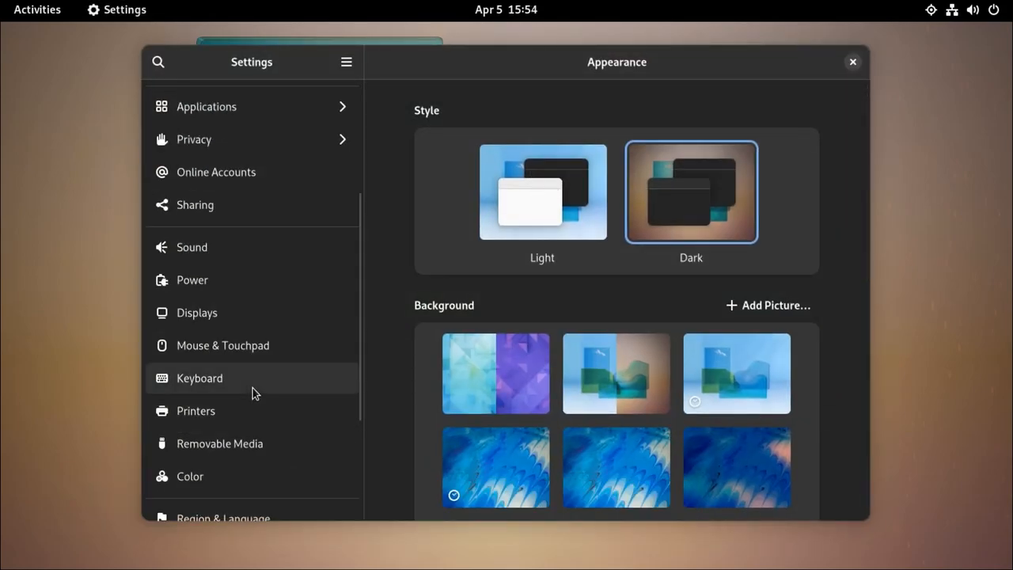
click(199, 377)
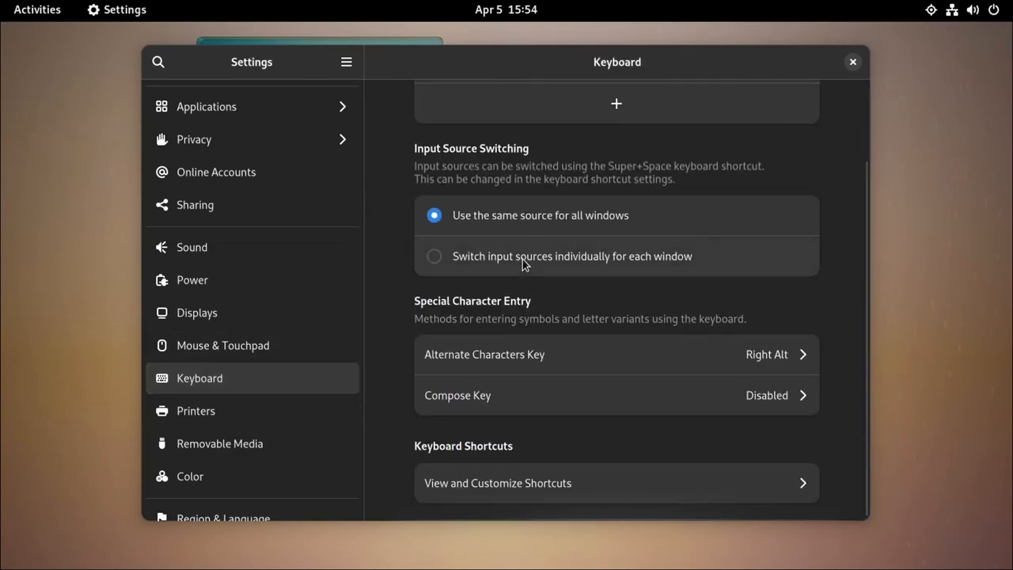
click(497, 483)
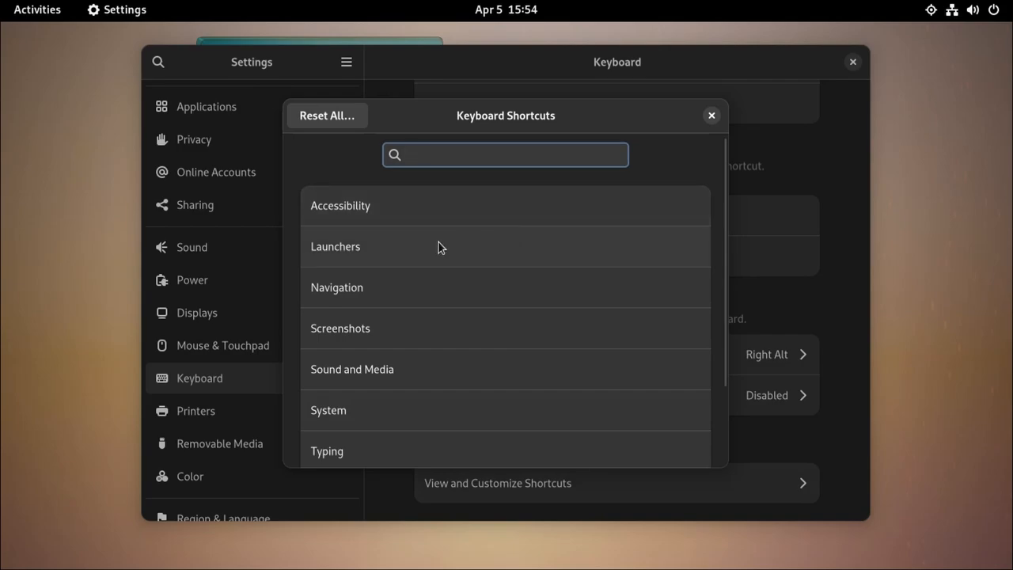
Step: Open Accessibility shortcuts, dismiss the screen reader prompt, and scroll to Custom Shortcuts
scroll(down, 3)
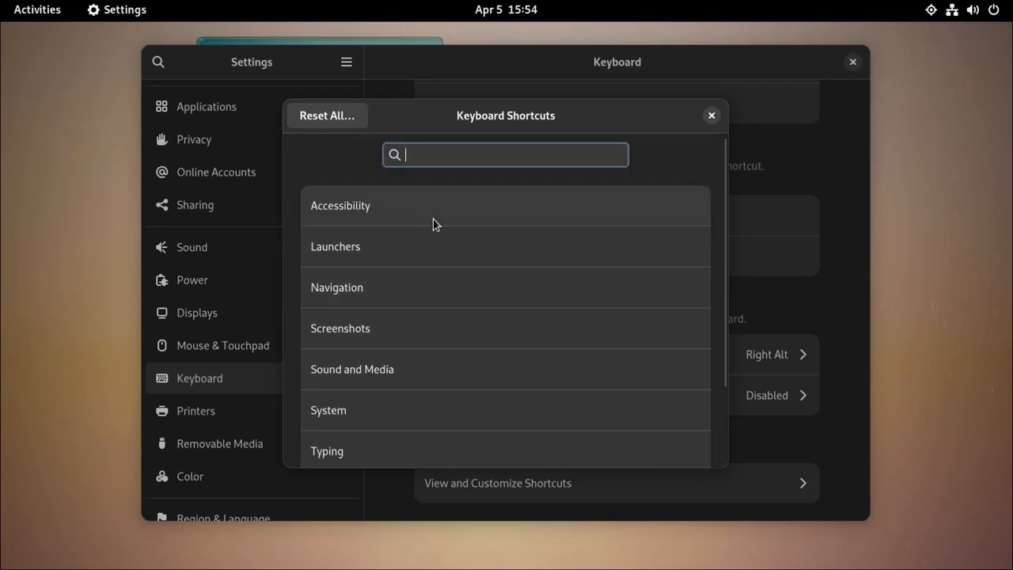
click(341, 205)
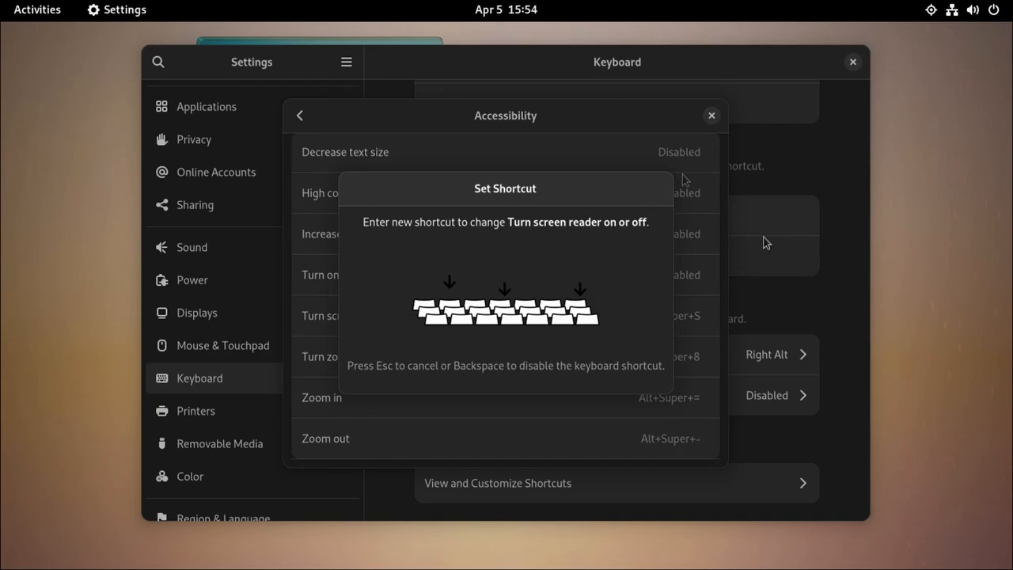
key(Escape)
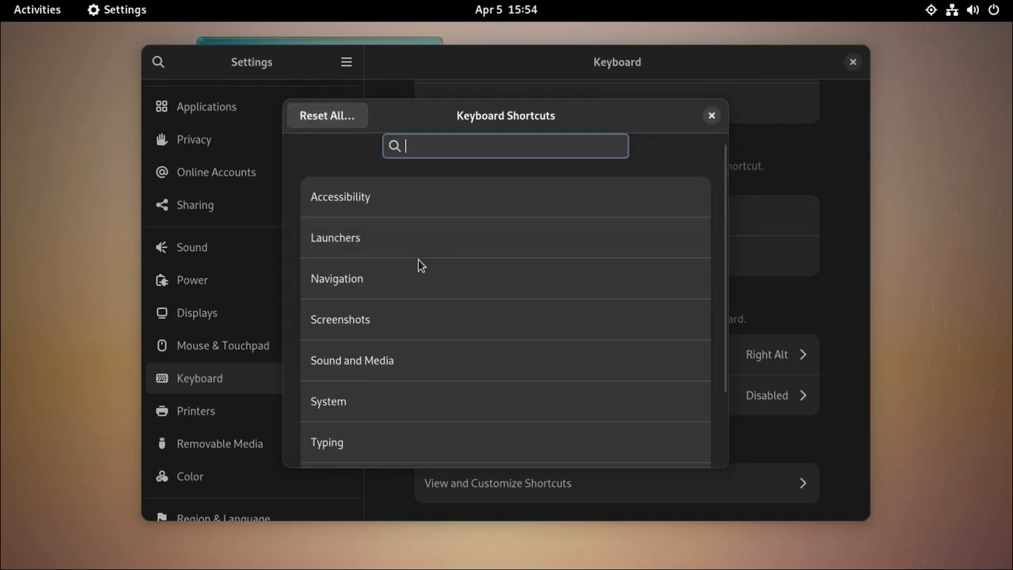
scroll(down, 3)
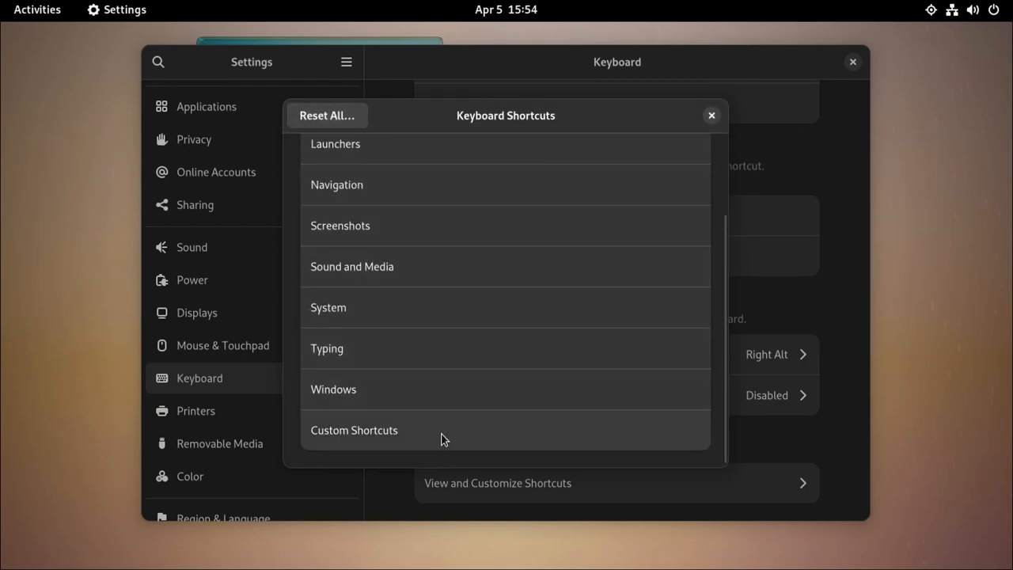
Step: Add custom shortcut 'Launch terminal' running gnome-terminal and begin assigning its key combination
click(354, 430)
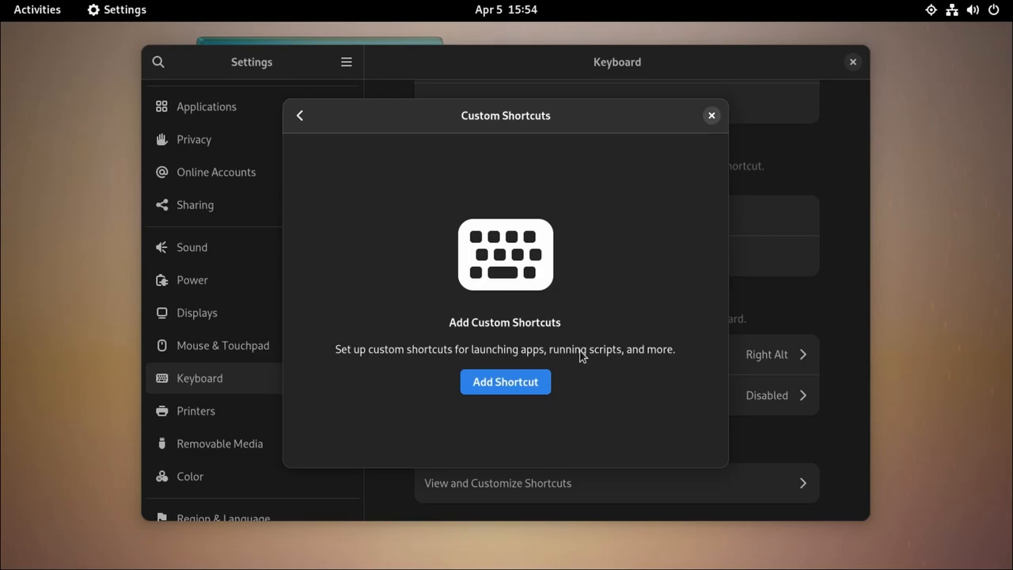
click(504, 381)
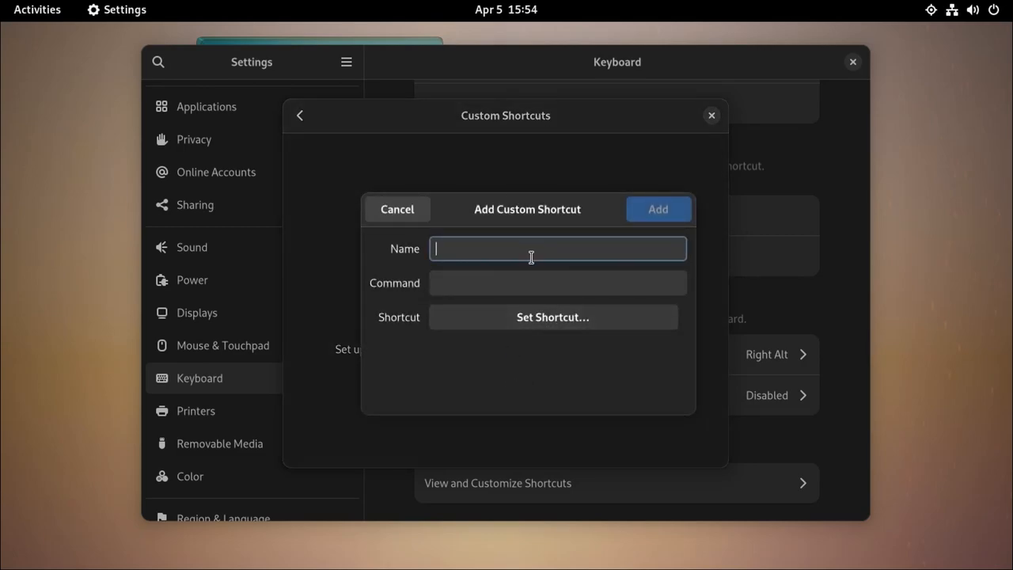
click(557, 282)
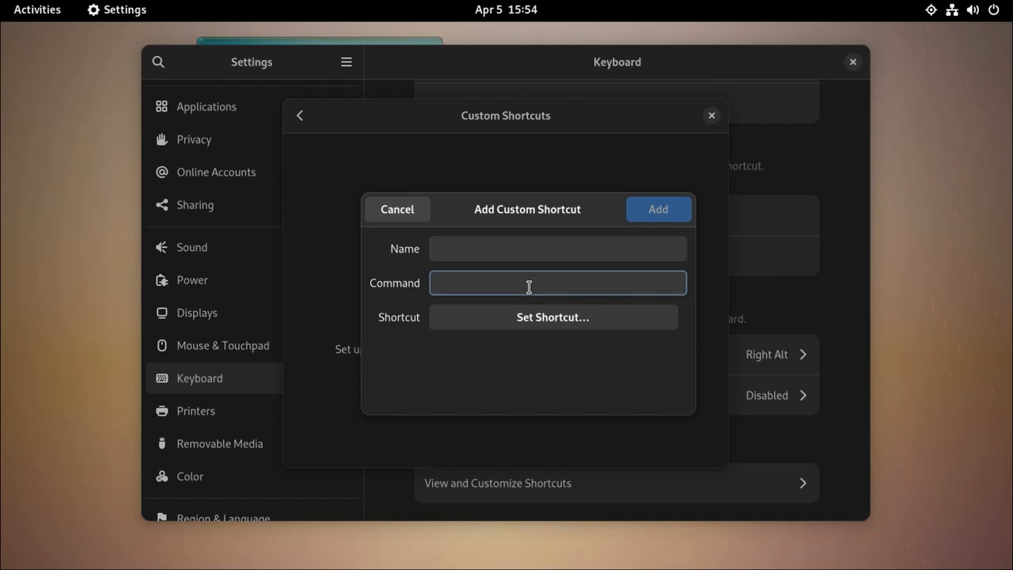
click(557, 282)
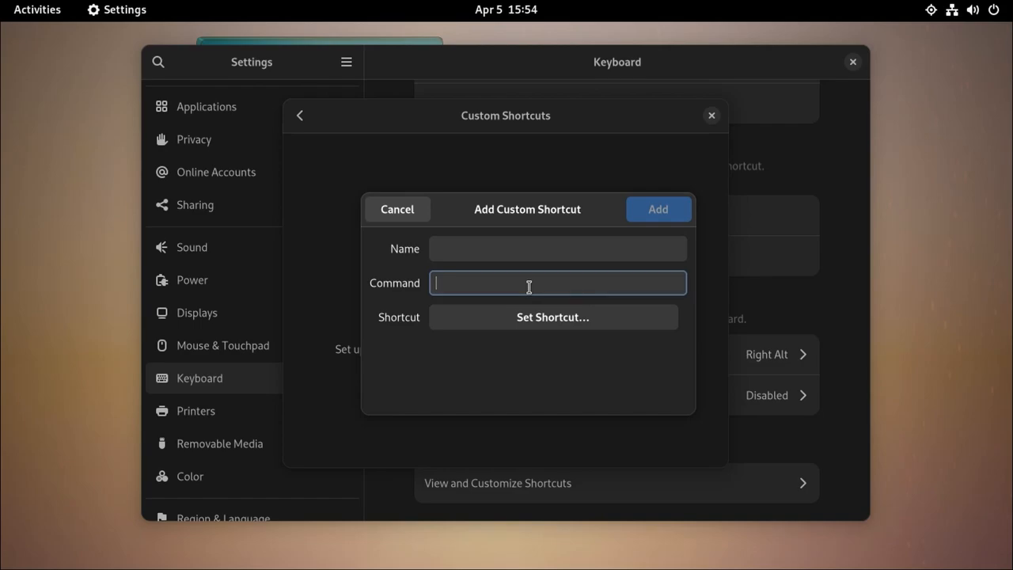
text(gnome)
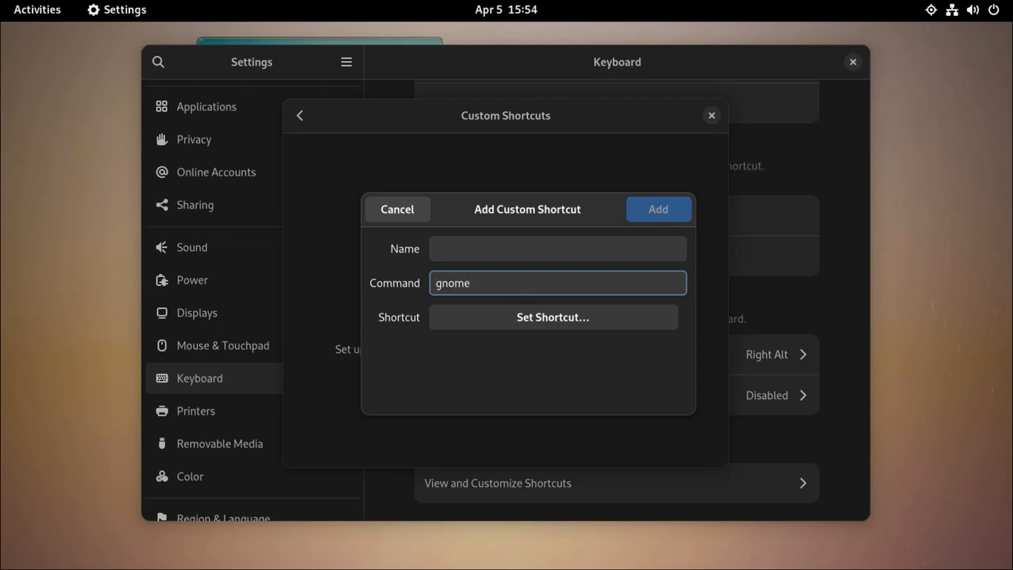
text(-termina)
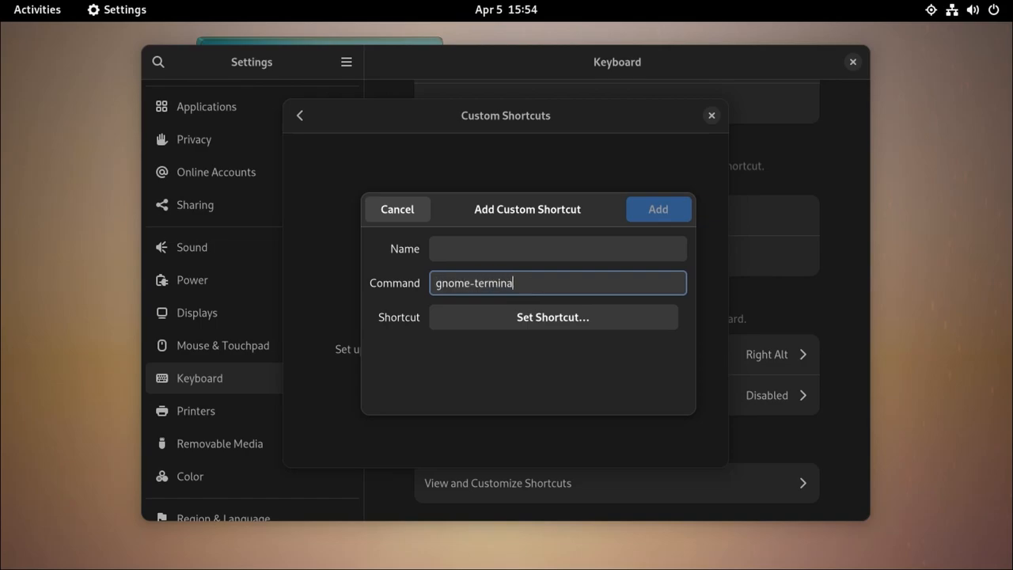
text(Launch terminal)
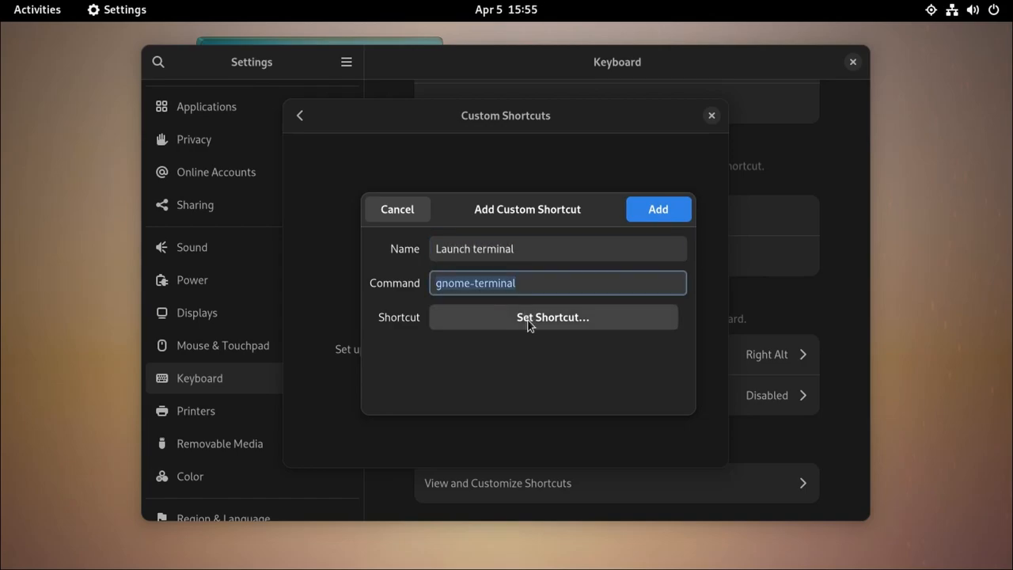
click(553, 316)
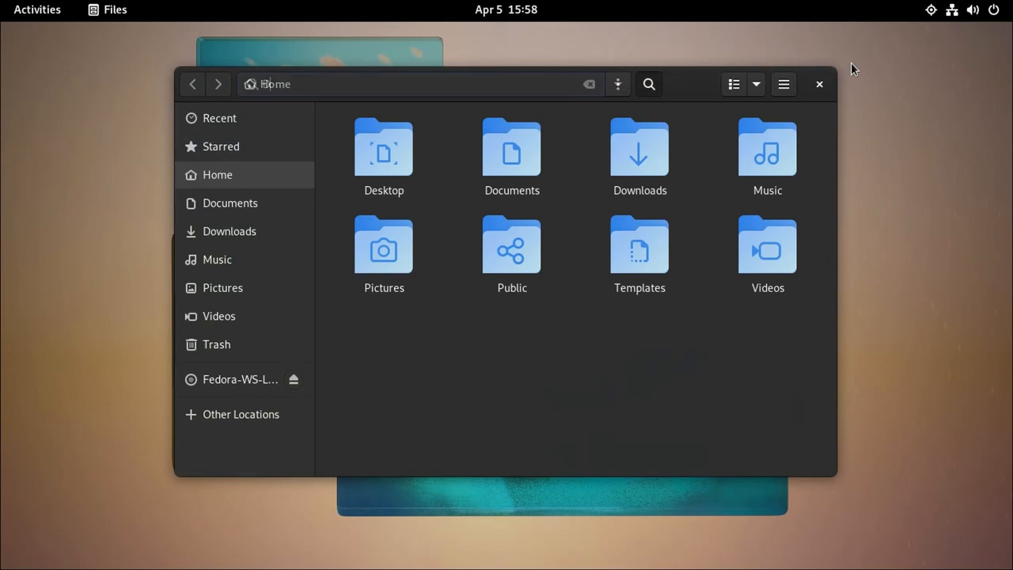
Step: Search Files for 'Documents', then 'share', then 'icons'
text(Documents)
text(usr)
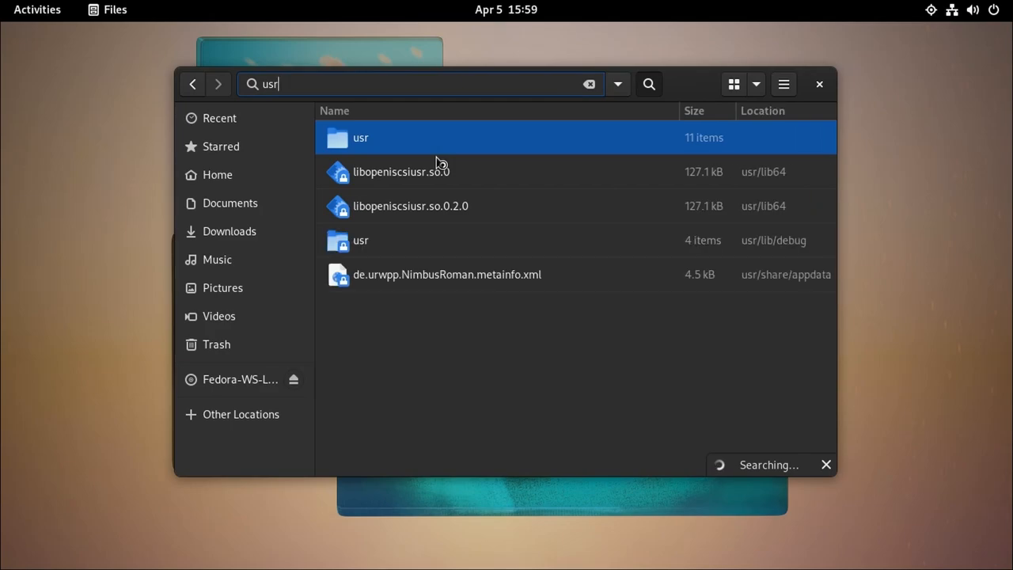
text(share)
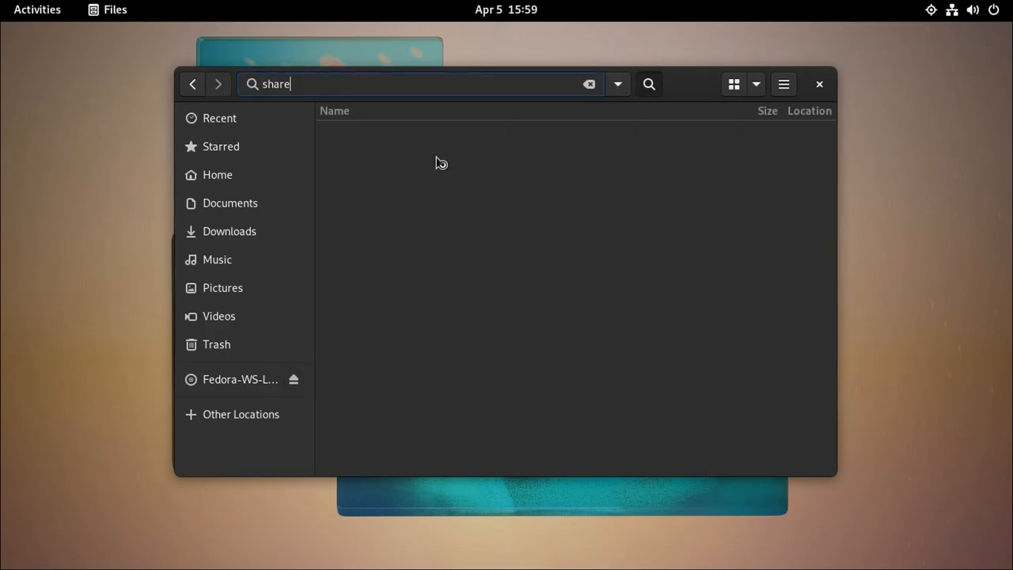
text(icons)
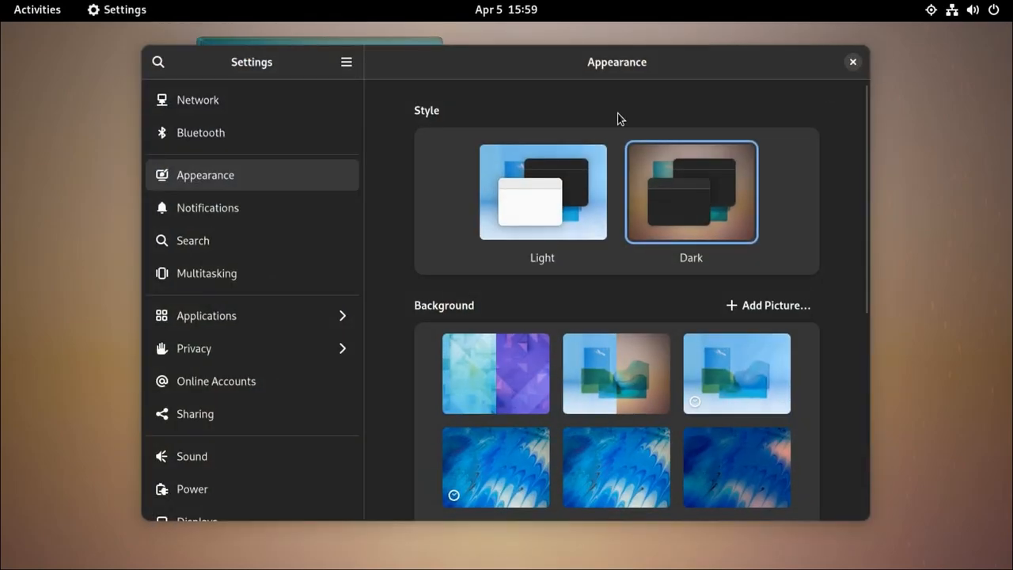
Step: View the Displays page at 1360 × 768, then close Settings
click(197, 520)
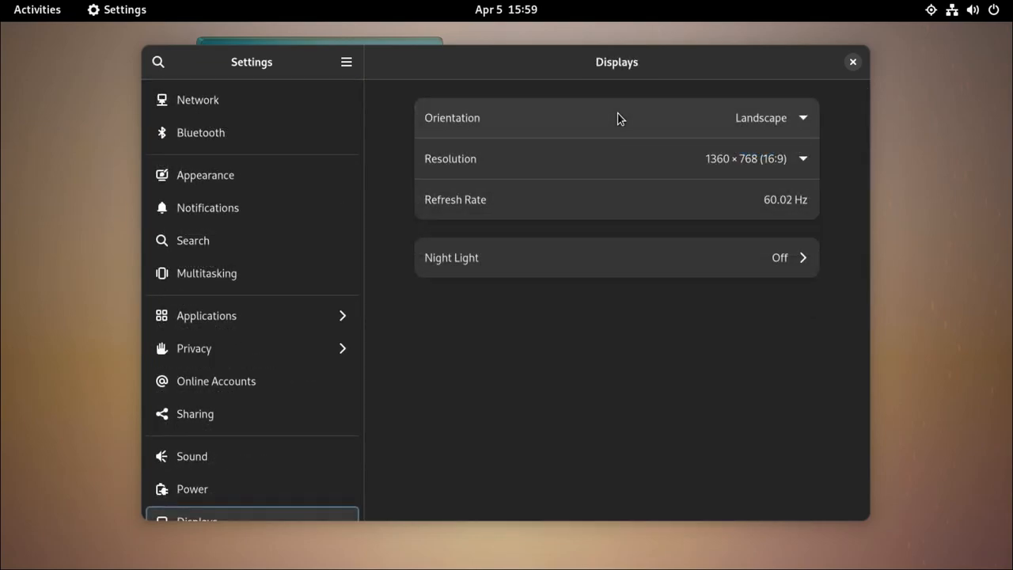
click(852, 62)
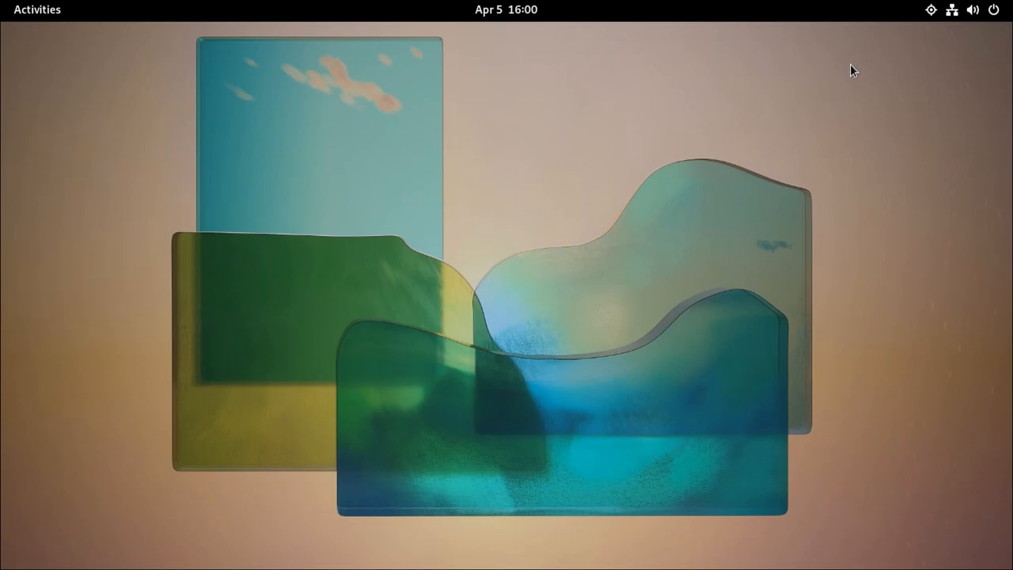
Step: Open Software via 'softw', find 'Tweaks', and launch the installed GNOME Tweaks
text(softw)
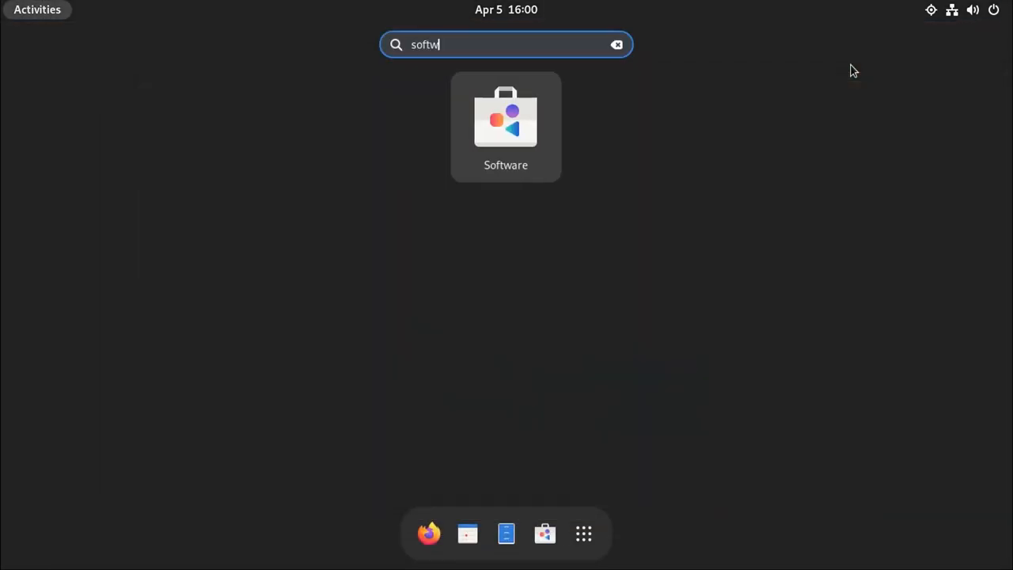
click(505, 126)
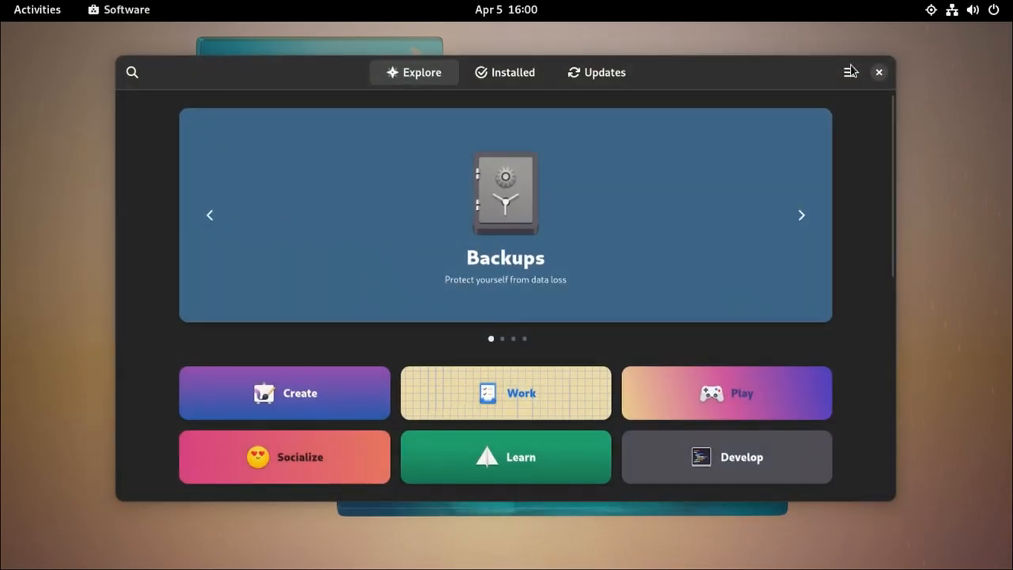
text(Tweaks)
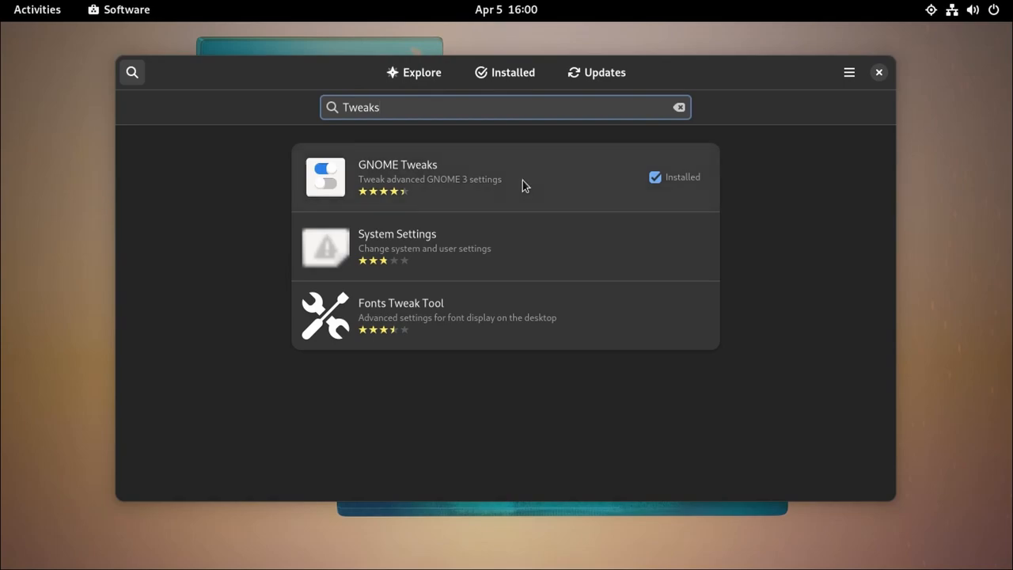
click(397, 165)
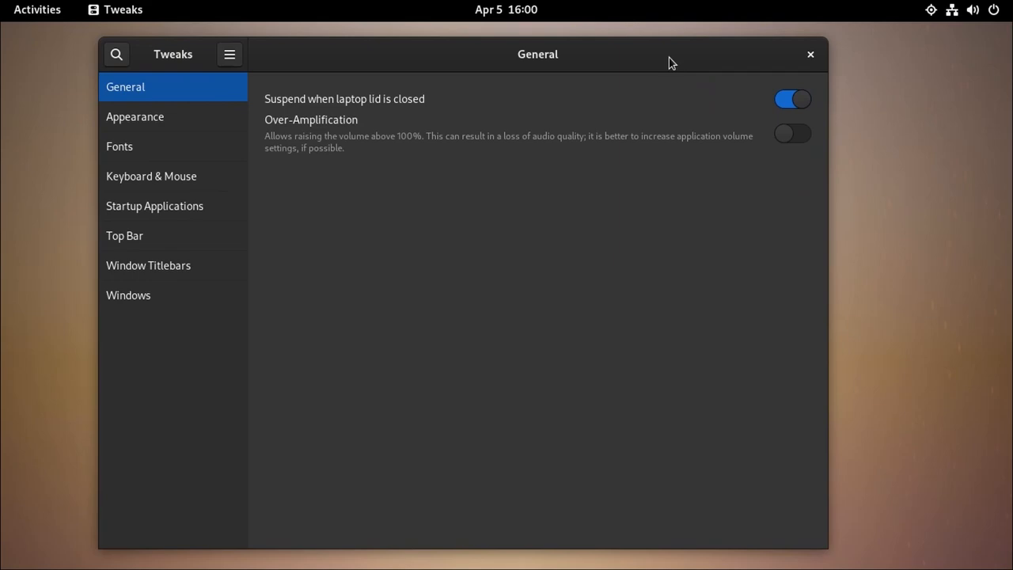
mouse_move(222, 126)
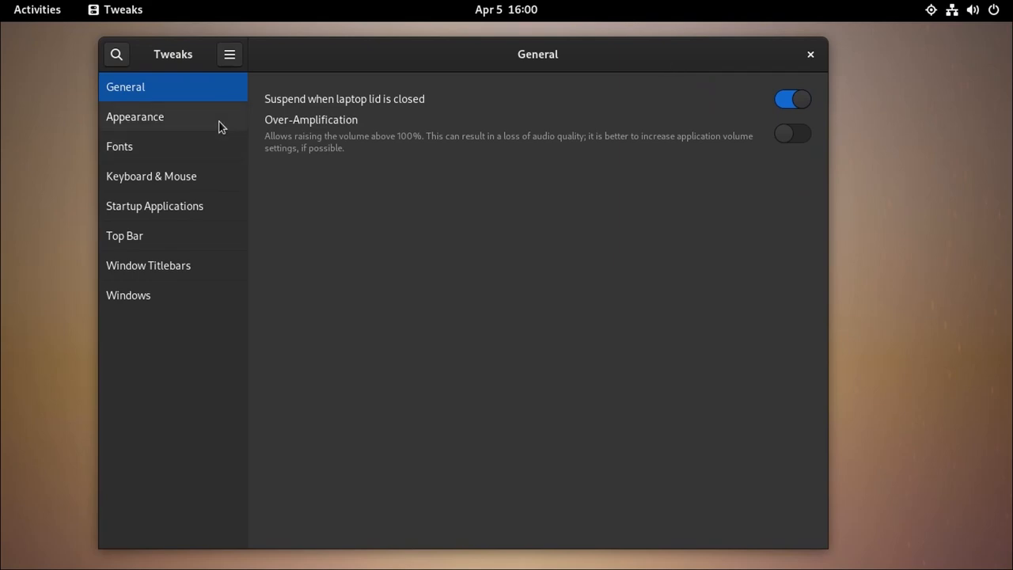
Step: Browse the Tweaks Appearance and Fonts pages, ending on Keyboard & Mouse
click(134, 116)
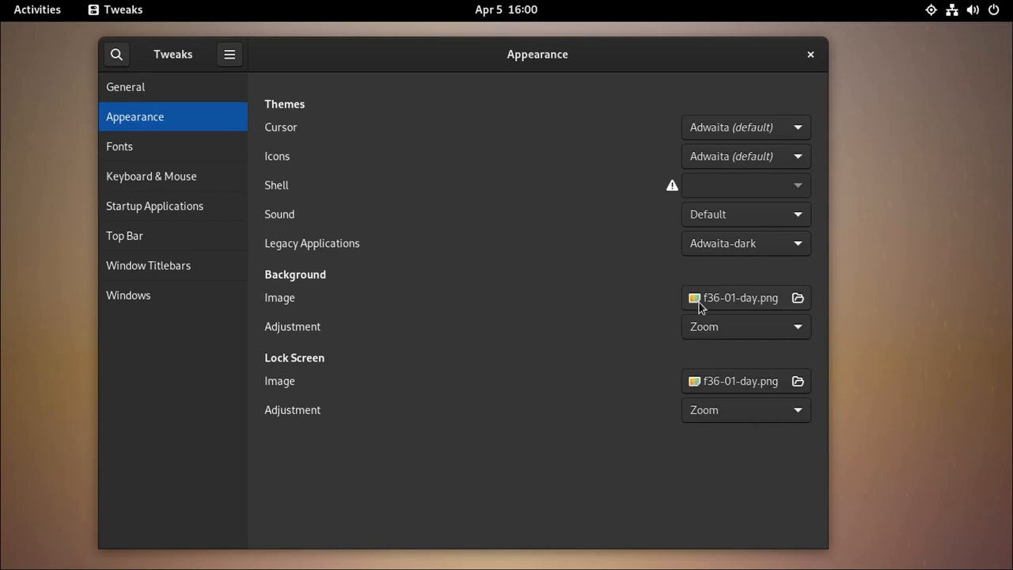
mouse_move(714, 319)
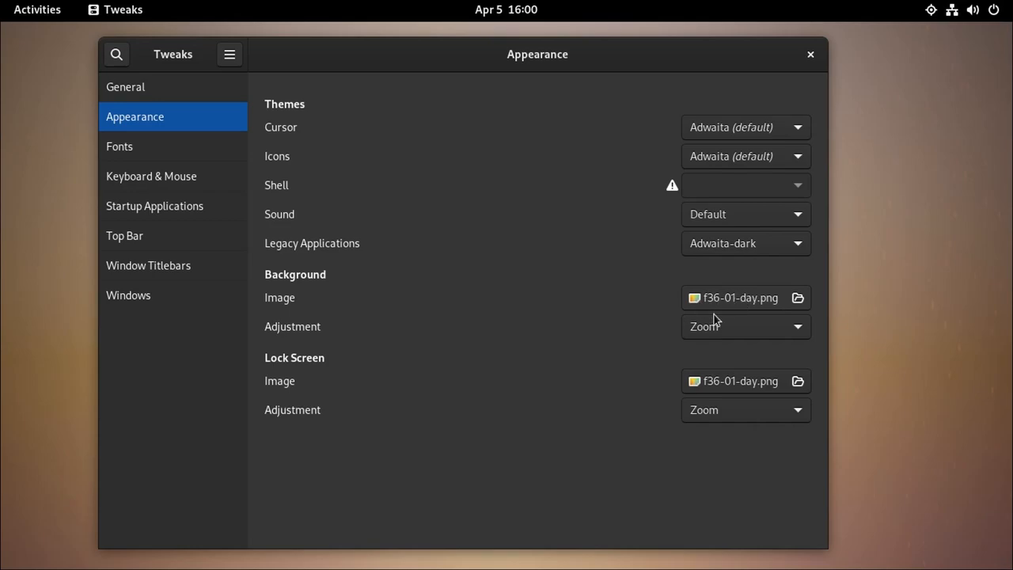
mouse_move(699, 384)
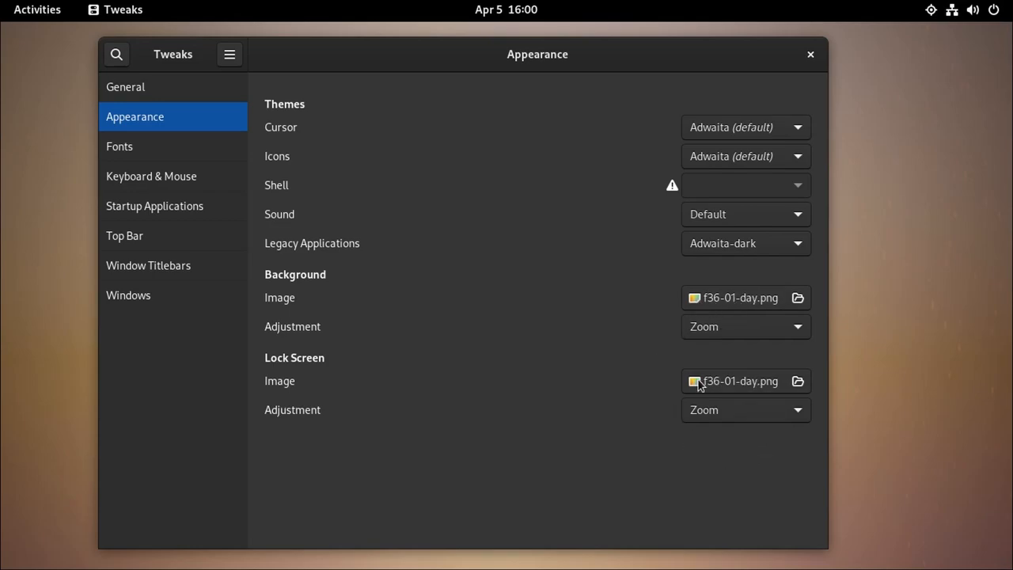
click(119, 145)
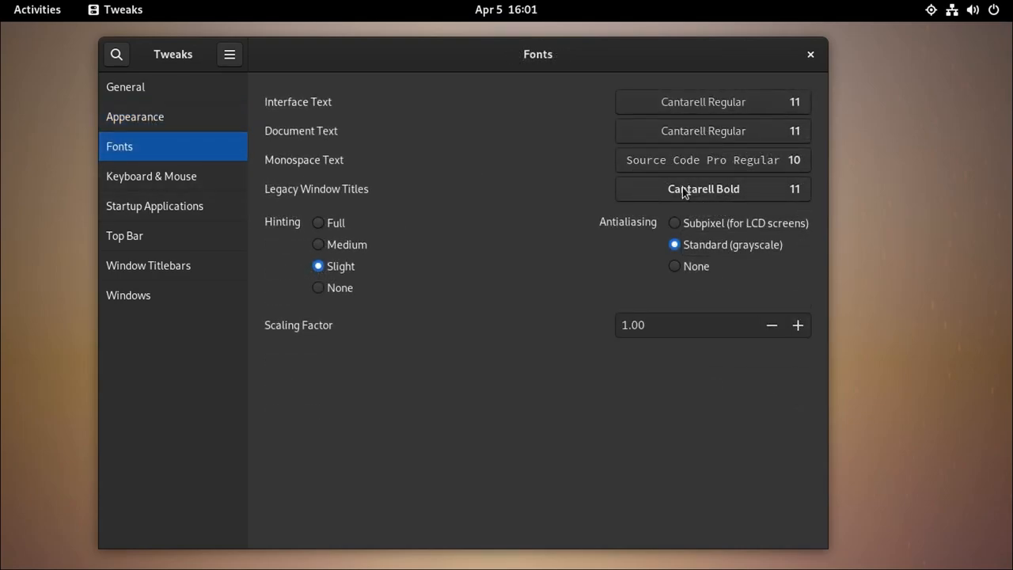
mouse_move(700, 146)
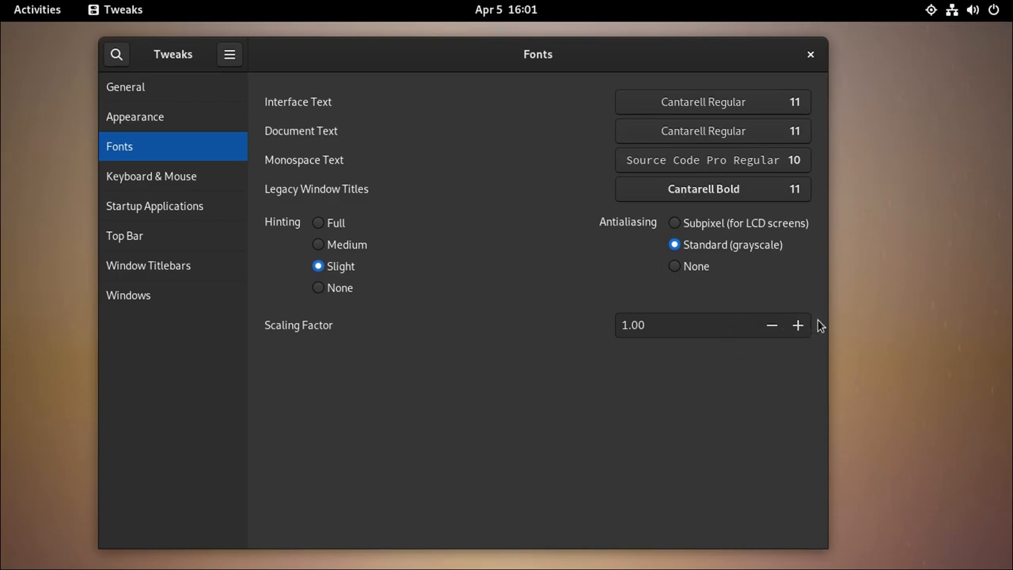
click(151, 176)
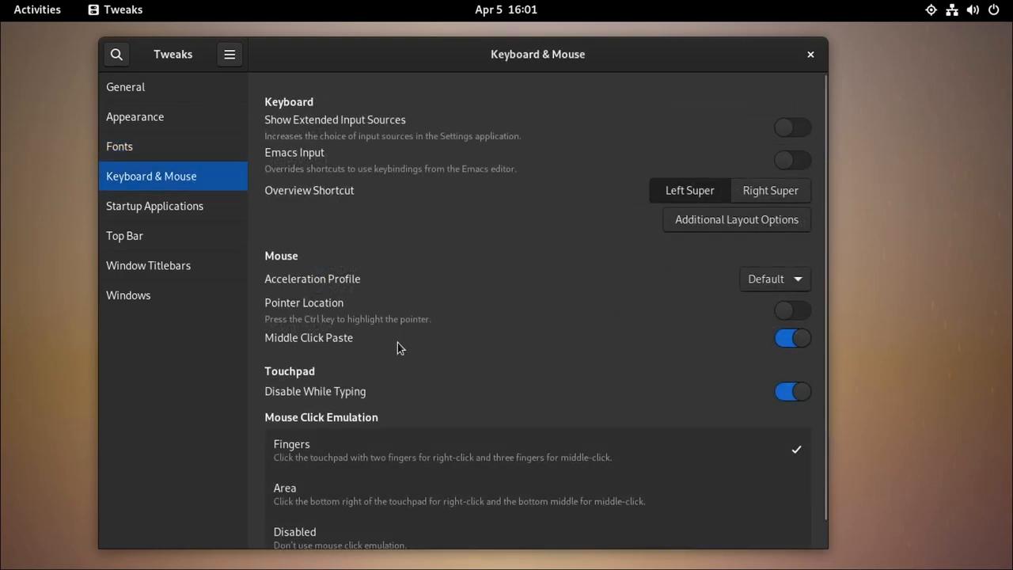
Step: Enable Pointer Location, then switch to the empty Startup Applications page
scroll(down, 3)
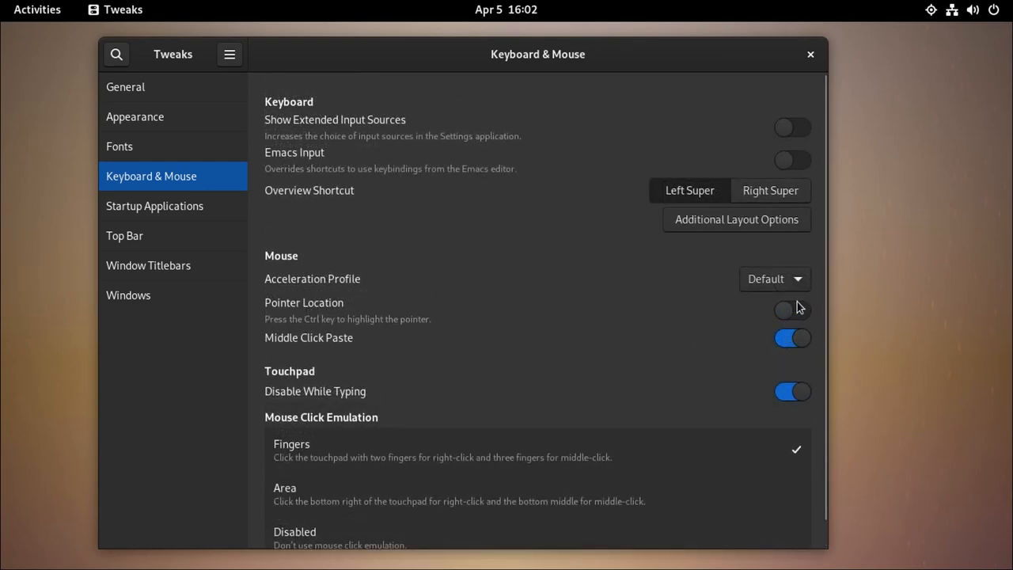
click(792, 309)
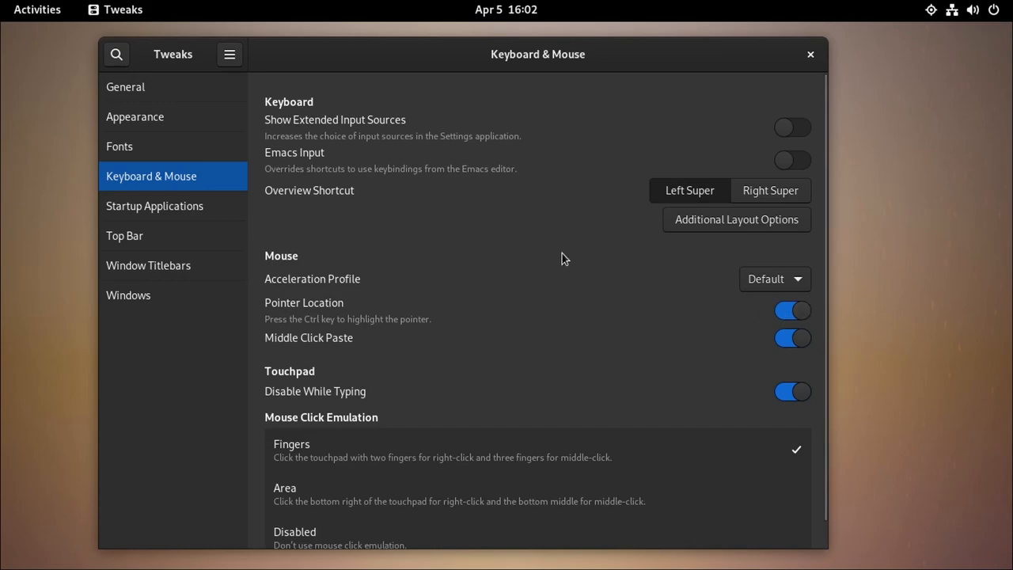
mouse_move(561, 255)
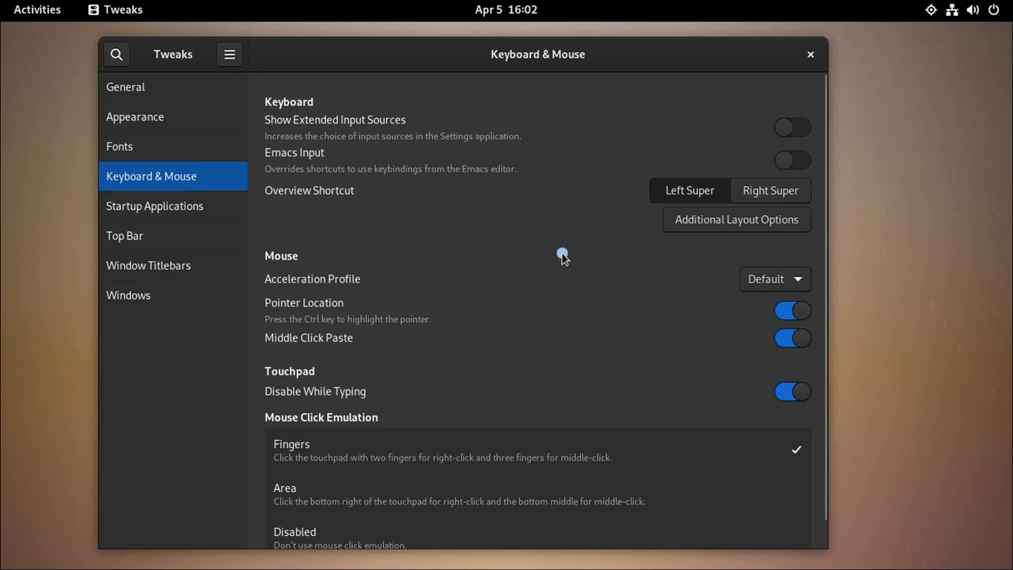
mouse_move(452, 242)
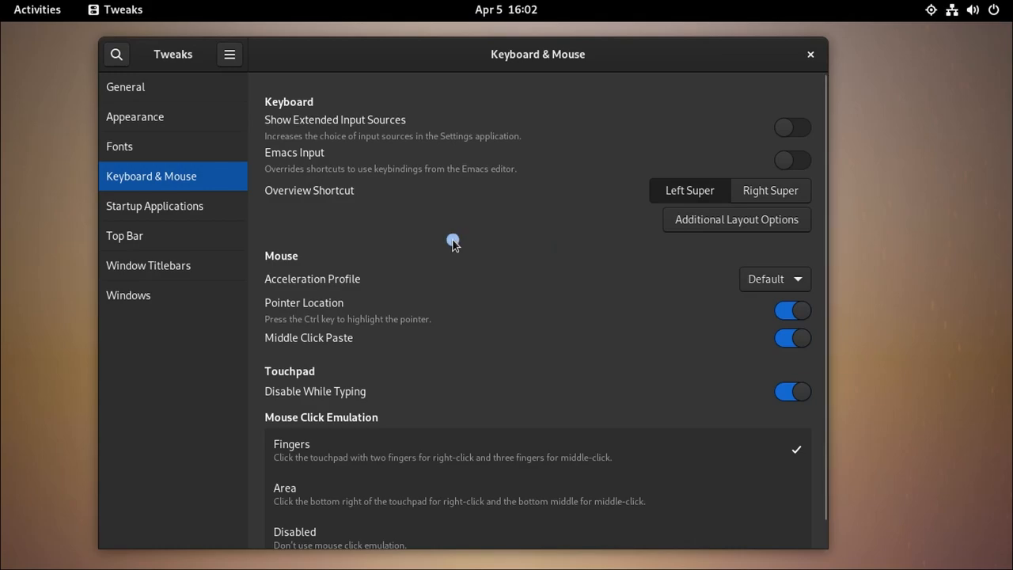
click(154, 206)
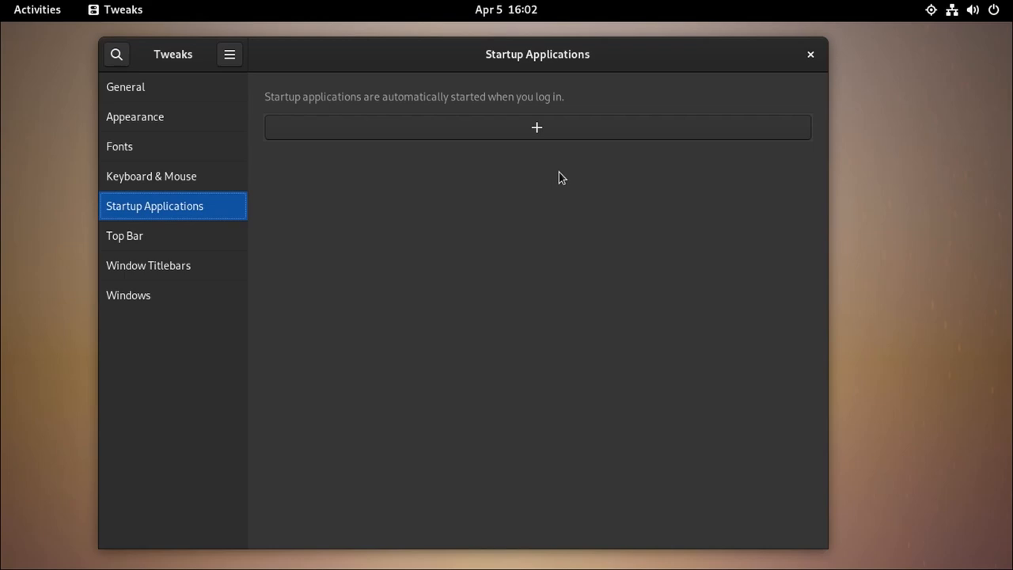
mouse_move(496, 121)
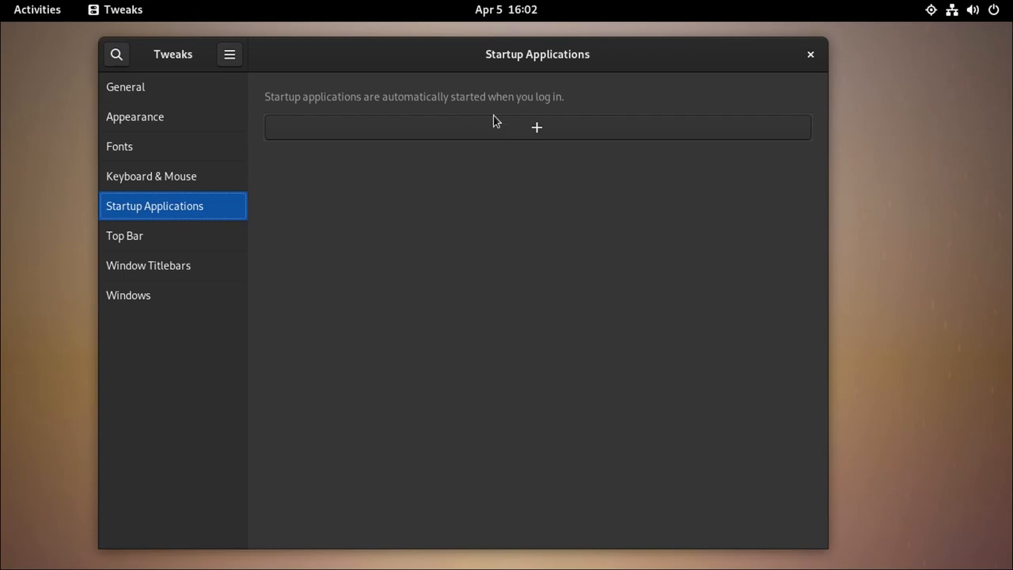
mouse_move(437, 60)
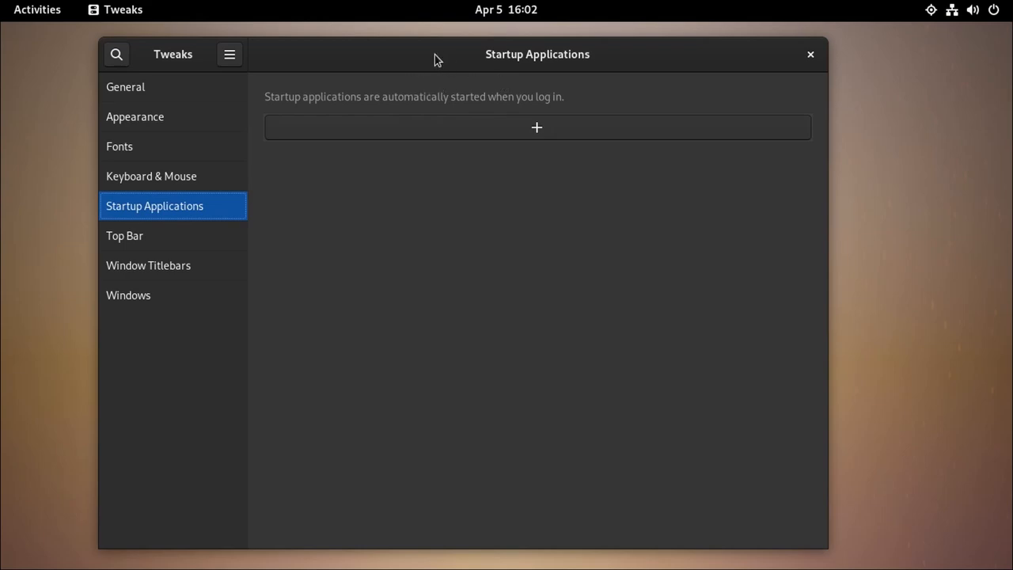
mouse_move(564, 134)
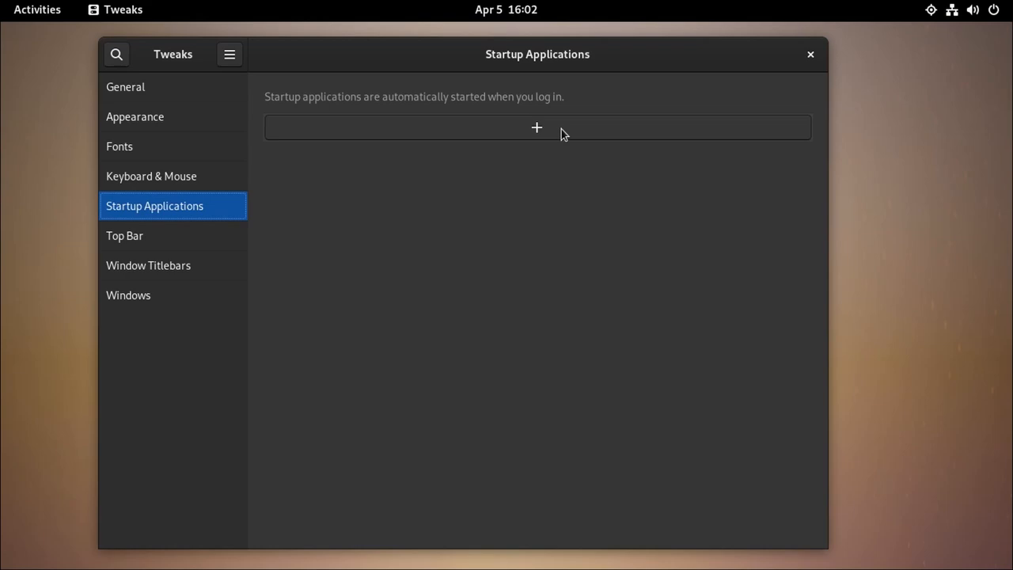
Step: Show the Window Titlebars page with maximize and minimize buttons off
click(148, 265)
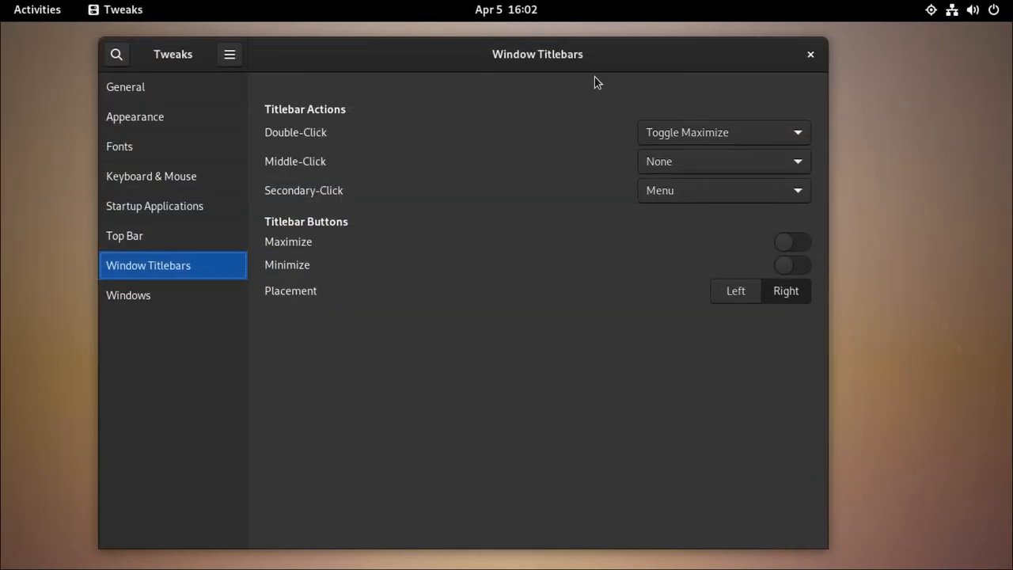
mouse_move(751, 64)
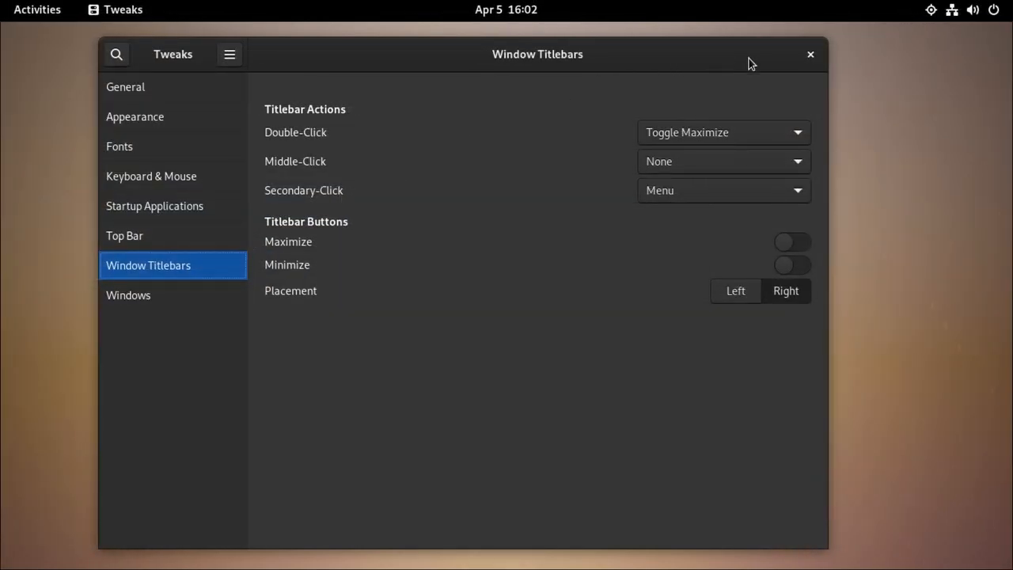
mouse_move(774, 50)
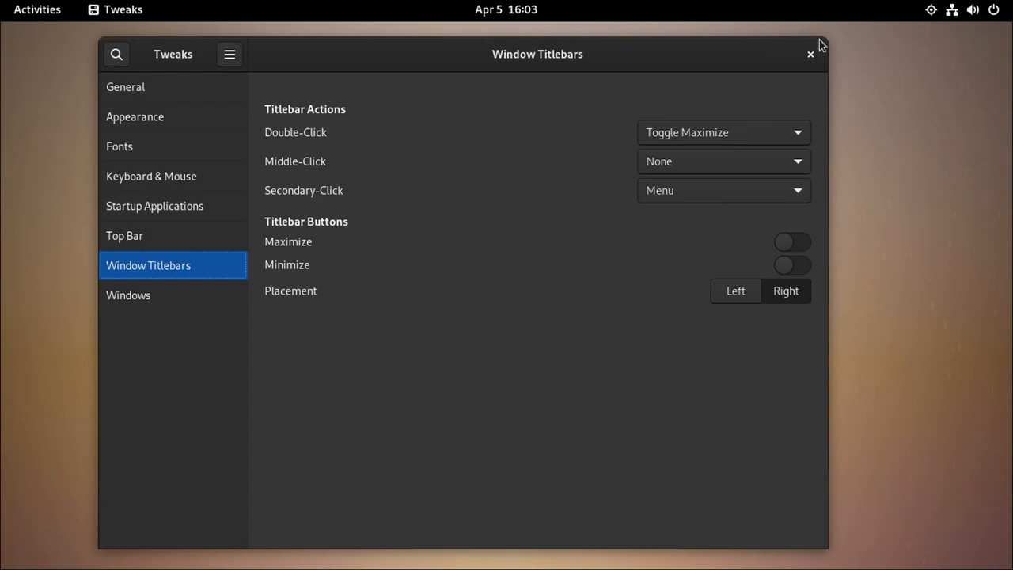
mouse_move(737, 70)
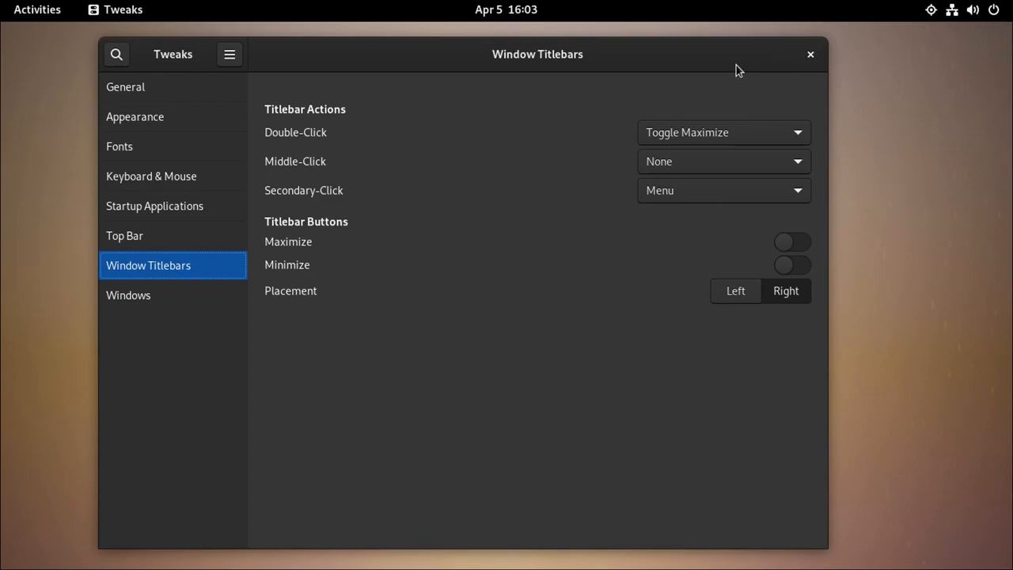
mouse_move(753, 141)
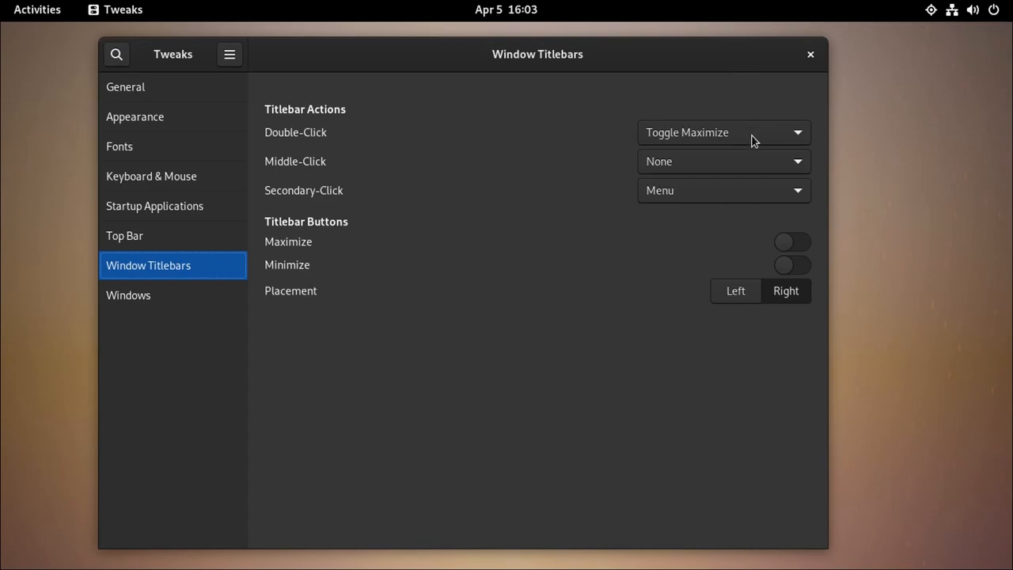
Step: Enable Maximize and Minimize titlebar buttons, try Left placement, then switch back to Right
click(791, 241)
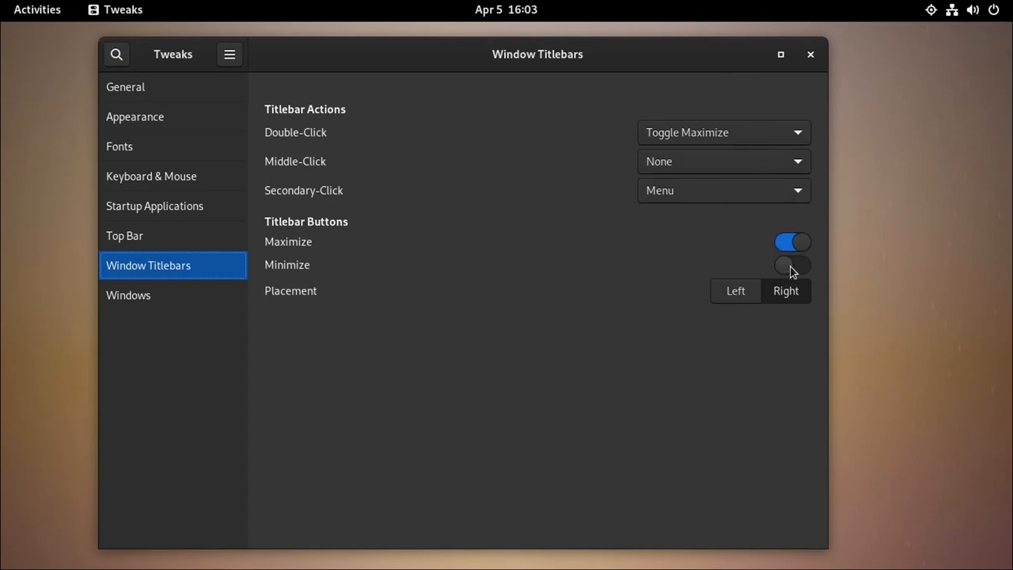
click(792, 264)
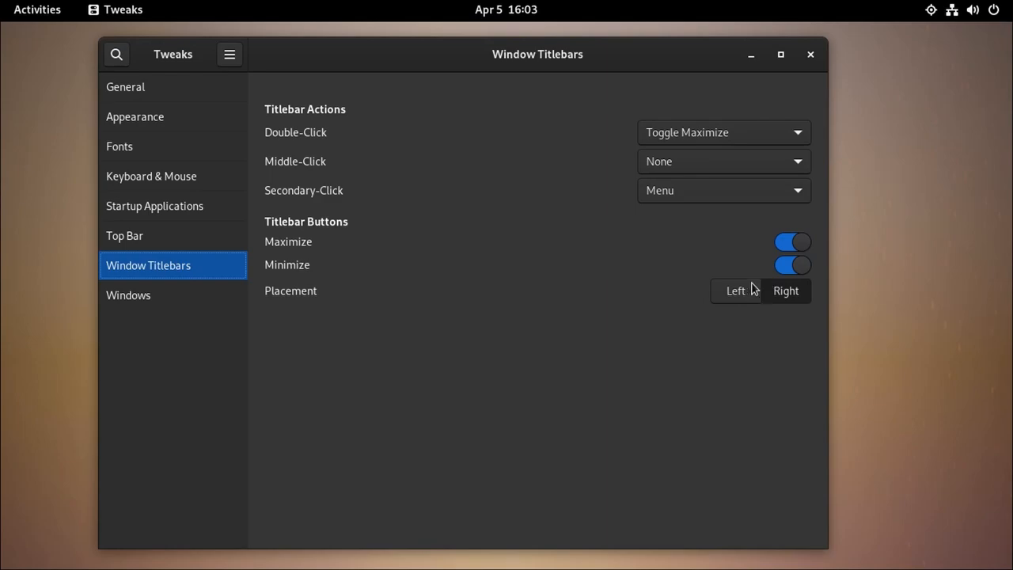
click(734, 291)
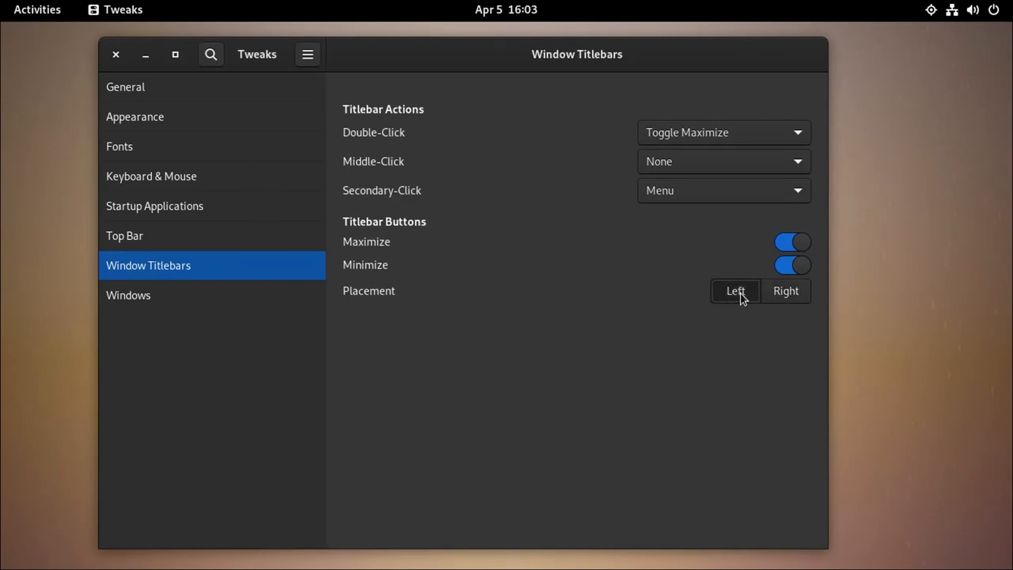
click(785, 290)
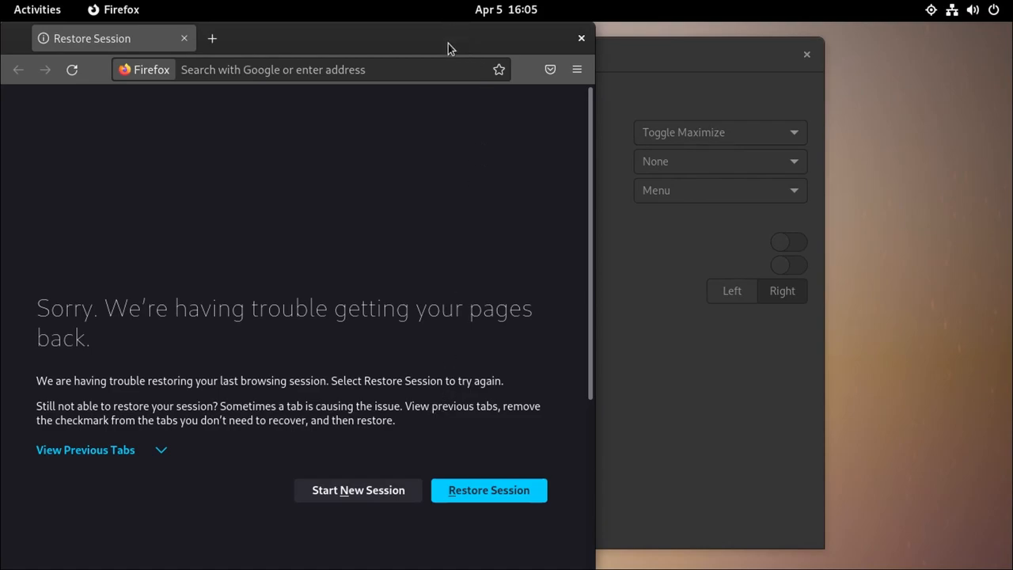
Step: Go to extensions.gnome.org and install the GNOME Shell integration browser add-on
text(extensions.gnome.org)
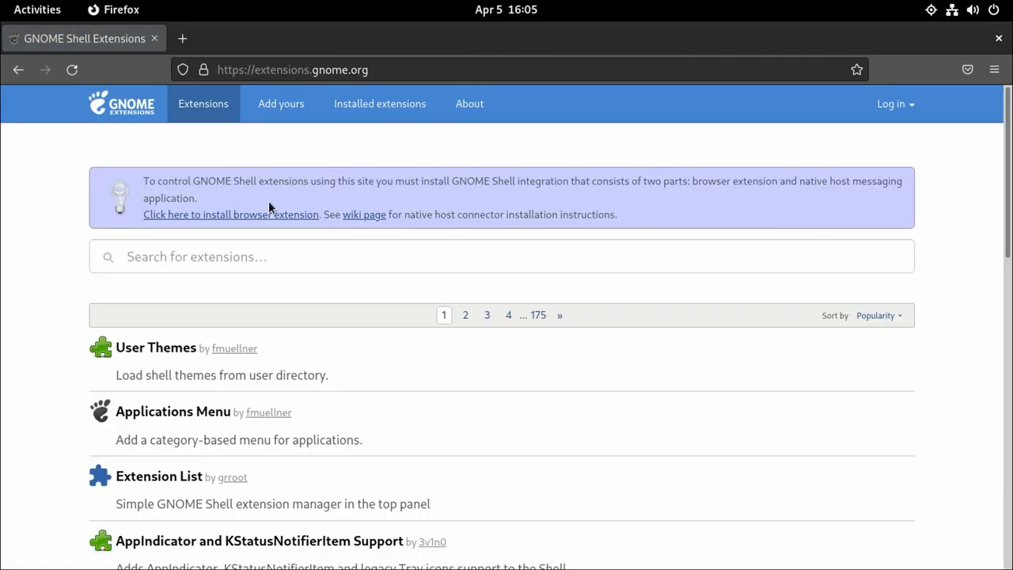
click(230, 215)
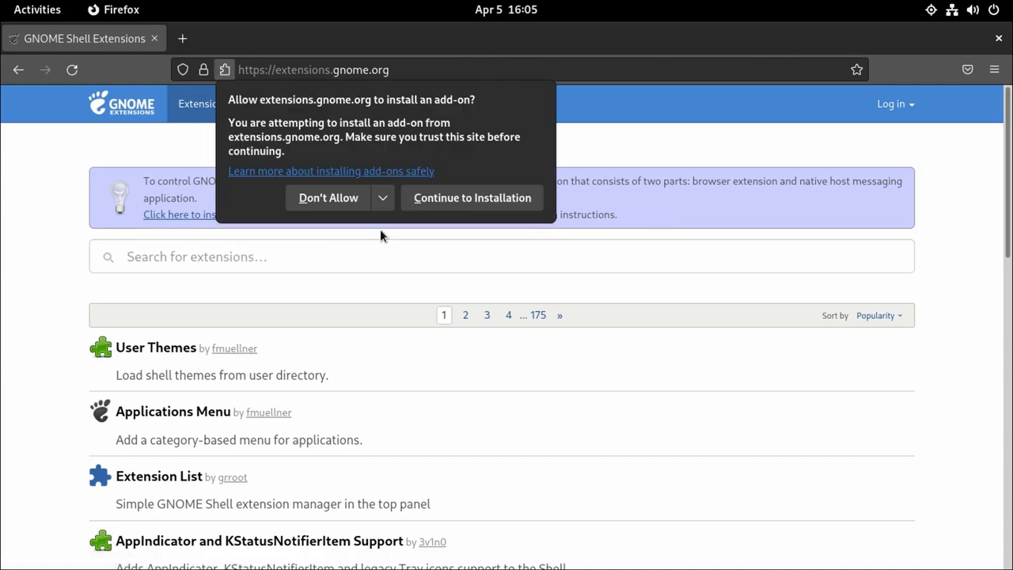
click(472, 197)
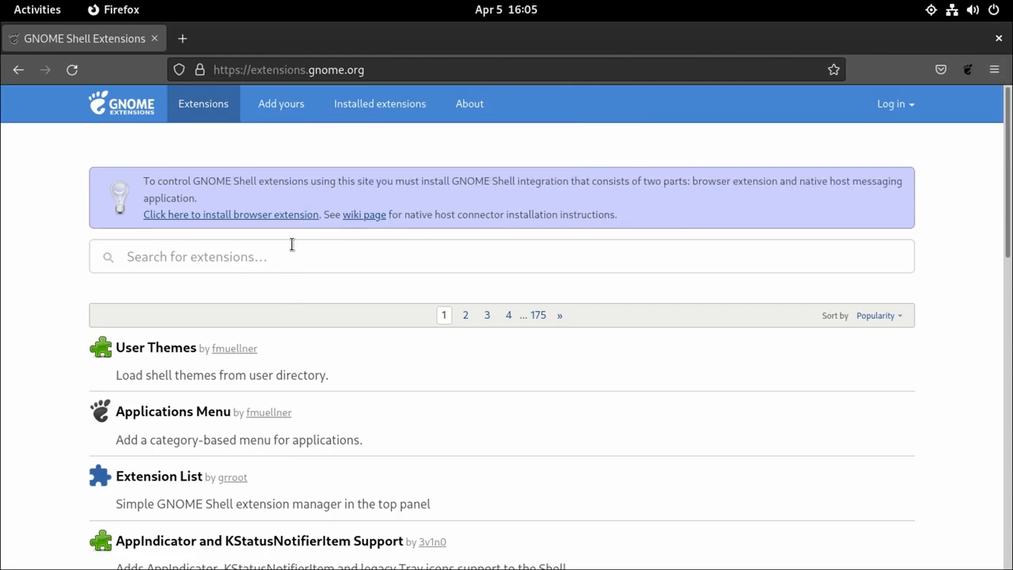
mouse_move(293, 249)
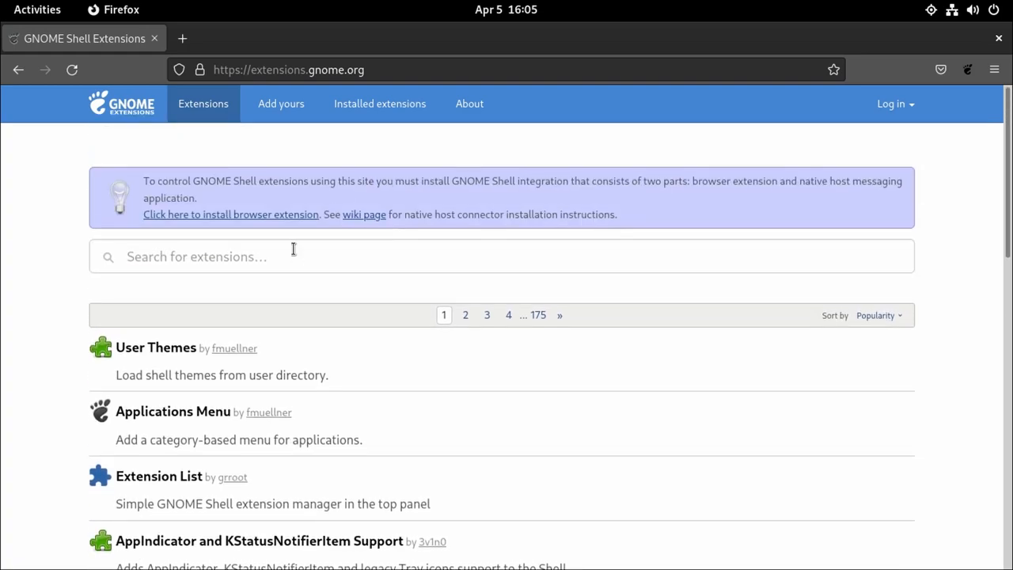
Step: Switch Dash to Dock ON from its extensions.gnome.org page
scroll(down, 3)
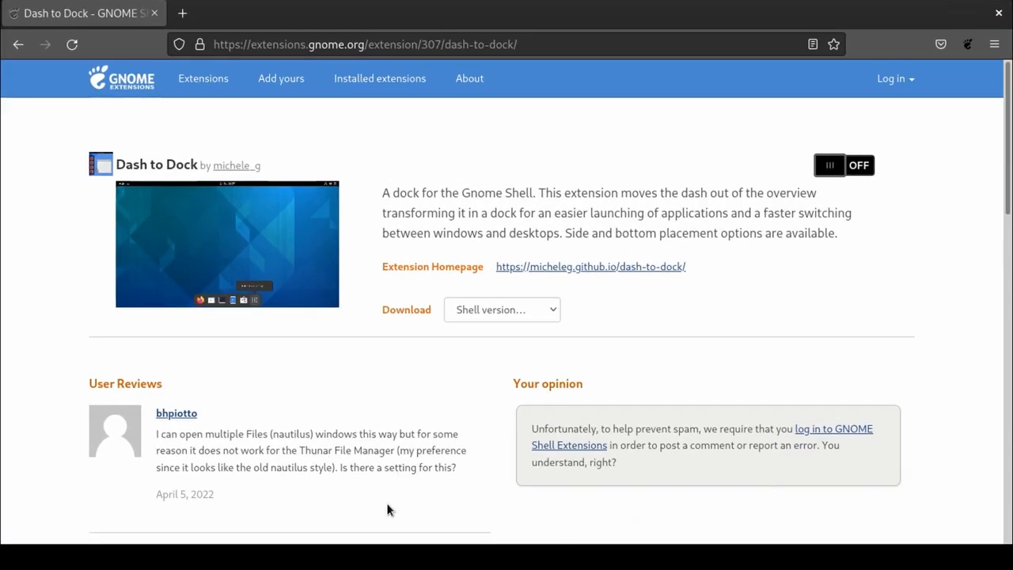
mouse_move(597, 479)
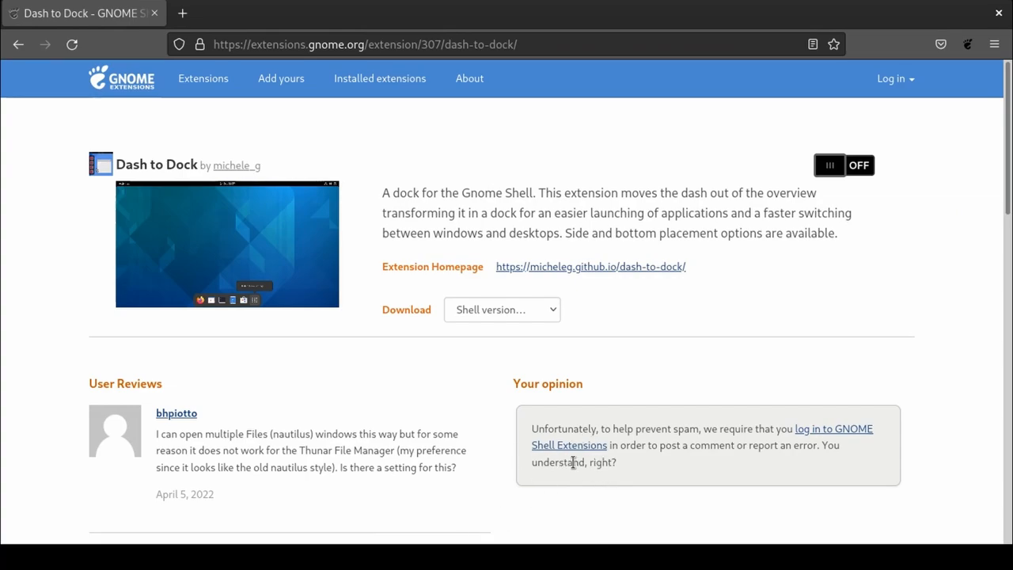
mouse_move(634, 206)
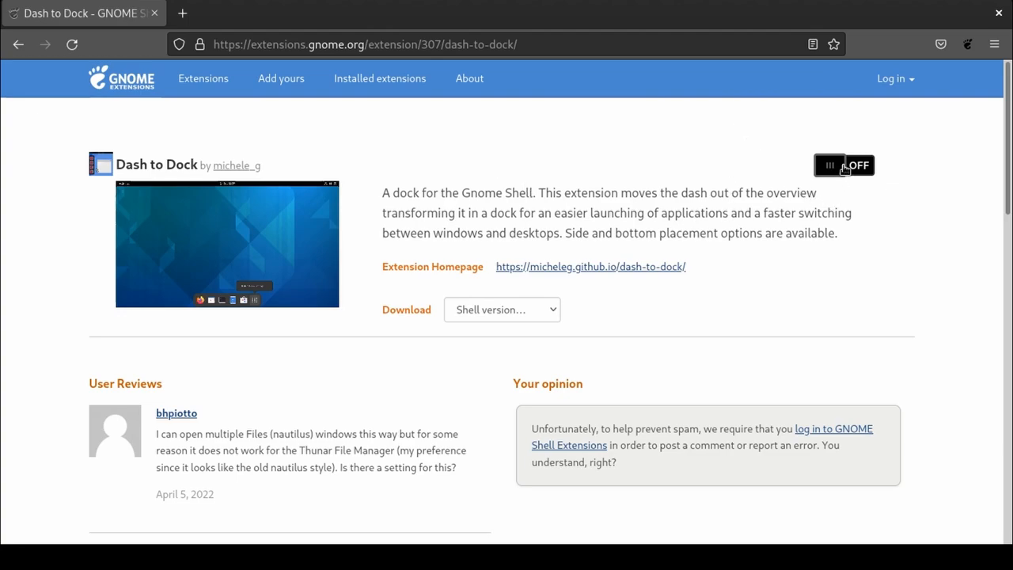
click(844, 165)
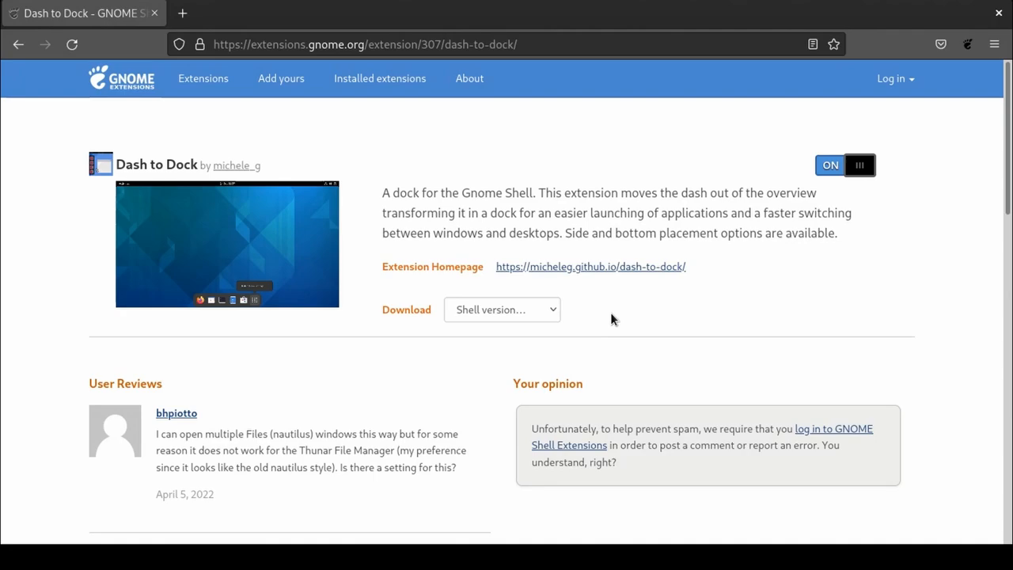
text(exte)
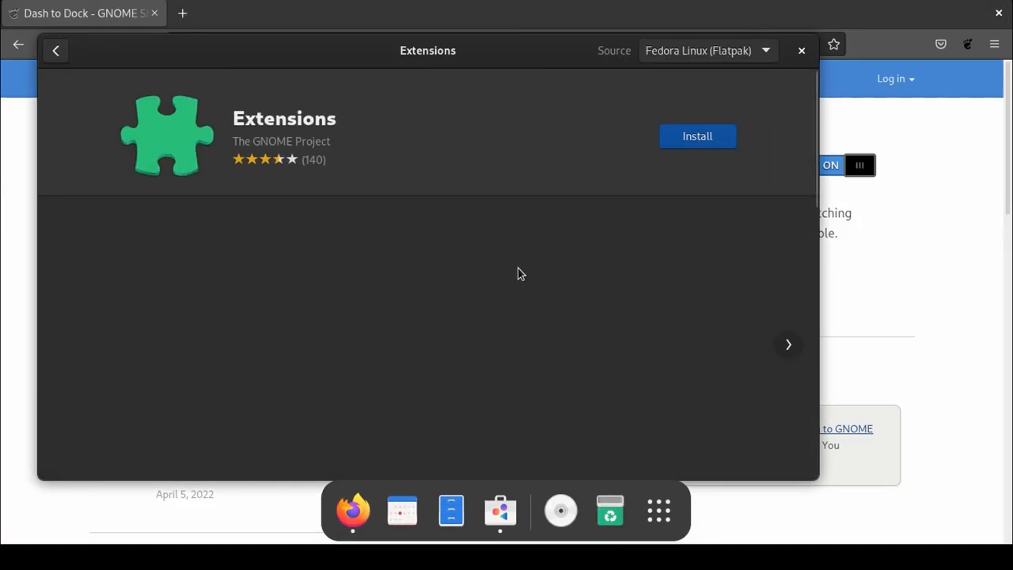
Step: Install the Extensions app from GNOME Software, launch it, and open Dash to Dock's settings
click(697, 135)
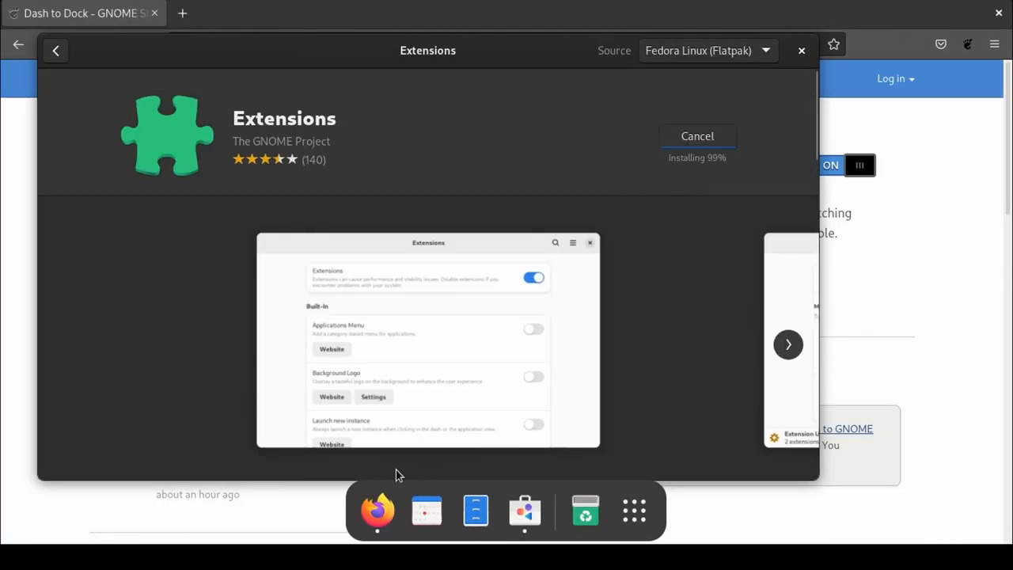
mouse_move(333, 522)
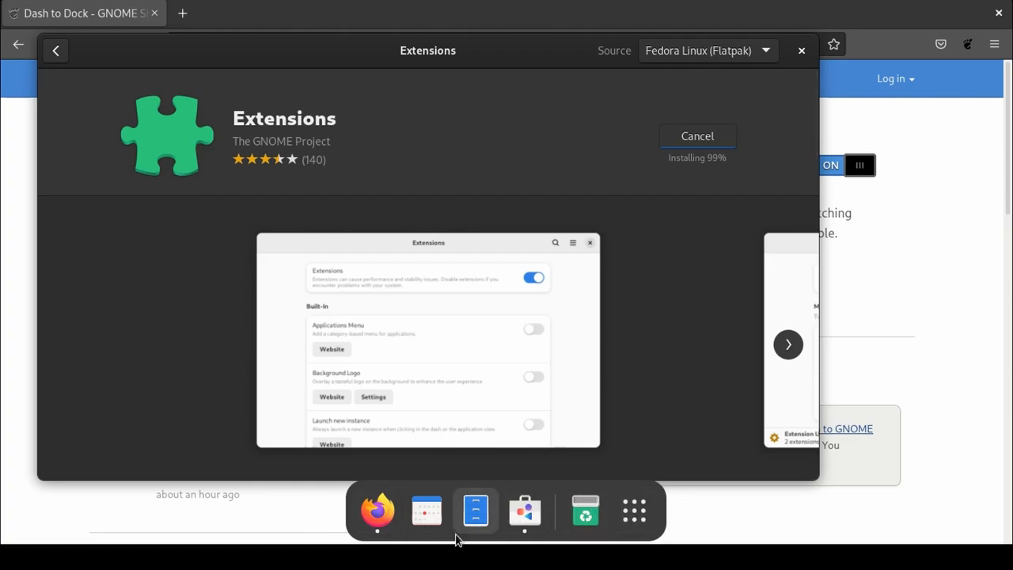
mouse_move(378, 511)
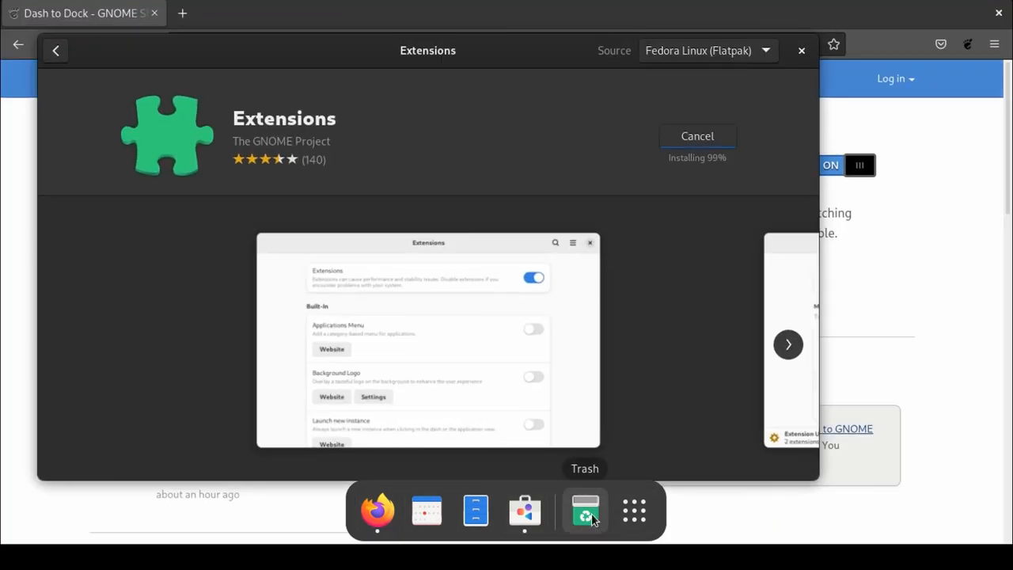
mouse_move(633, 510)
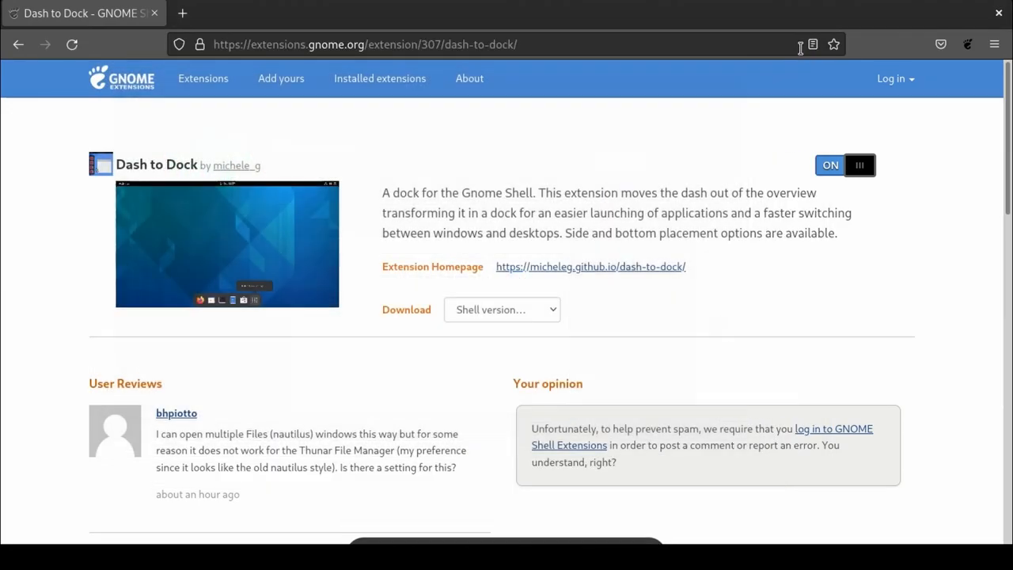
click(560, 508)
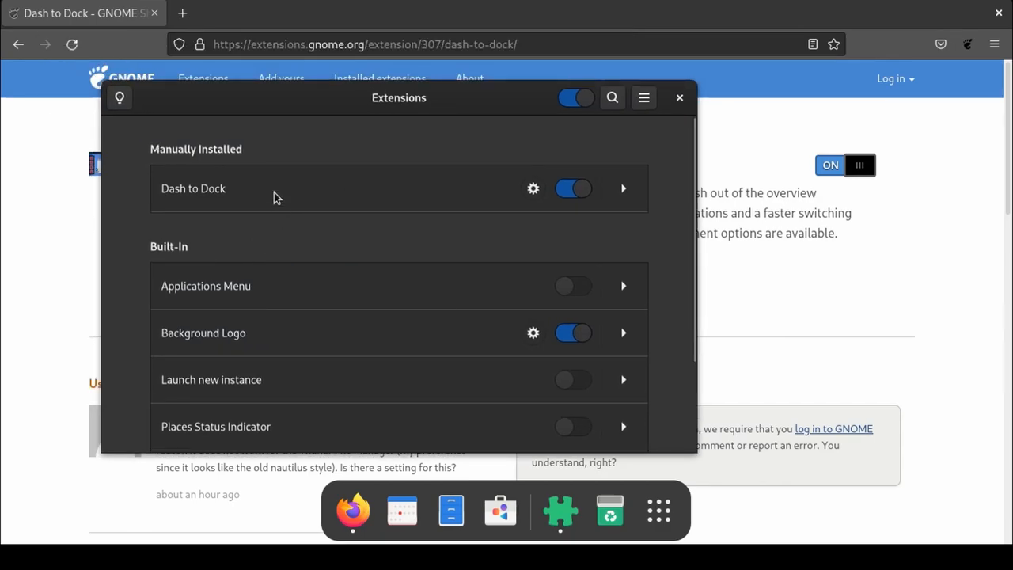
mouse_move(513, 192)
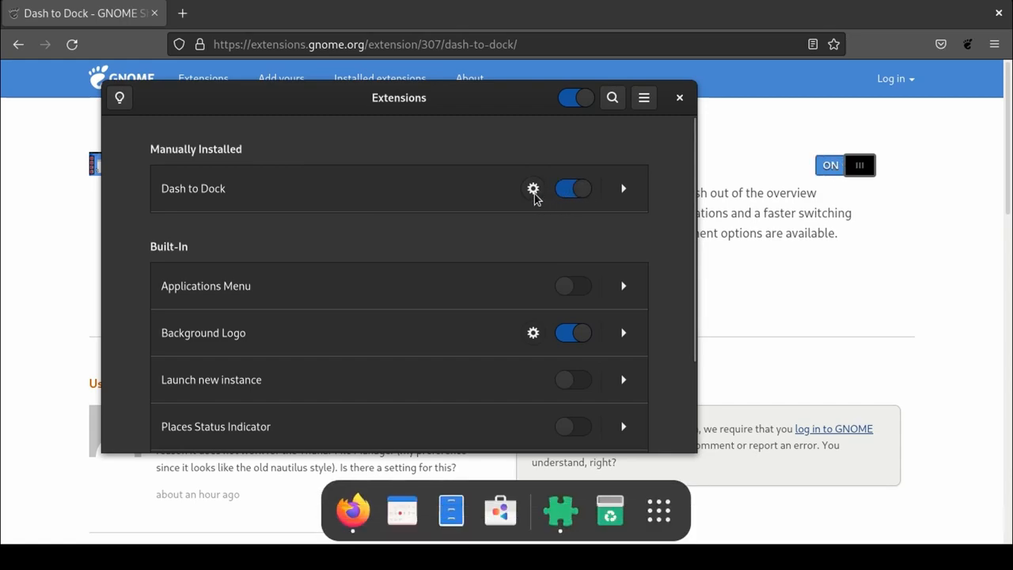
click(533, 188)
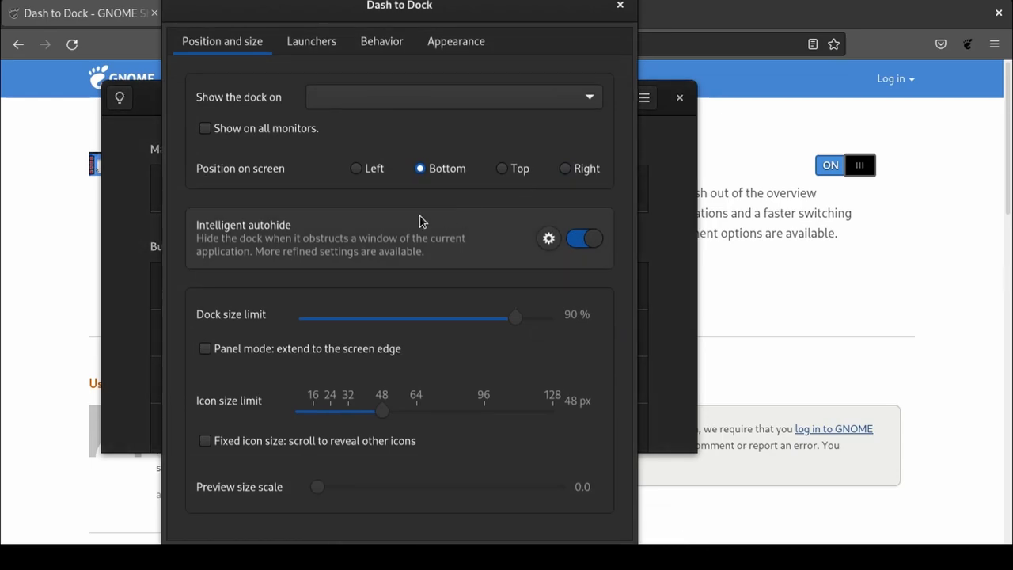
mouse_move(388, 216)
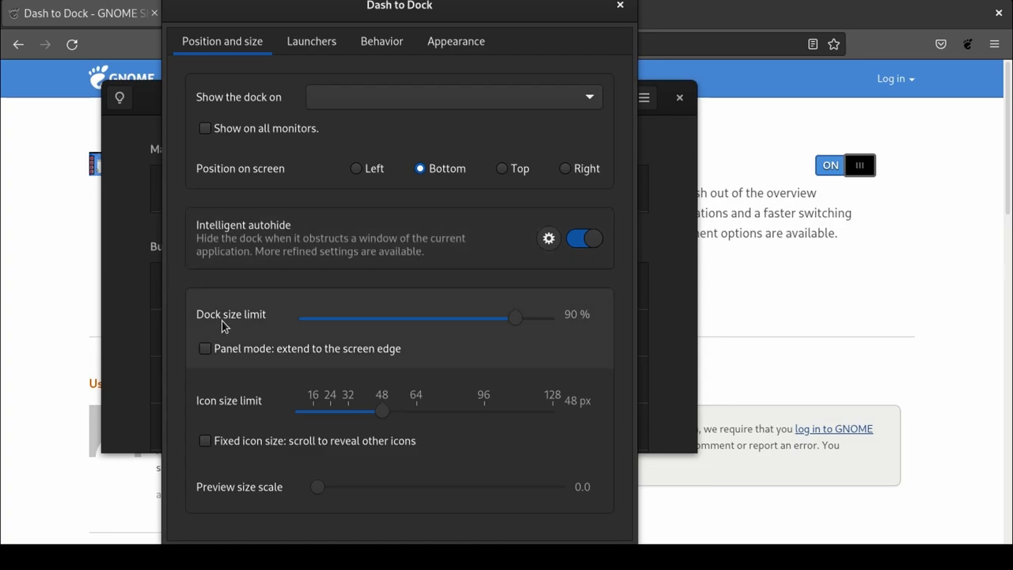
Step: View Dash to Dock's Launchers options, close its settings, and toggle its details row
click(311, 42)
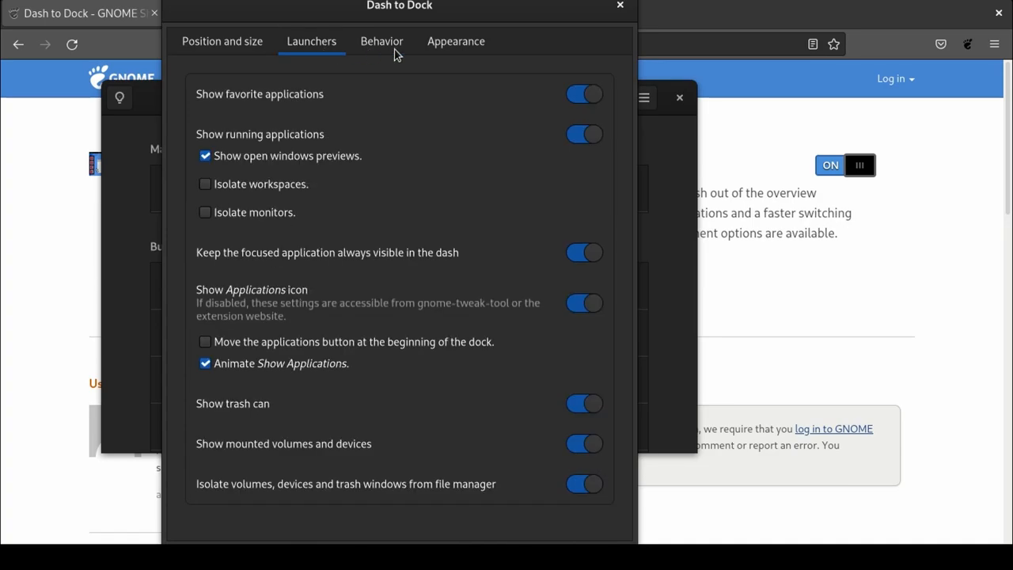
click(455, 41)
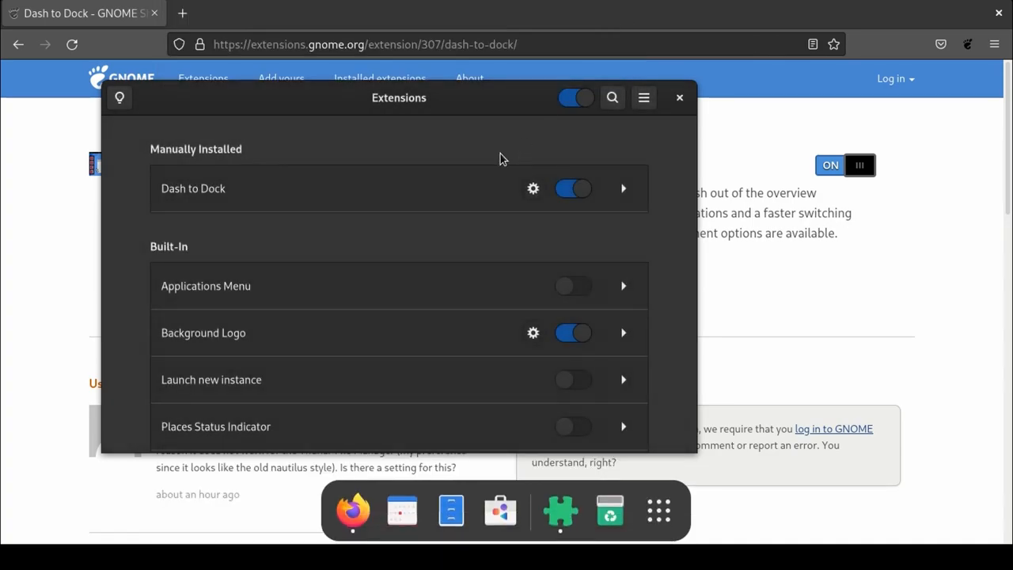
click(624, 188)
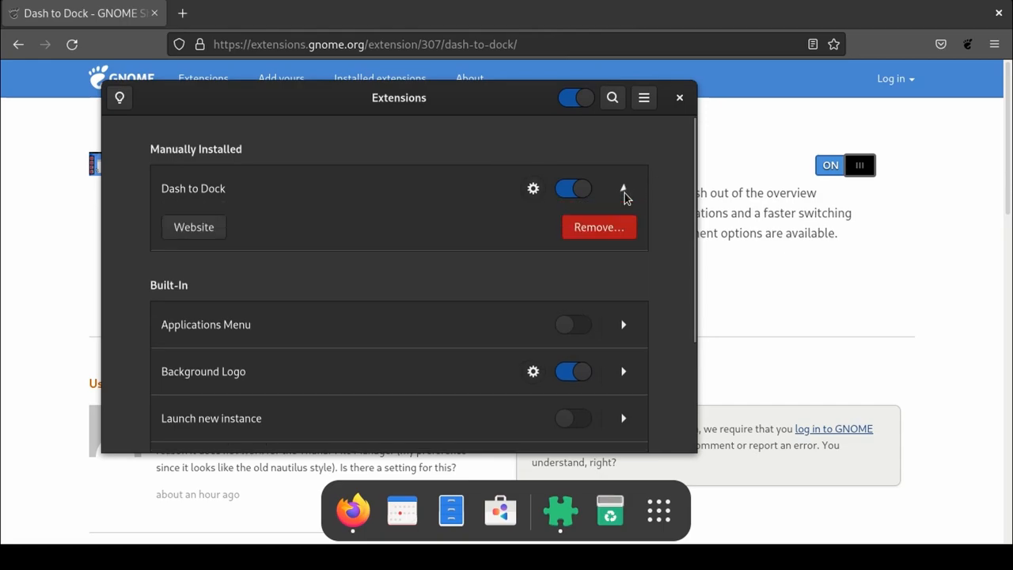
click(624, 188)
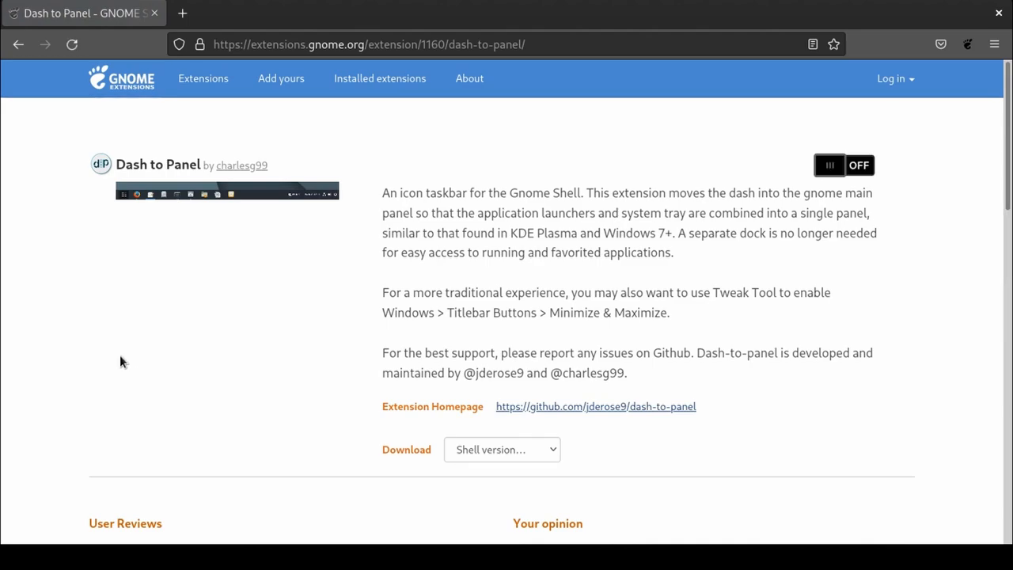
Step: Enable Dash to Panel from its page, then open Extensions from the new bottom taskbar
click(844, 164)
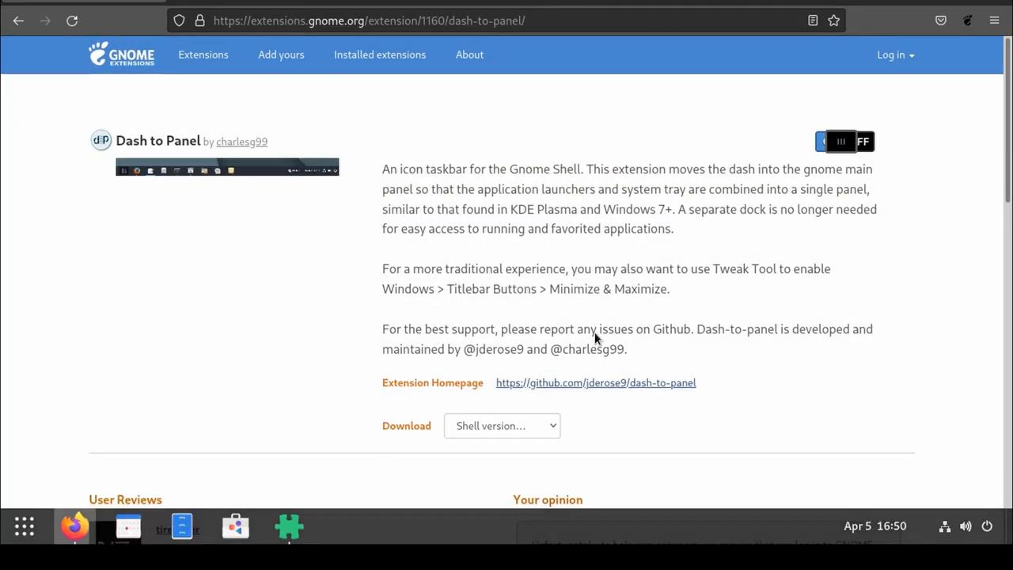
click(843, 141)
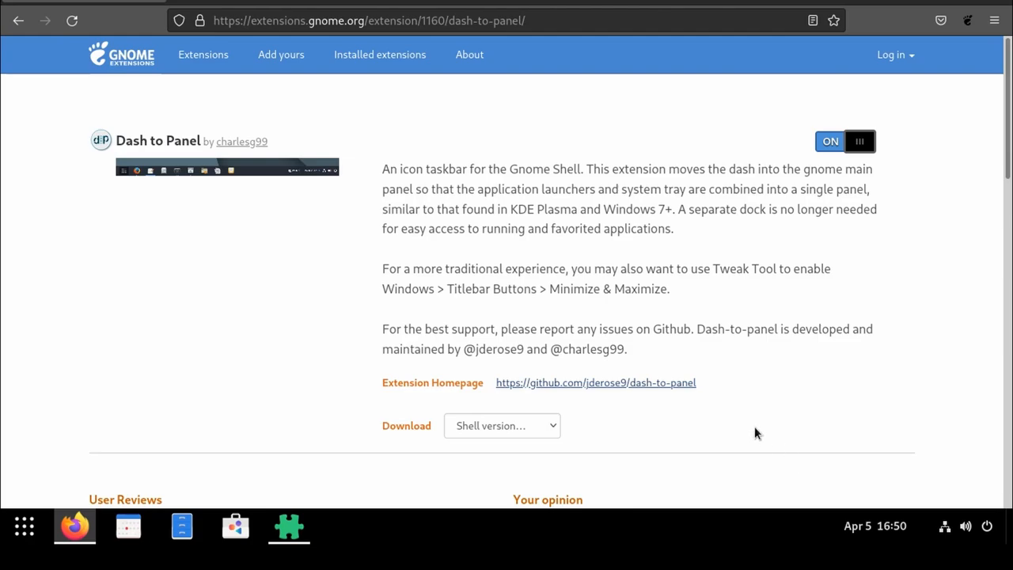
mouse_move(28, 489)
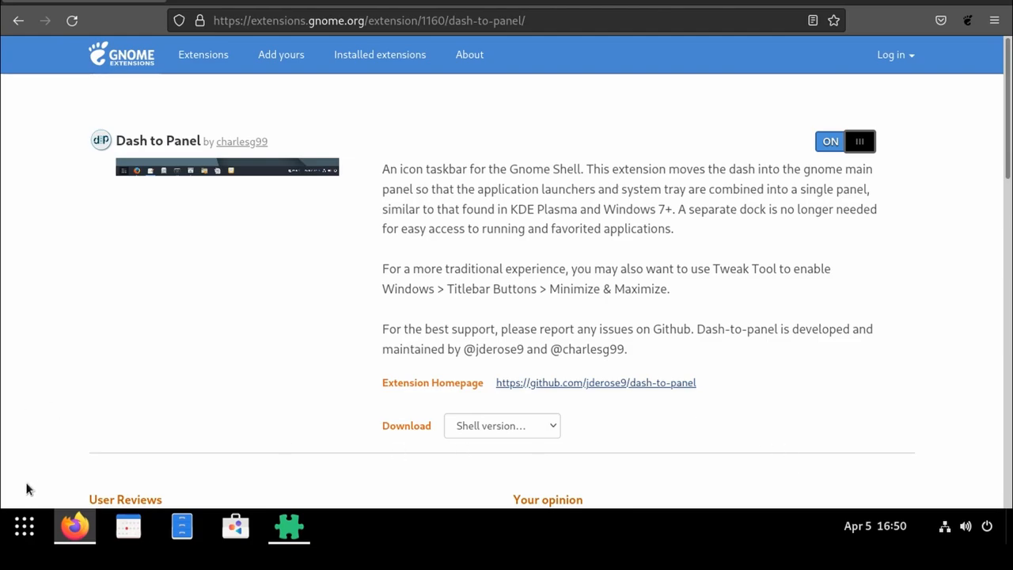
click(23, 526)
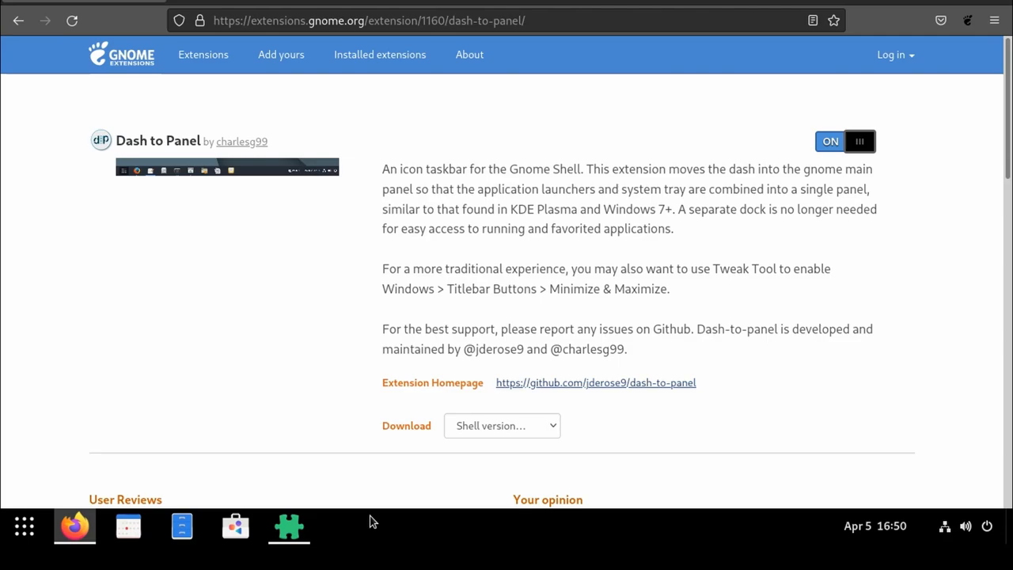
click(875, 526)
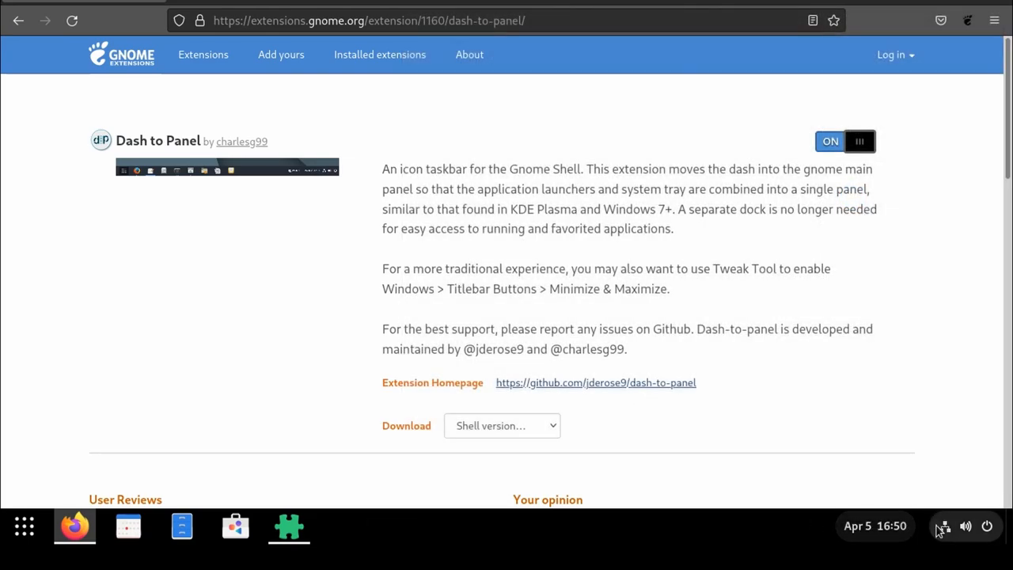
click(944, 526)
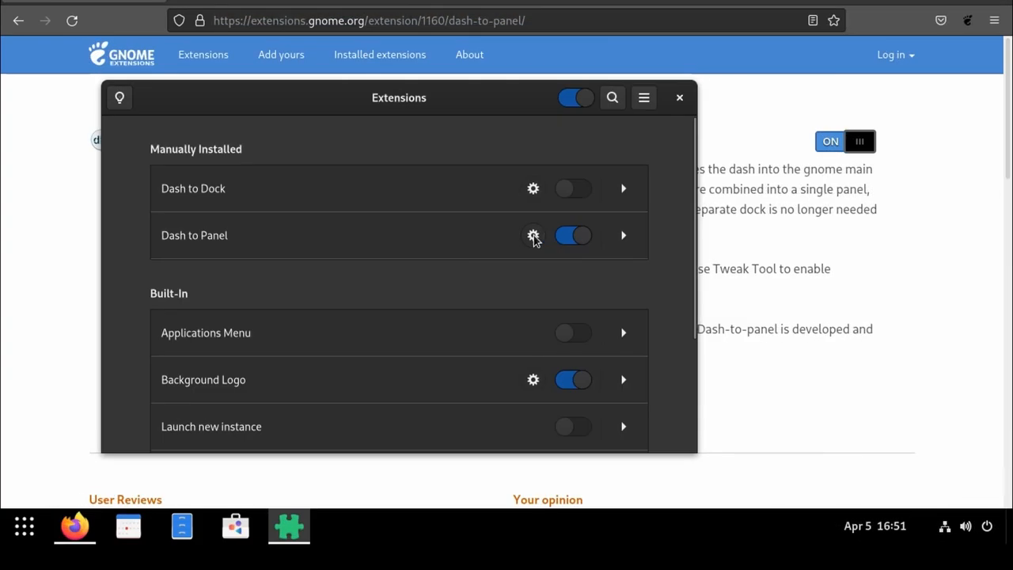
Step: Open Dash to Panel settings and browse its Style, Behavior, Action and Fine-Tune tabs
click(532, 235)
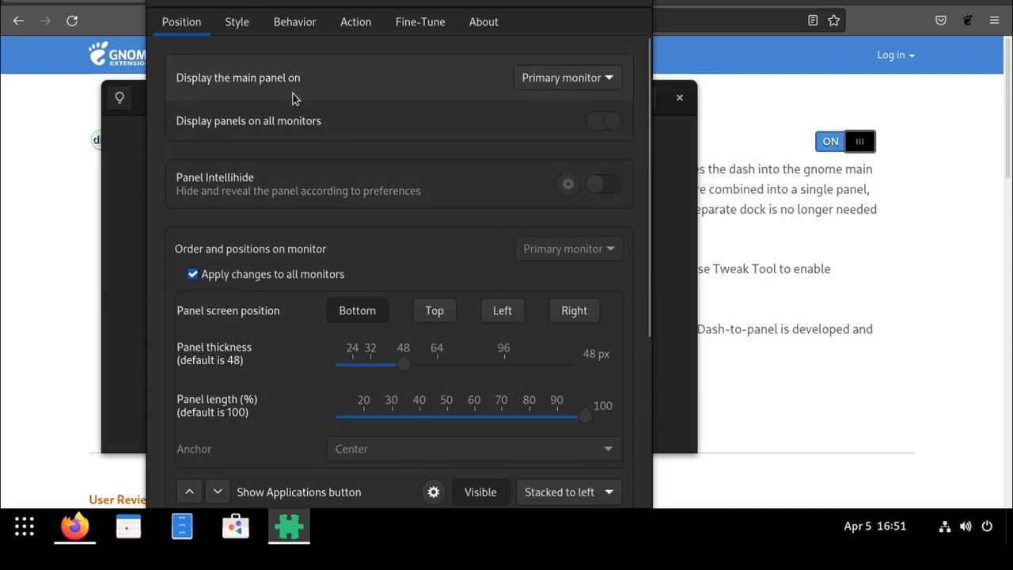
mouse_move(807, 514)
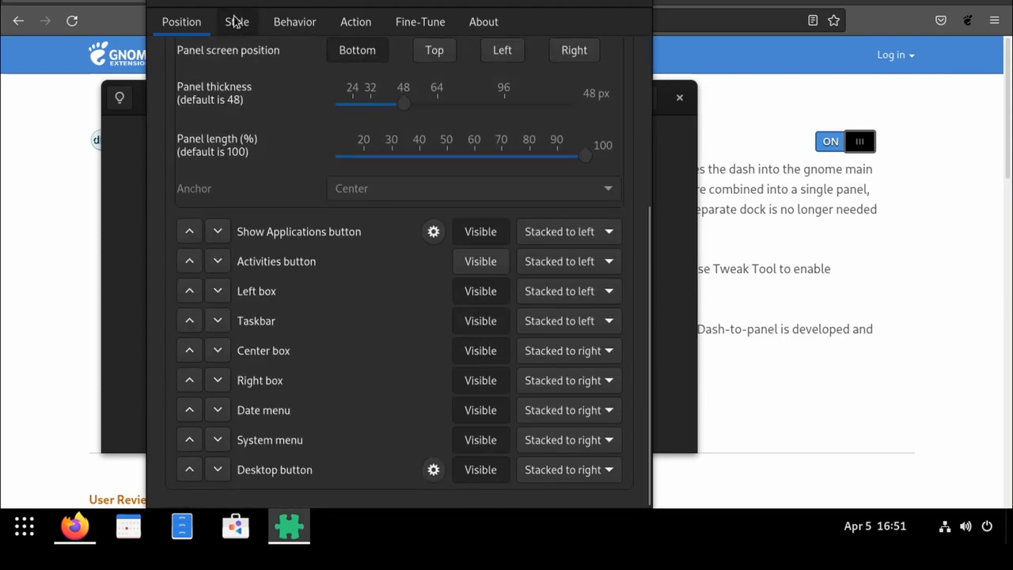
click(236, 21)
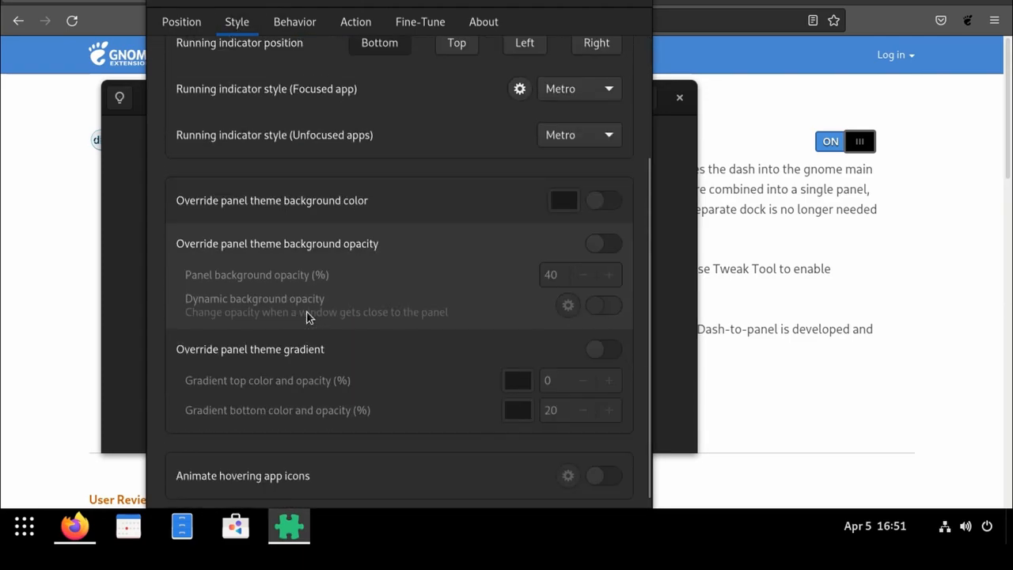
click(294, 21)
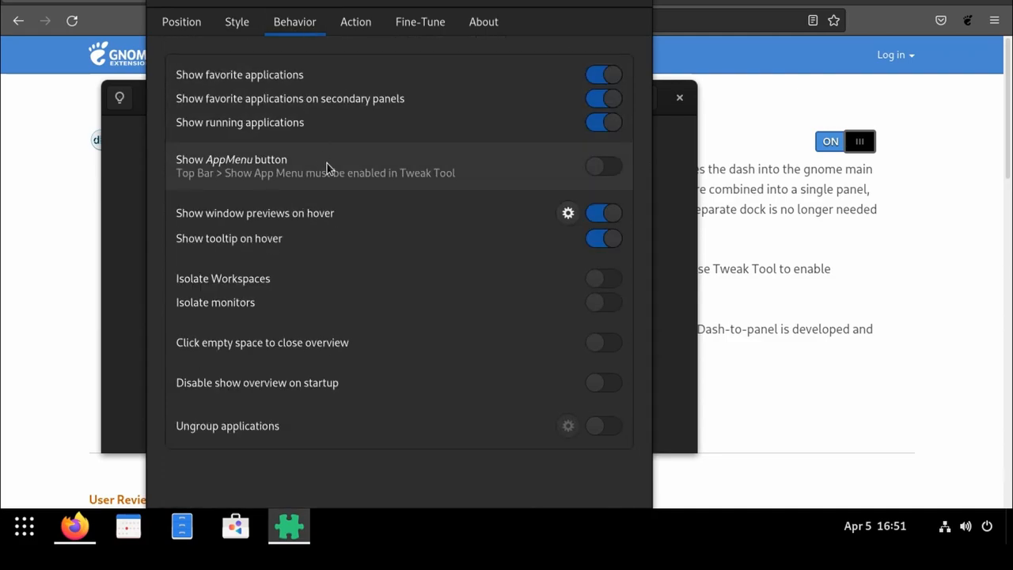
click(355, 22)
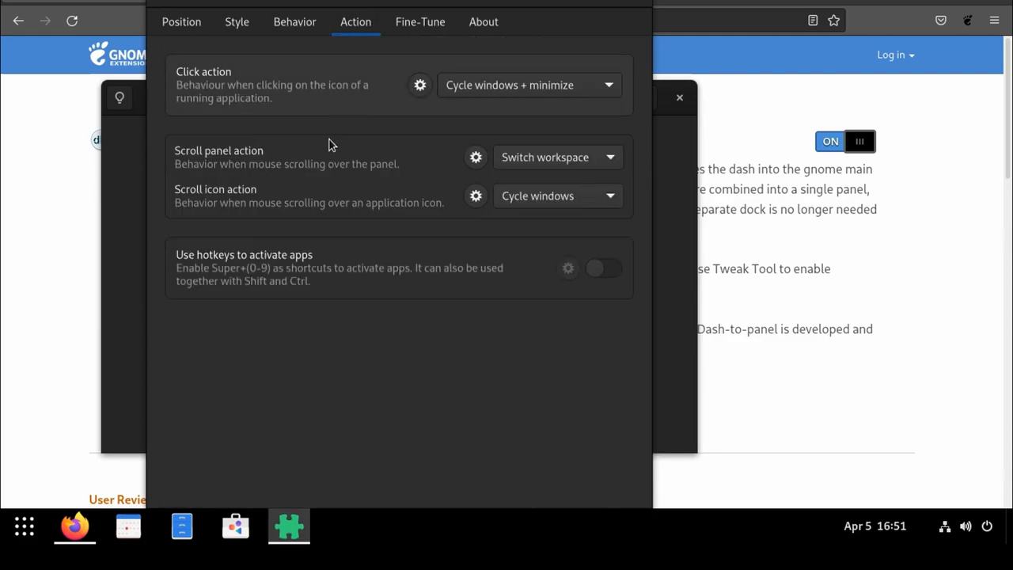
click(420, 21)
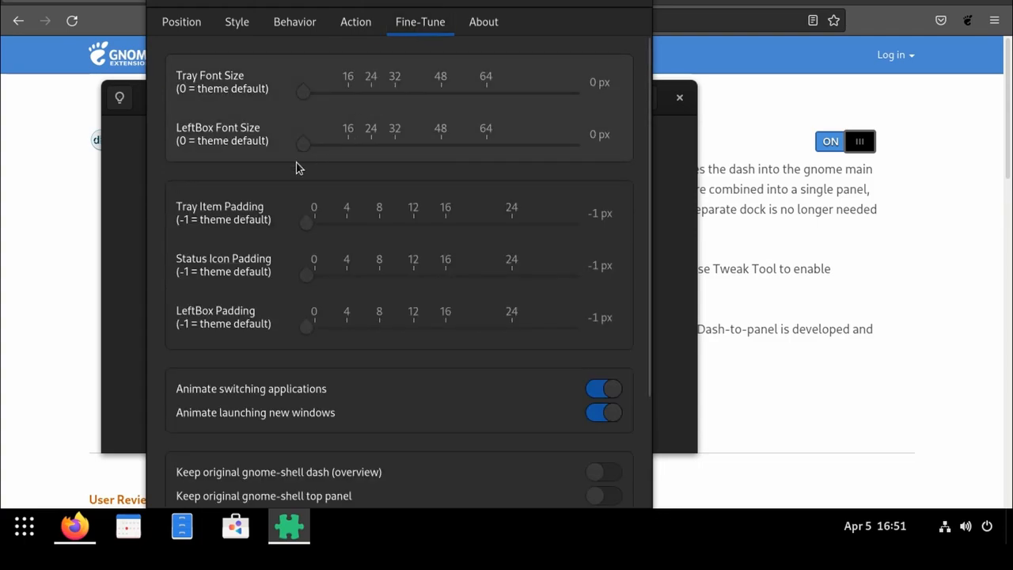
scroll(down, 3)
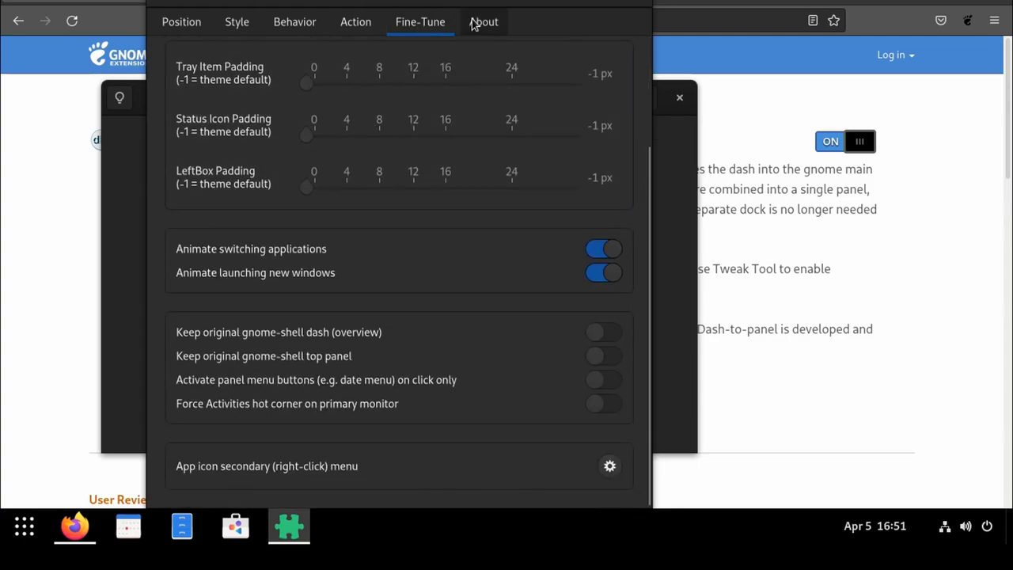
click(483, 21)
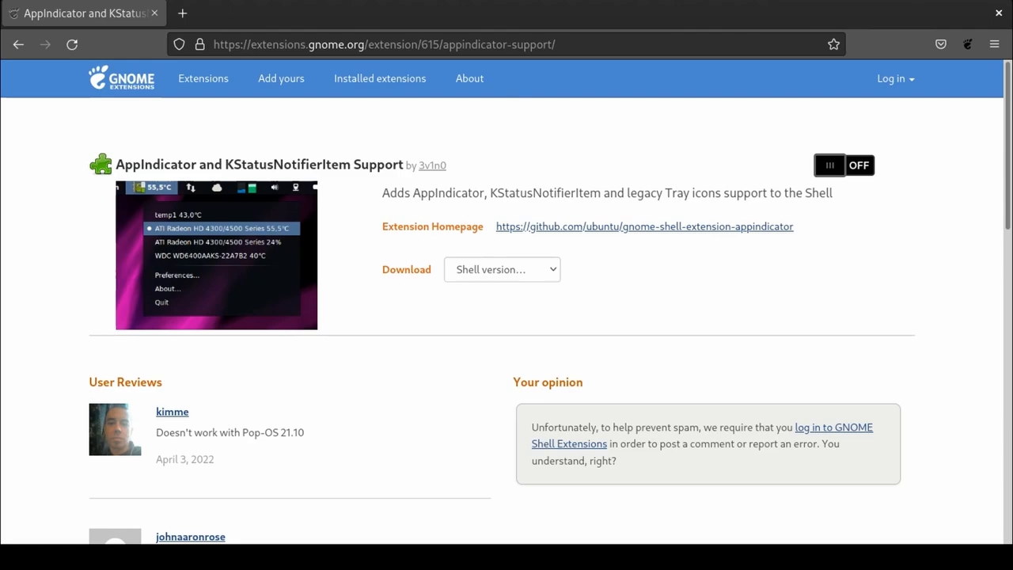
mouse_move(852, 48)
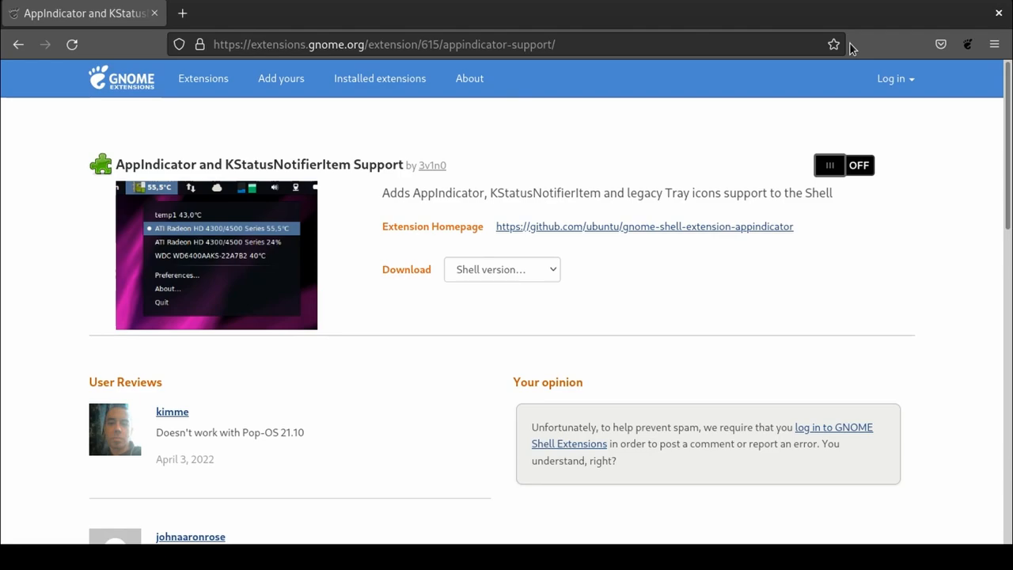
mouse_move(876, 3)
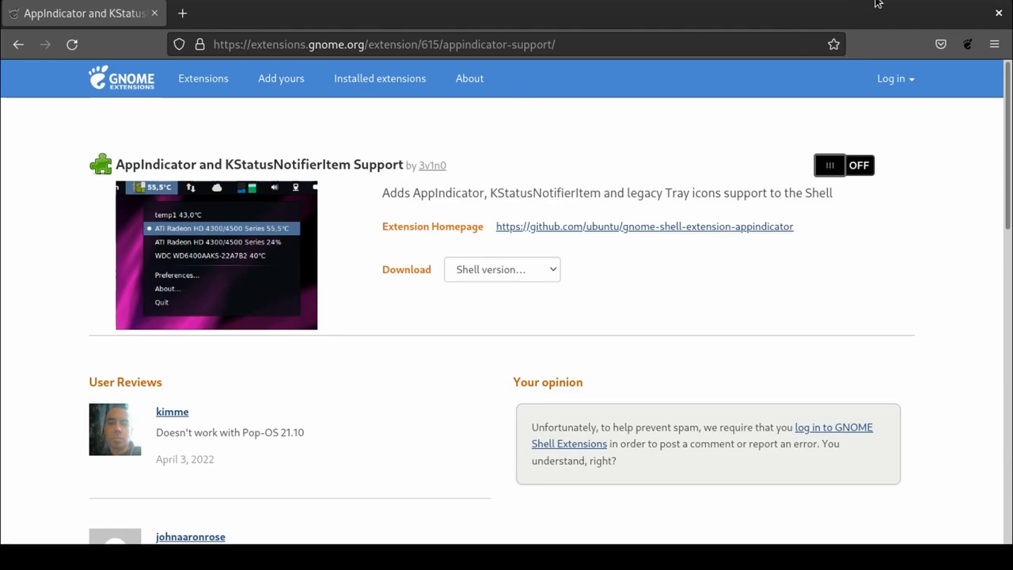
mouse_move(904, 4)
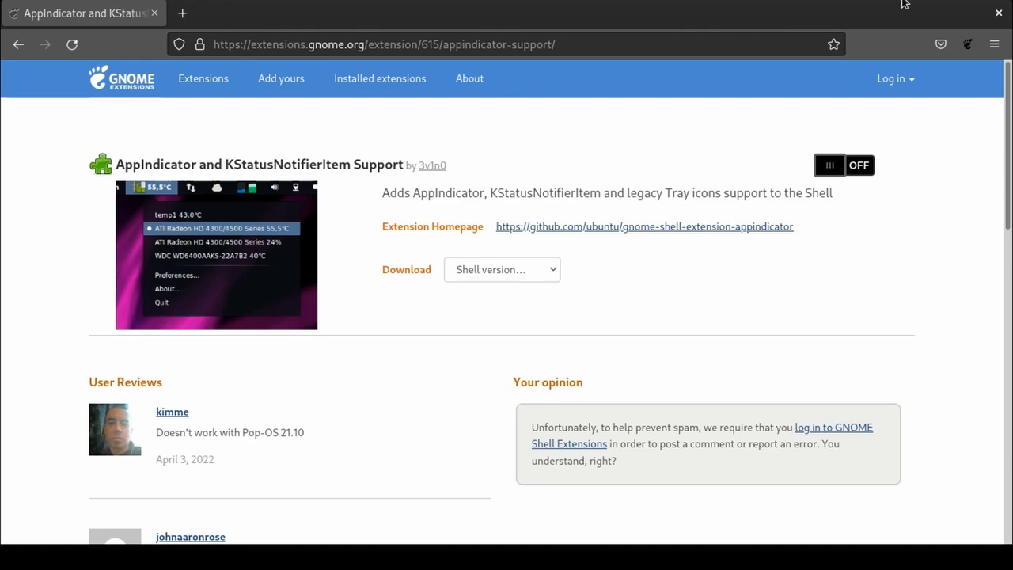
mouse_move(515, 122)
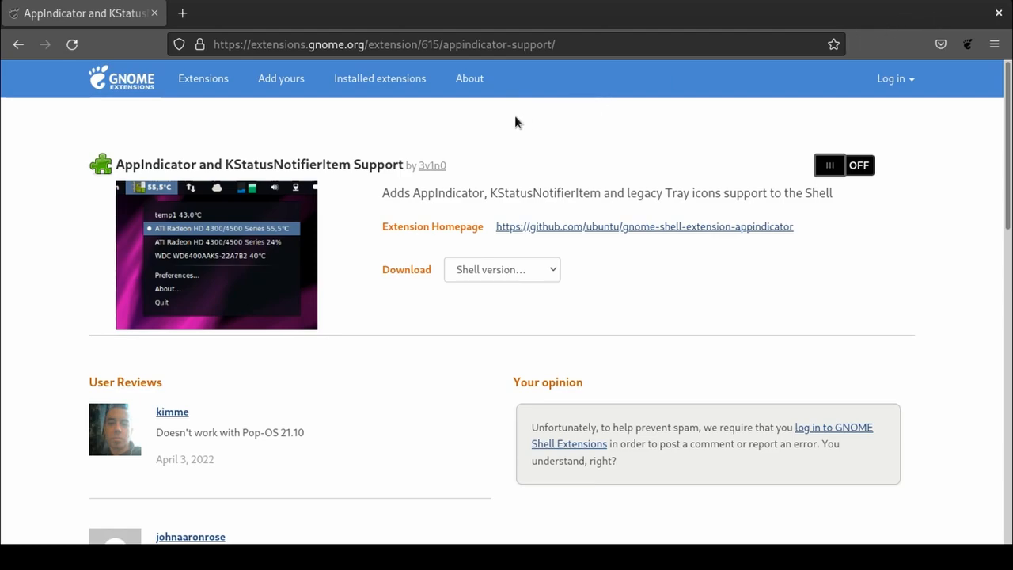
mouse_move(224, 148)
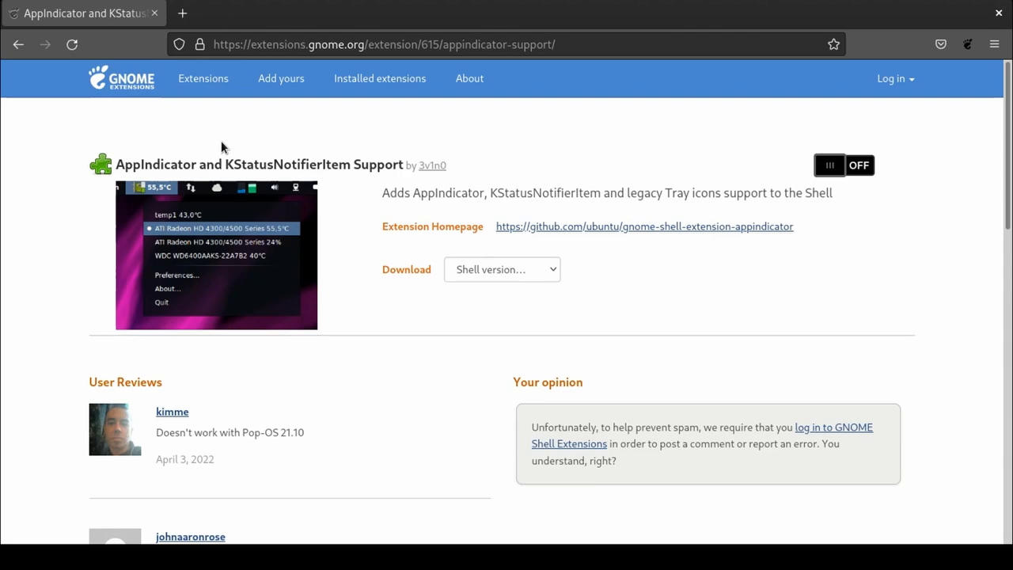
mouse_move(242, 125)
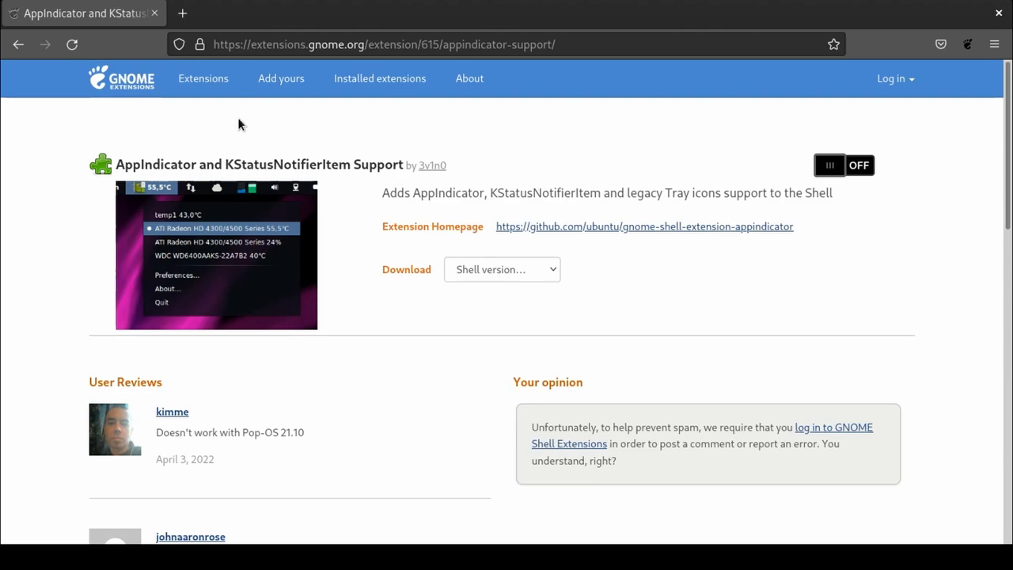
mouse_move(262, 128)
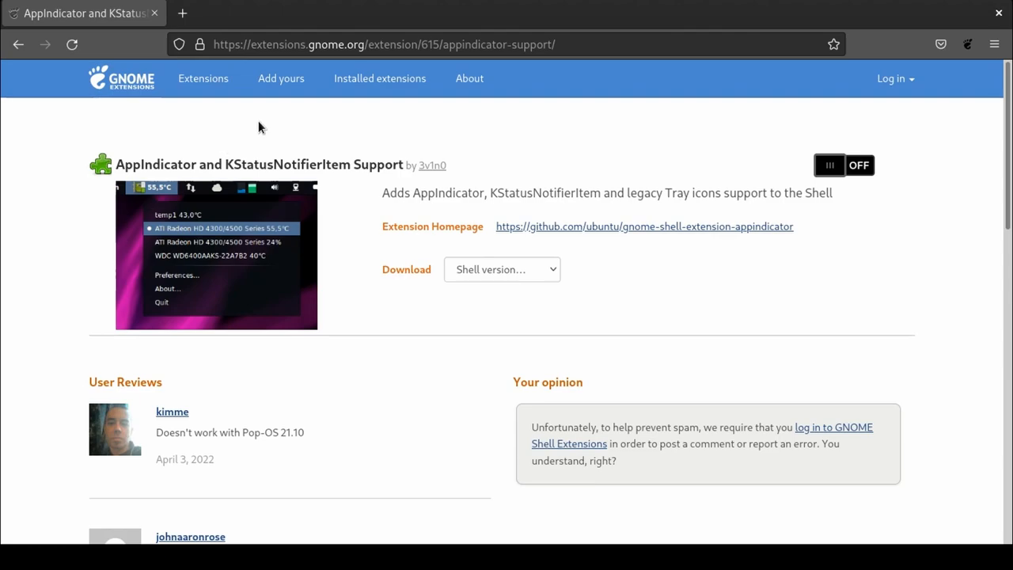
Step: Flip the AppIndicator and KStatusNotifierItem Support switch to ON
click(843, 165)
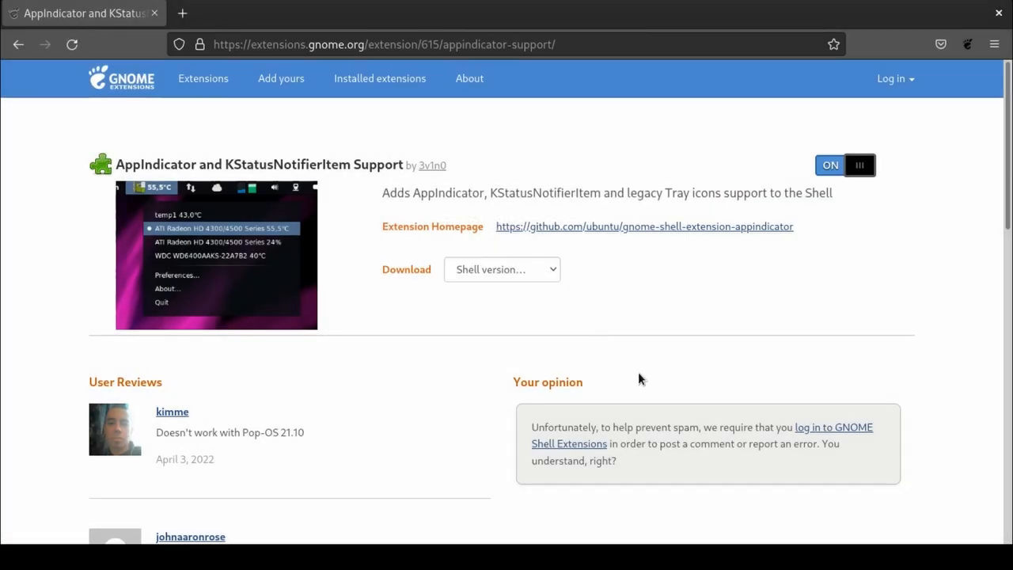
mouse_move(690, 283)
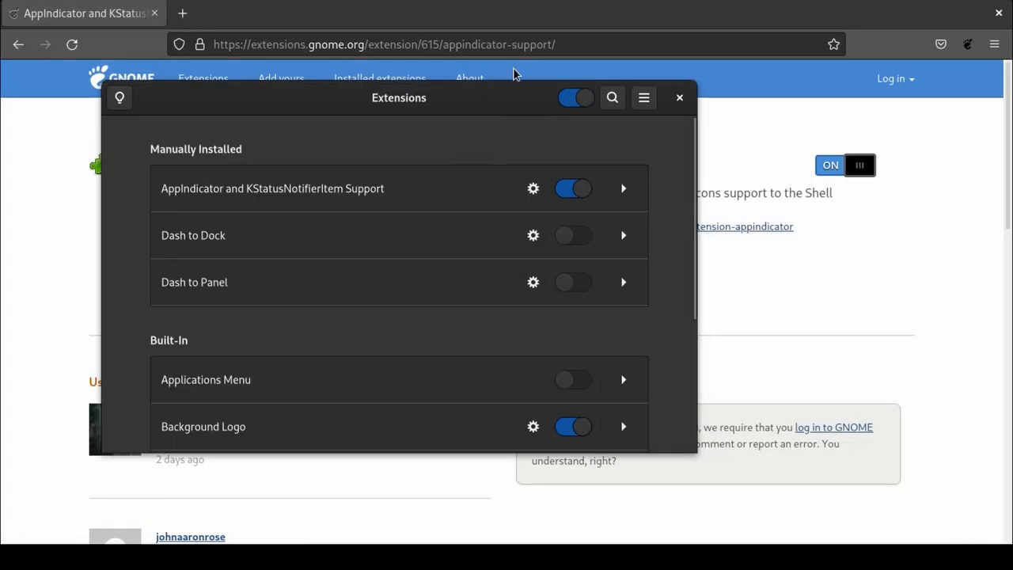
mouse_move(311, 172)
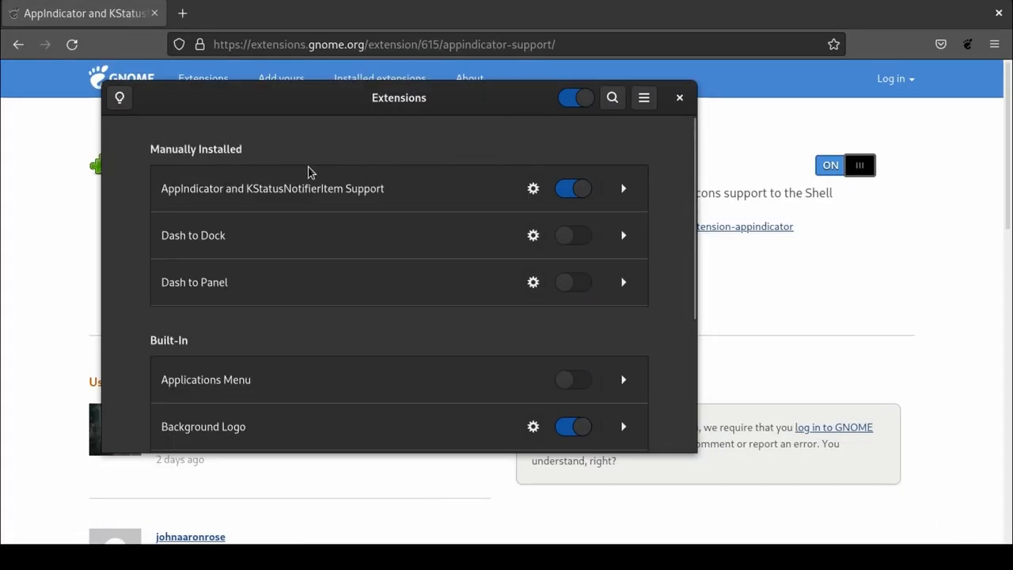
mouse_move(445, 139)
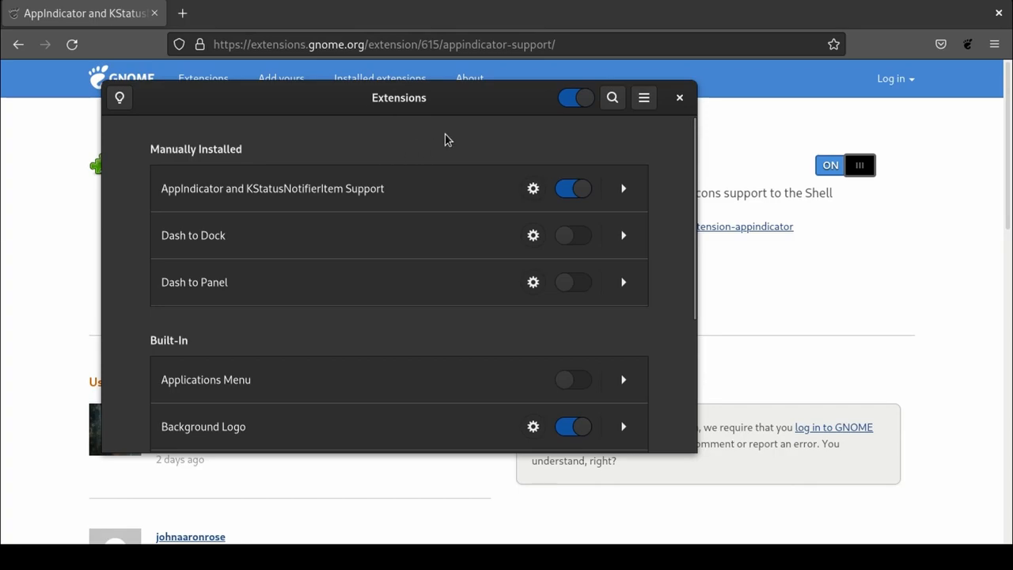
mouse_move(410, 139)
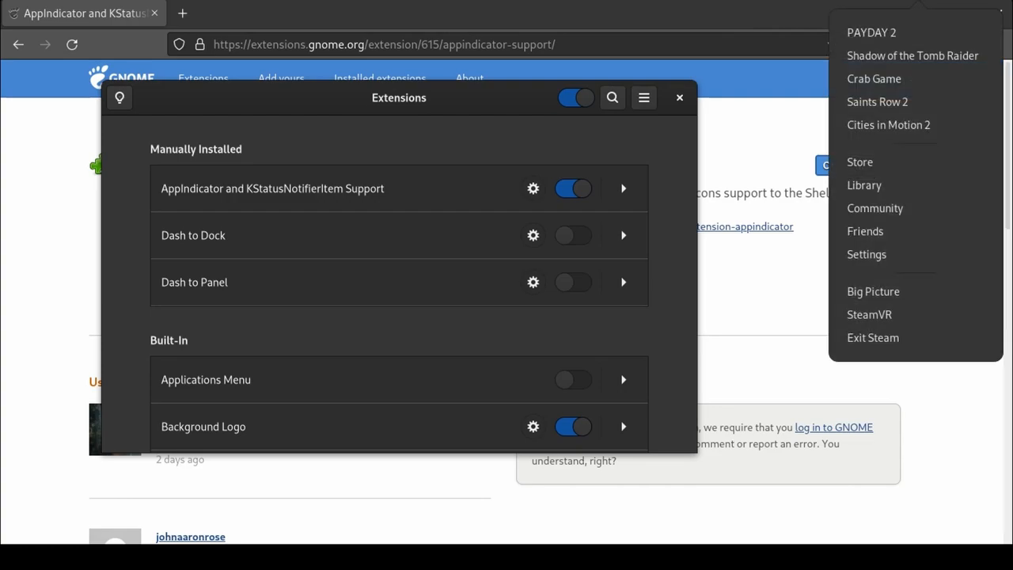
mouse_move(888, 124)
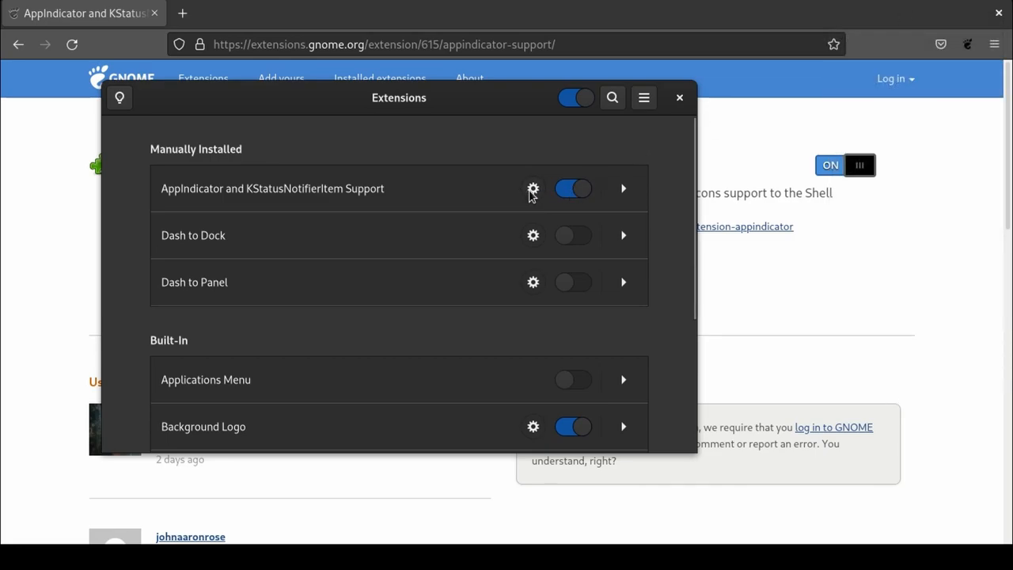
click(532, 189)
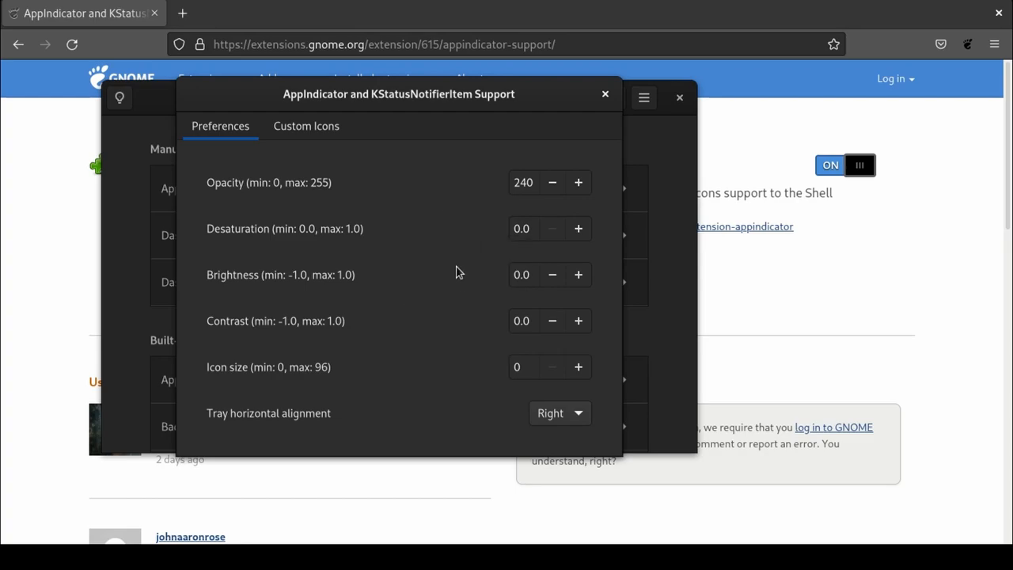
Step: Close AppIndicator preferences, scroll the Built-In extensions list, and close the Extensions window
click(605, 94)
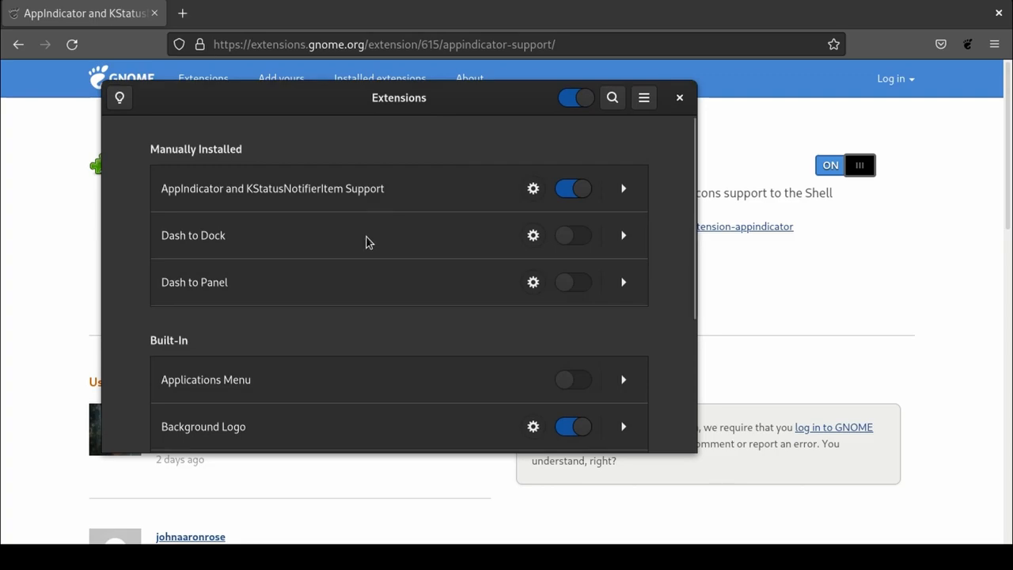
scroll(down, 3)
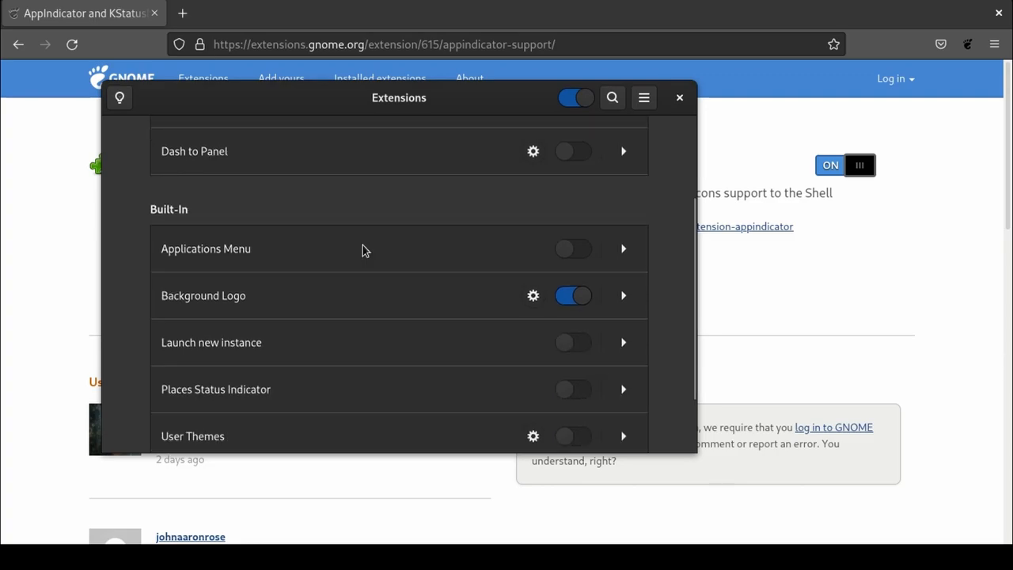
scroll(down, 3)
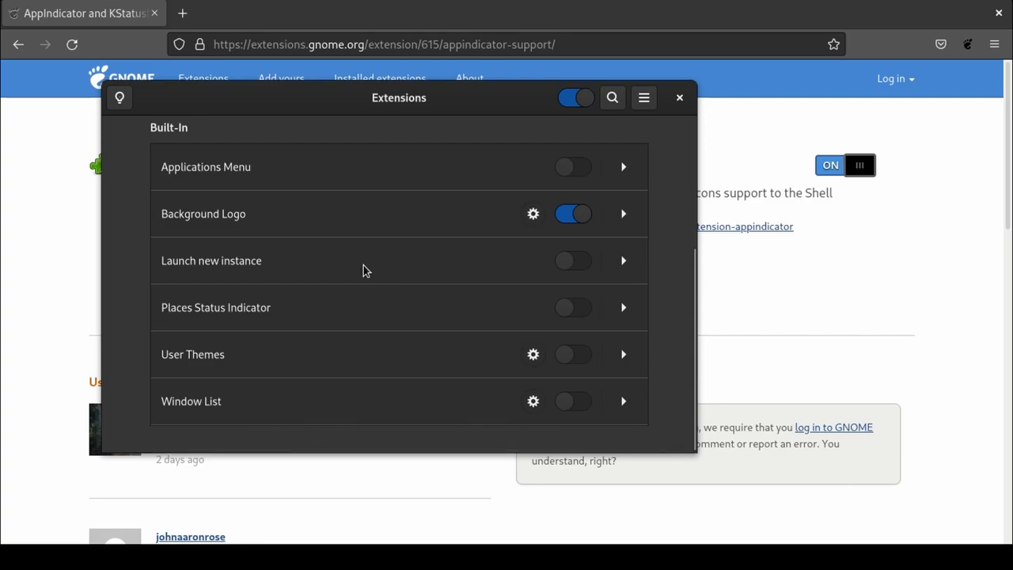
mouse_move(263, 224)
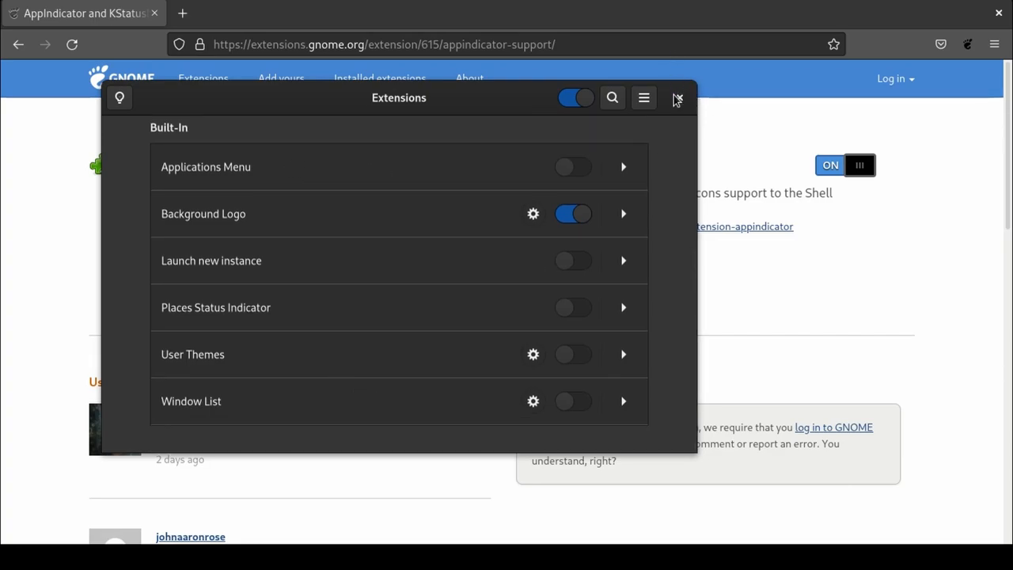
click(676, 98)
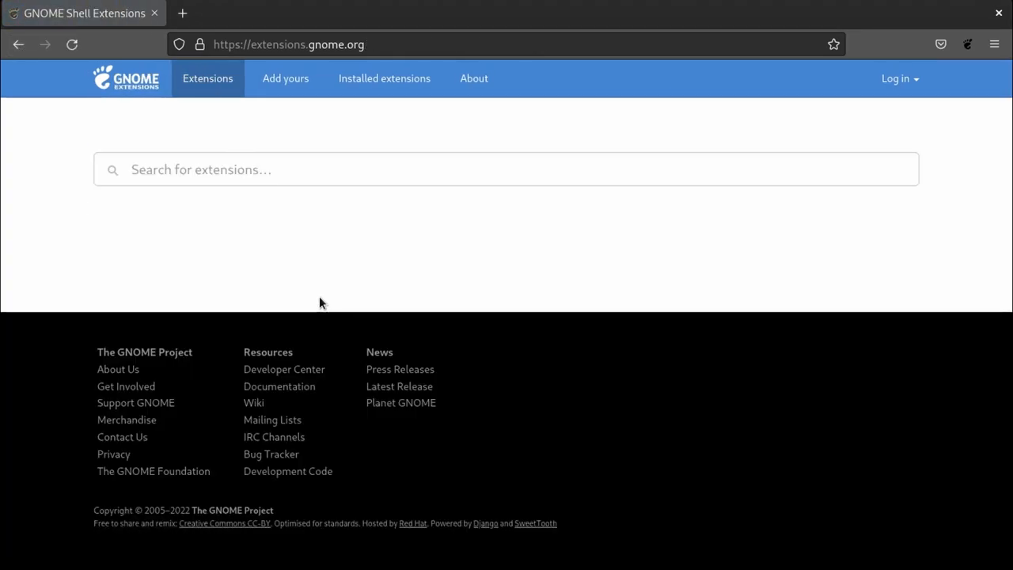
Step: Scroll down the extensions.gnome.org home listing and back up to the search box
scroll(down, 3)
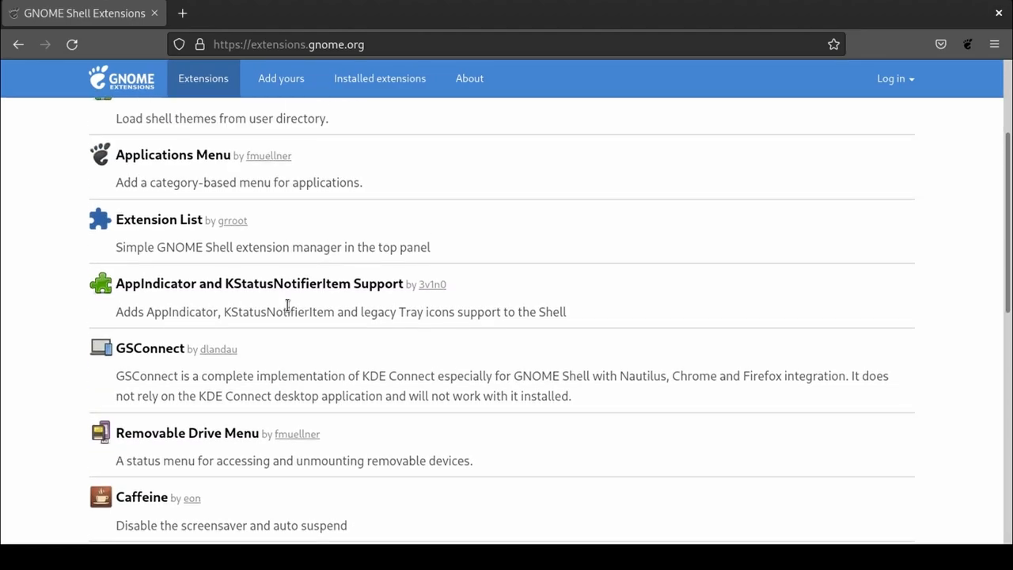
scroll(down, 3)
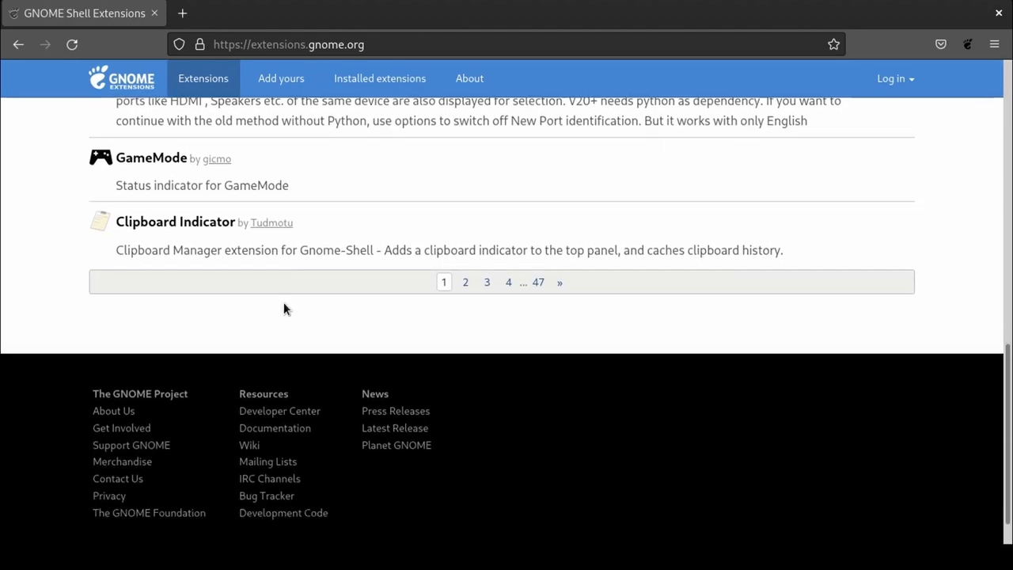
scroll(up, 3)
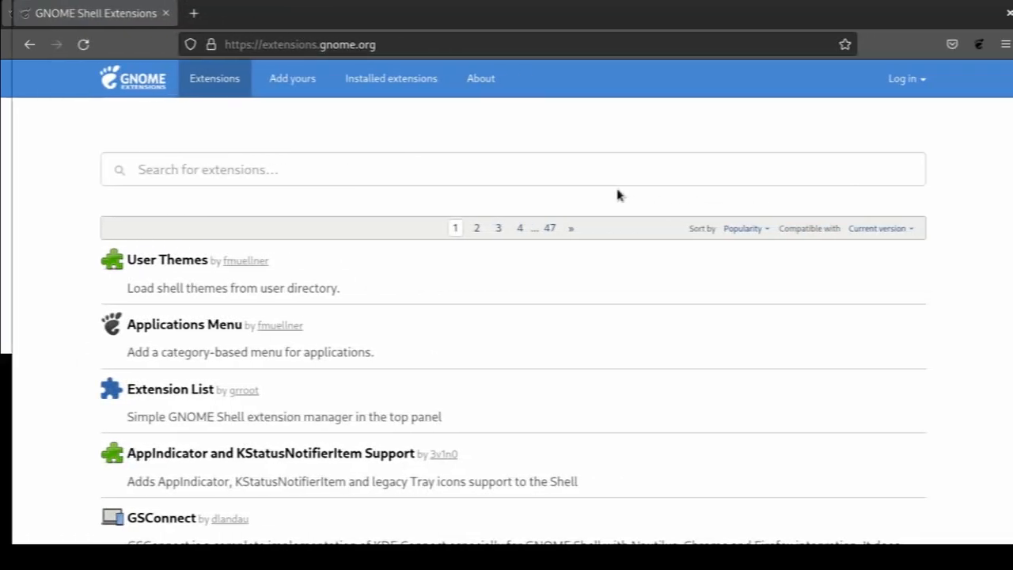